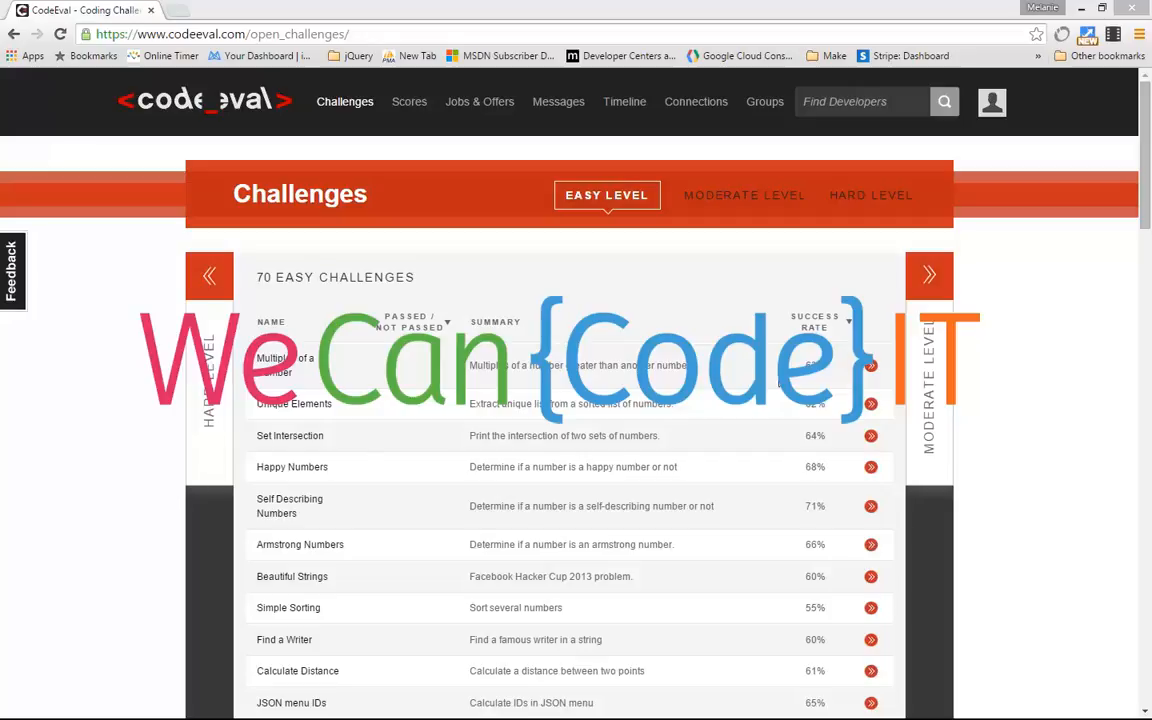
pyautogui.moveTo(993, 392)
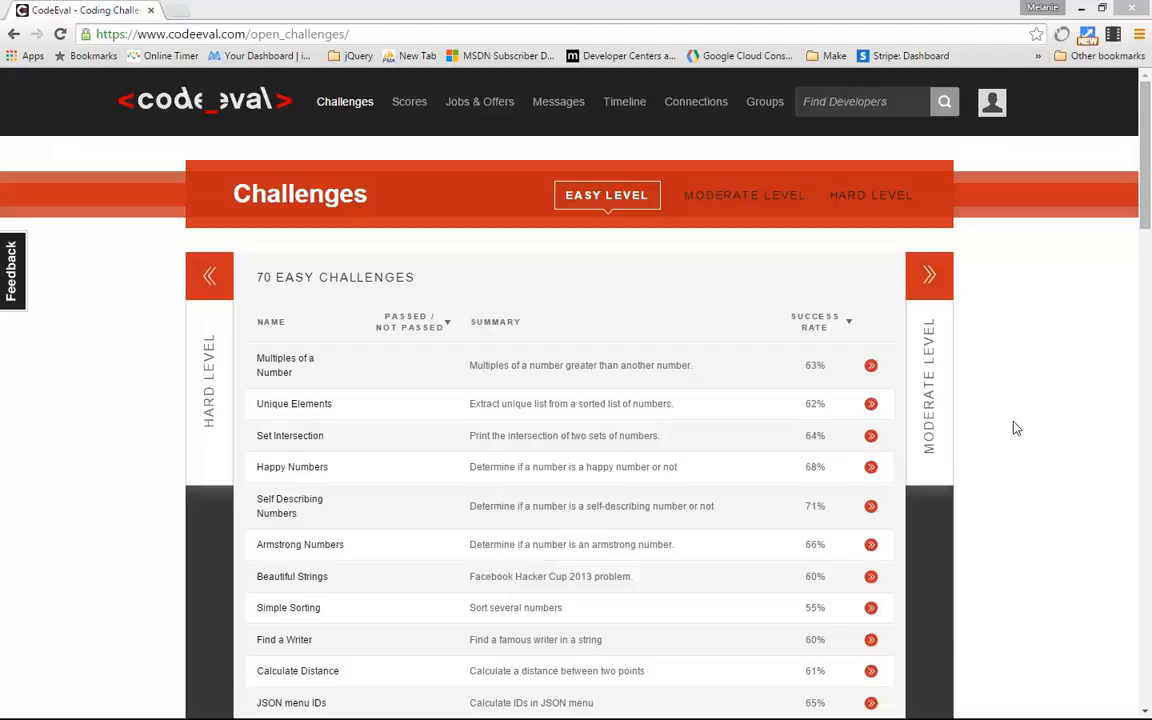
pyautogui.moveTo(77, 323)
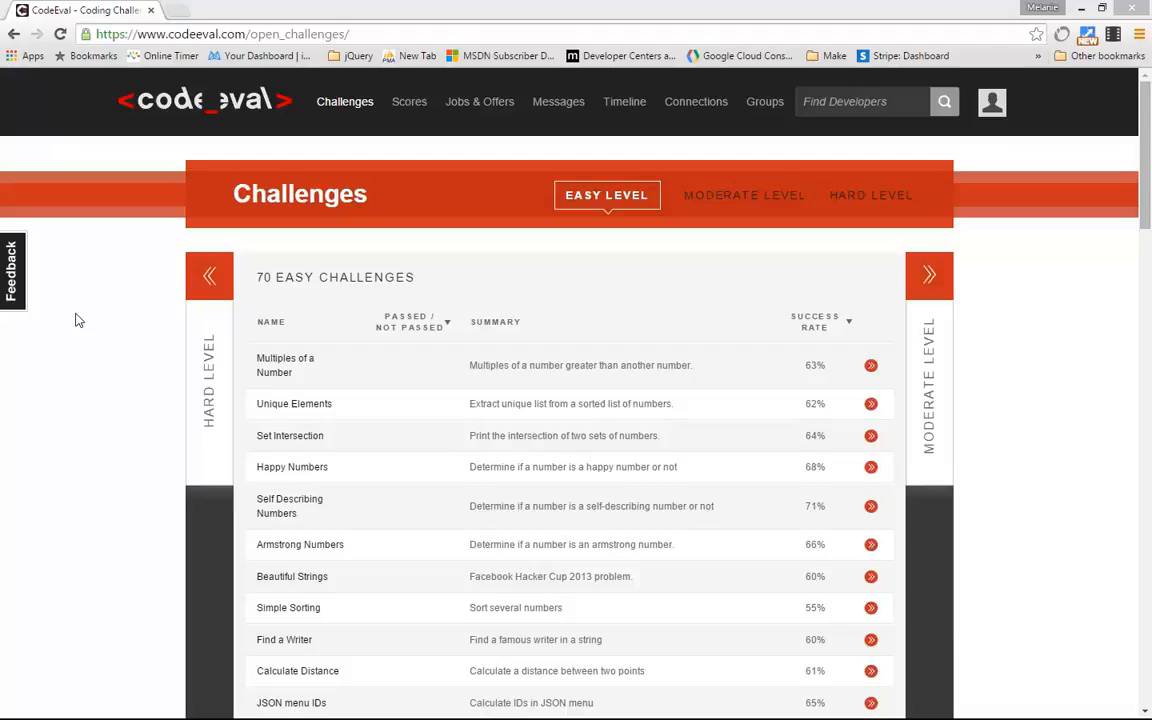
pyautogui.moveTo(345, 101)
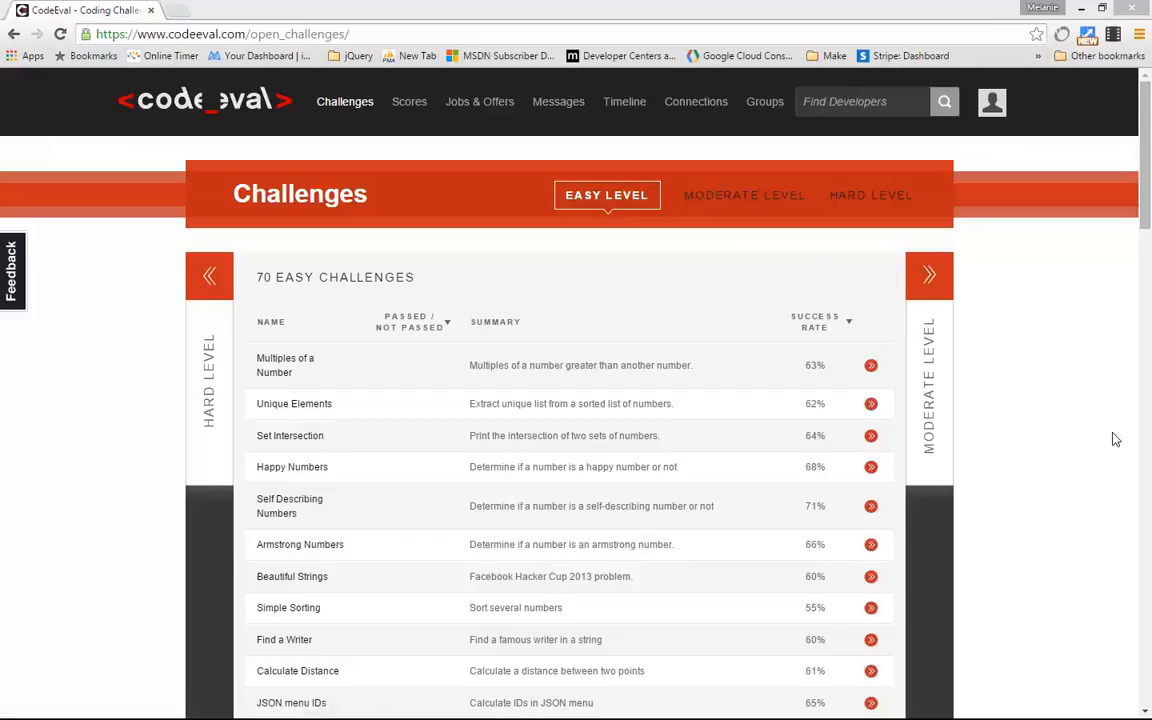
# Go to the CodeEval Odd Numbers challenge page (open_challenges/25)
pyautogui.press('ctrl+f')
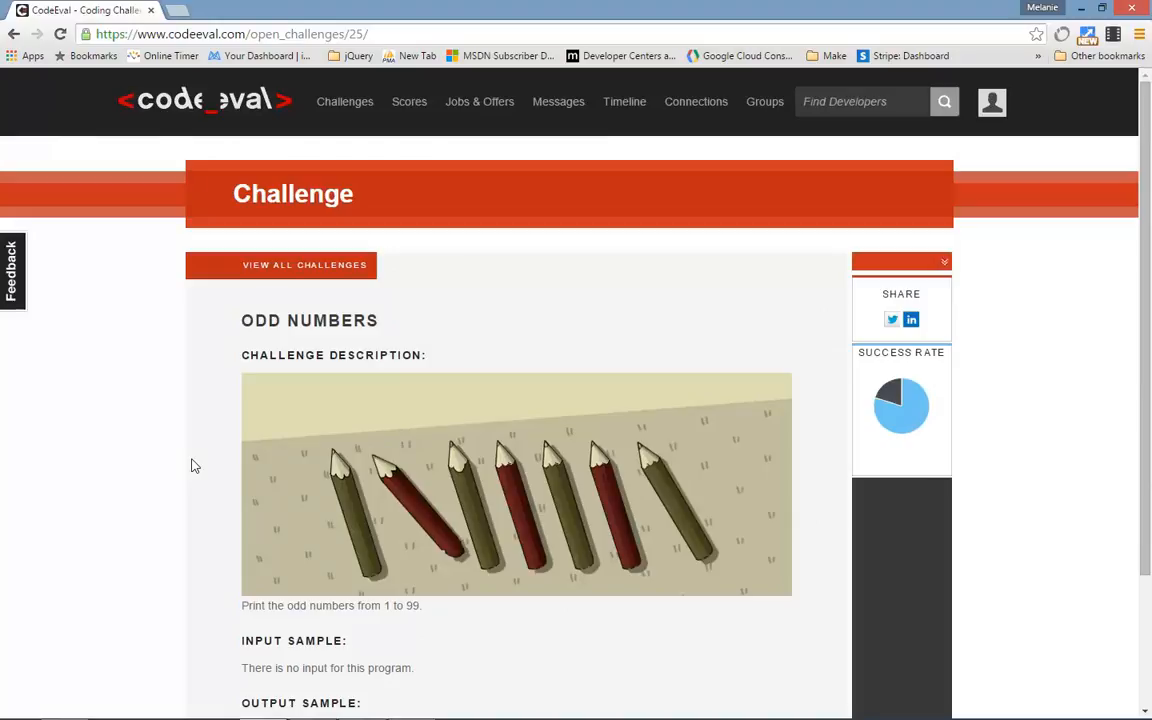
# Scroll down through the Odd Numbers challenge to read the input and output samples
pyautogui.scroll(-3)
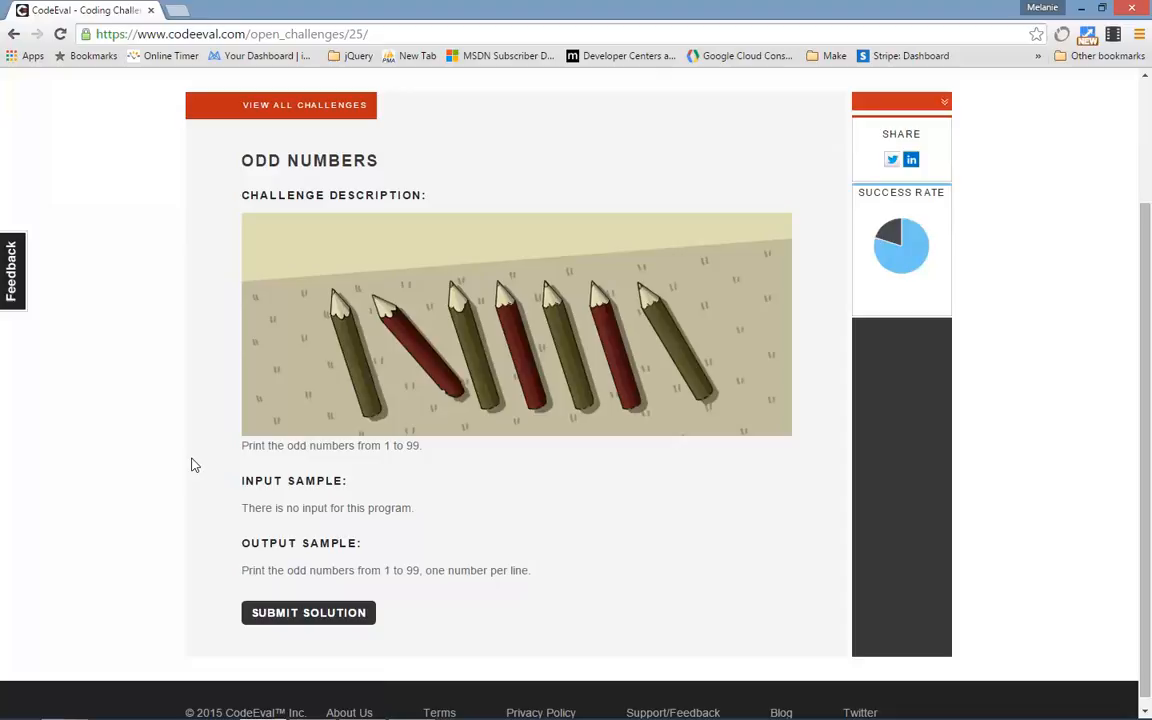
pyautogui.moveTo(447, 584)
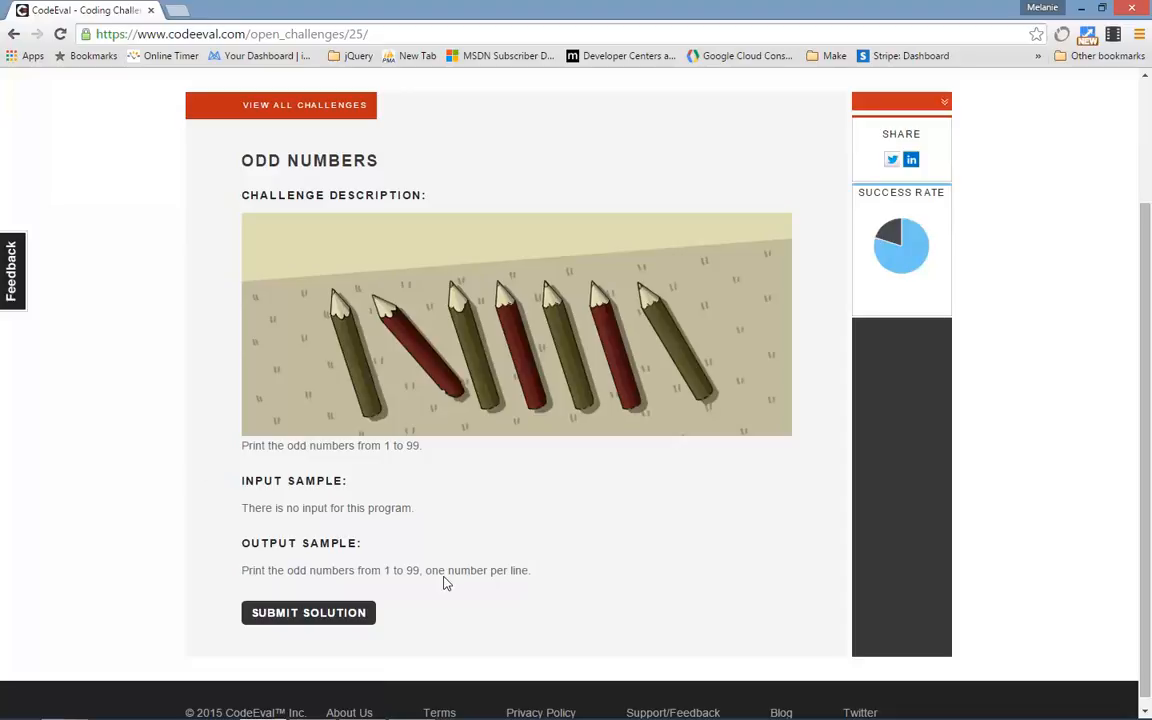
pyautogui.moveTo(447, 587)
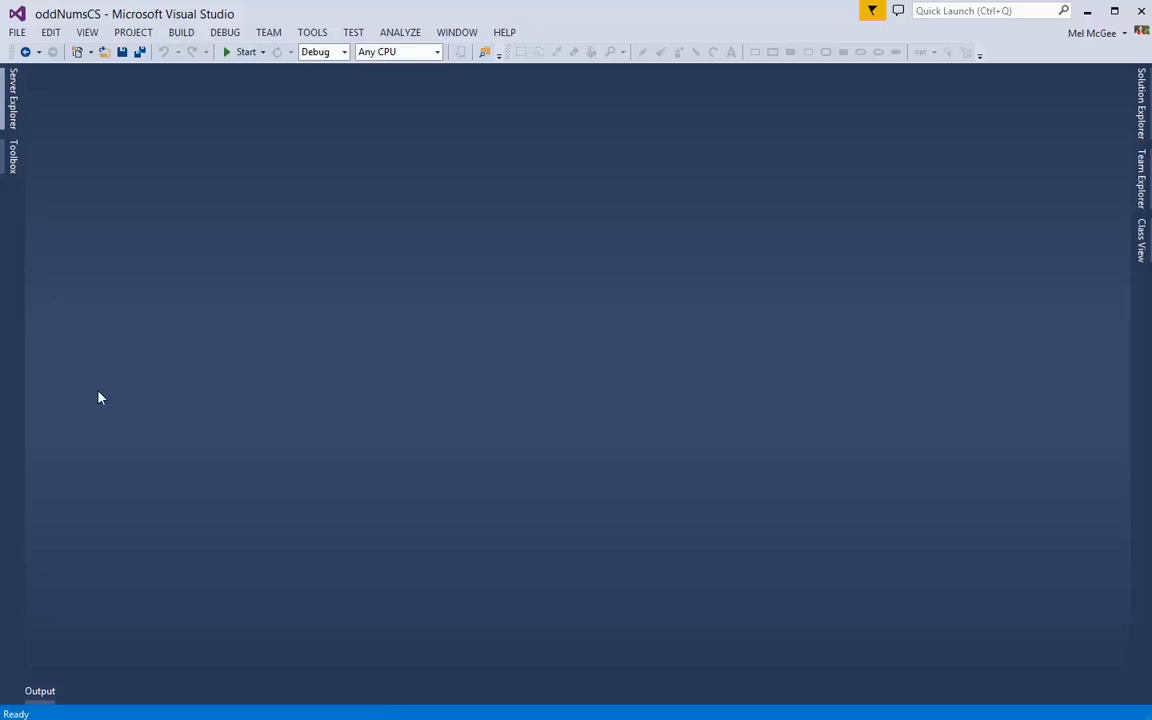
# Create a new Visual C# Console Application project named oddNums
pyautogui.click(16, 32)
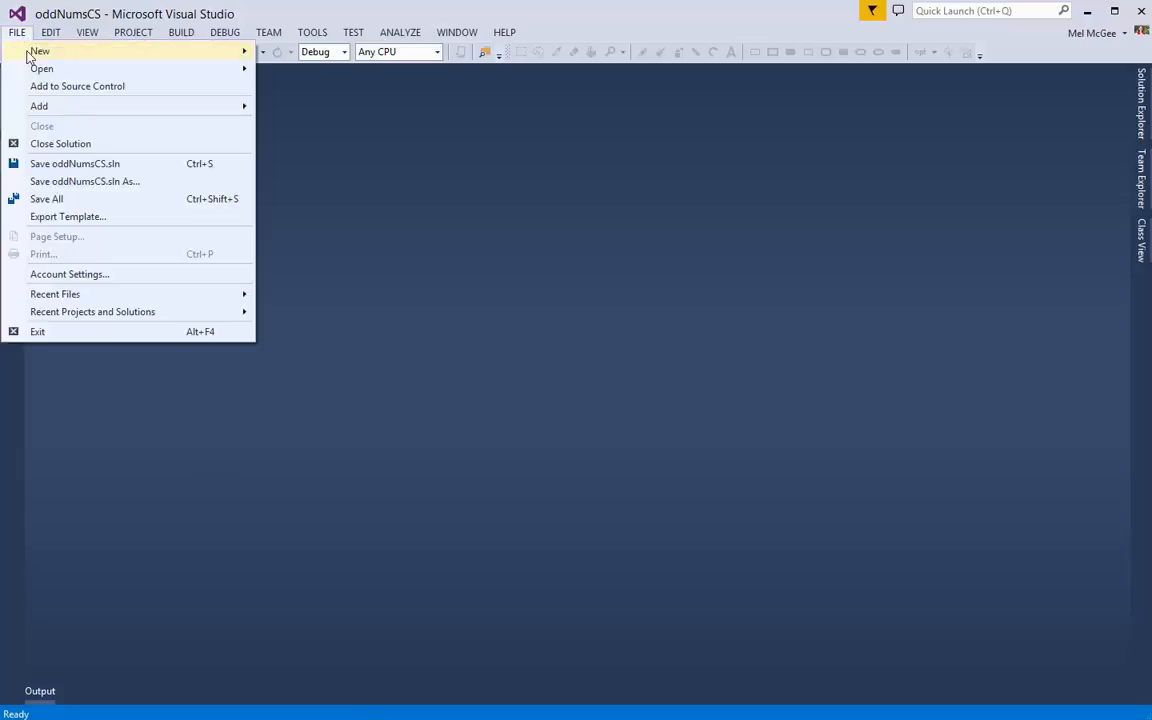
pyautogui.moveTo(39, 51)
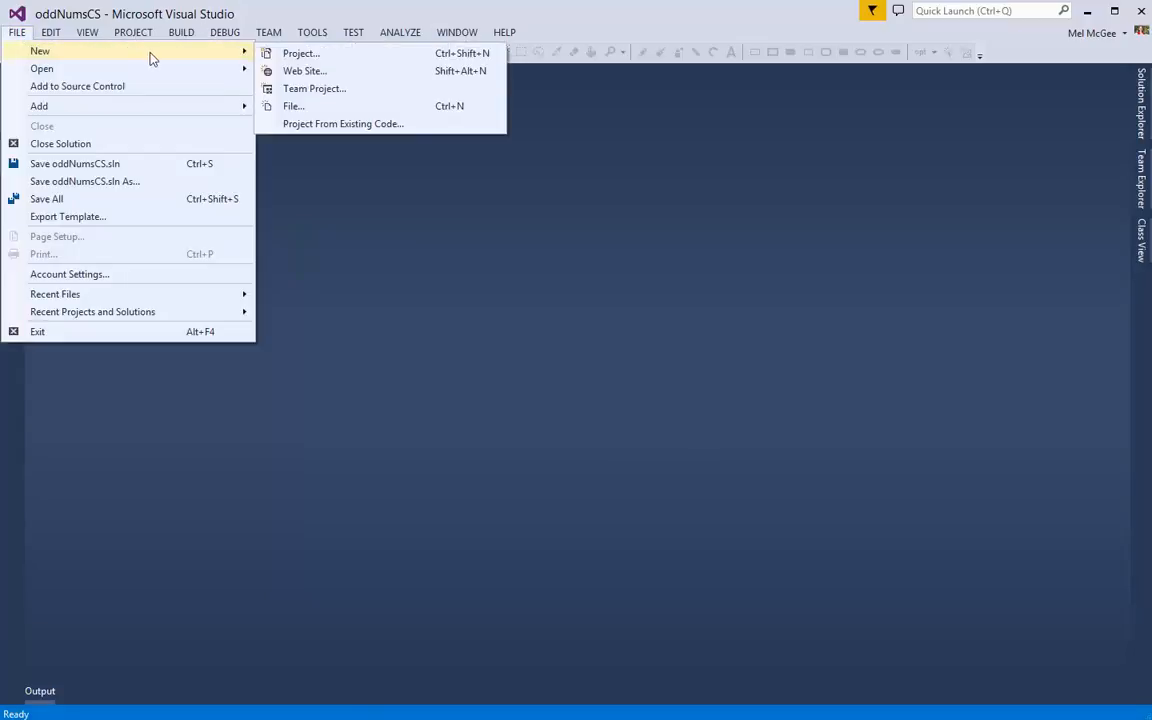
pyautogui.click(300, 53)
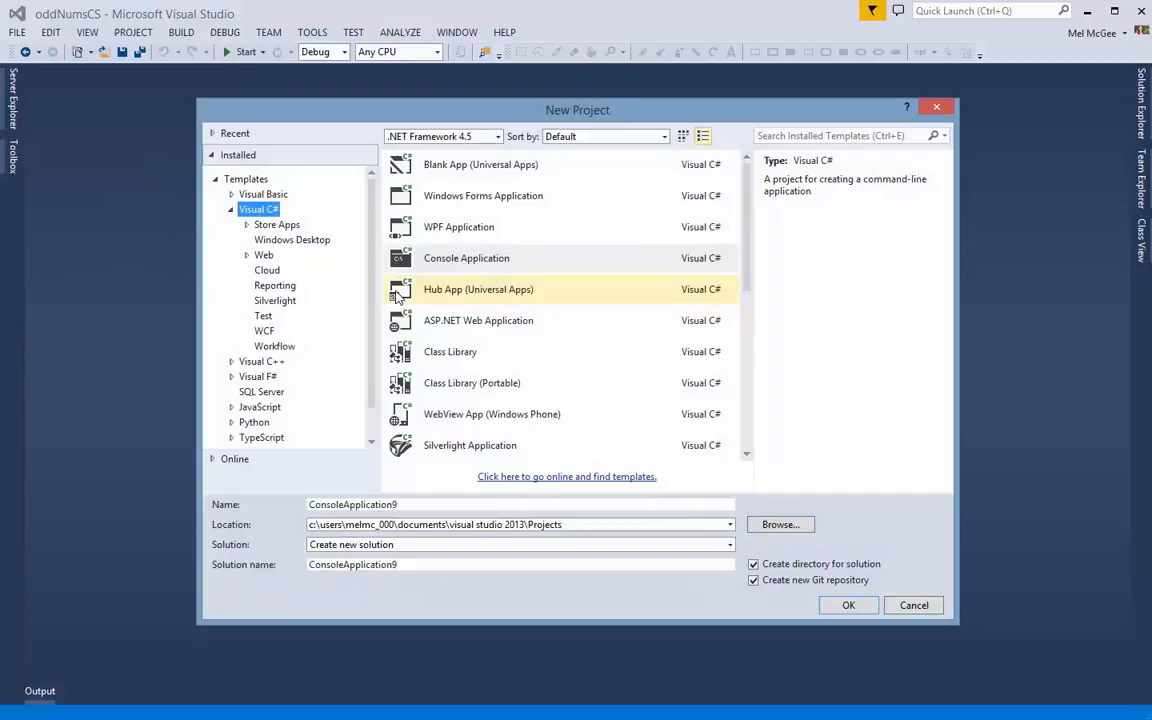
pyautogui.click(466, 257)
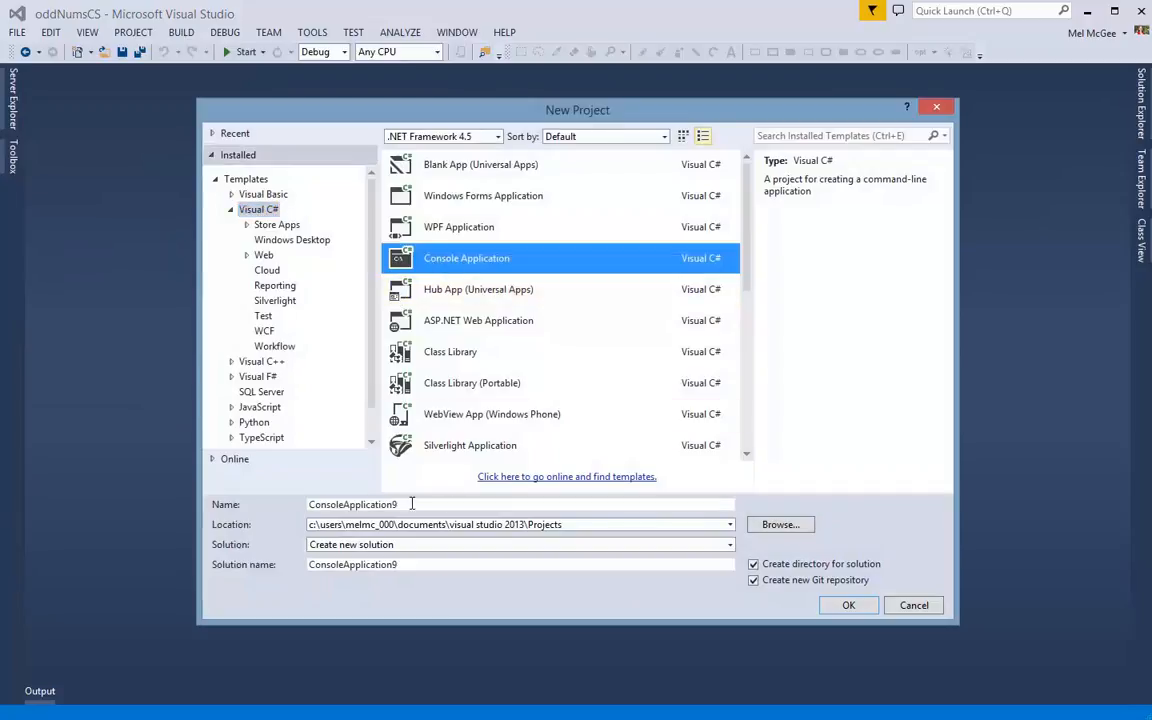
pyautogui.write('odd')
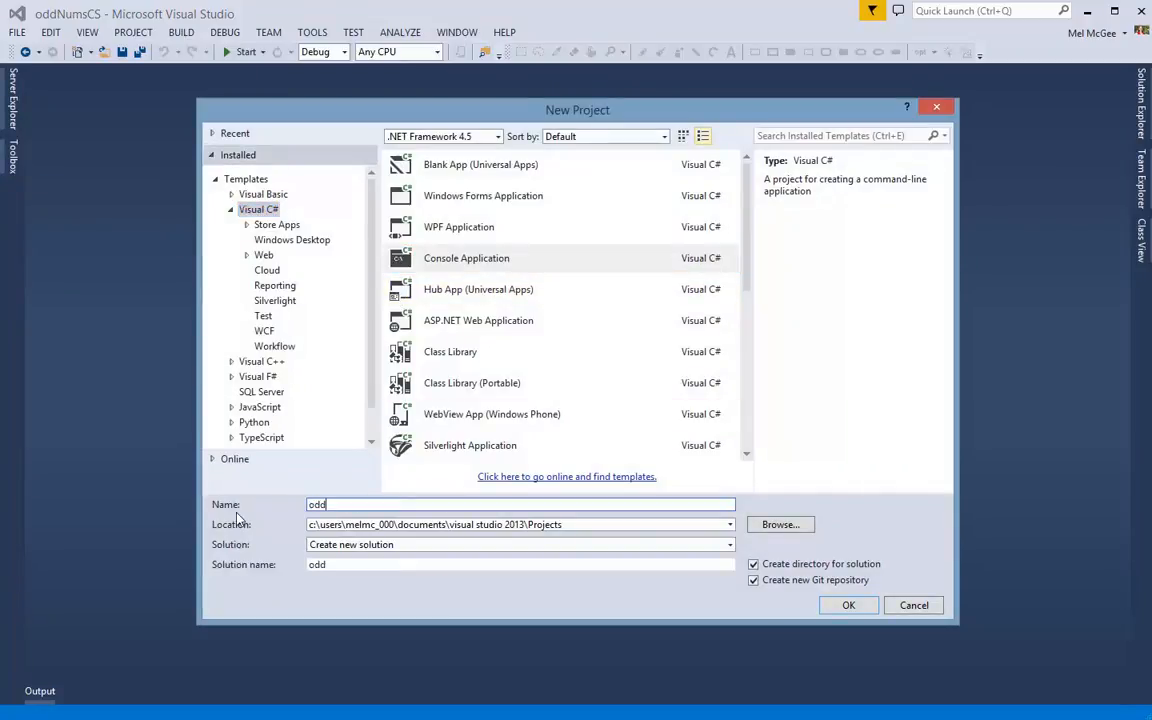
pyautogui.write('Nums')
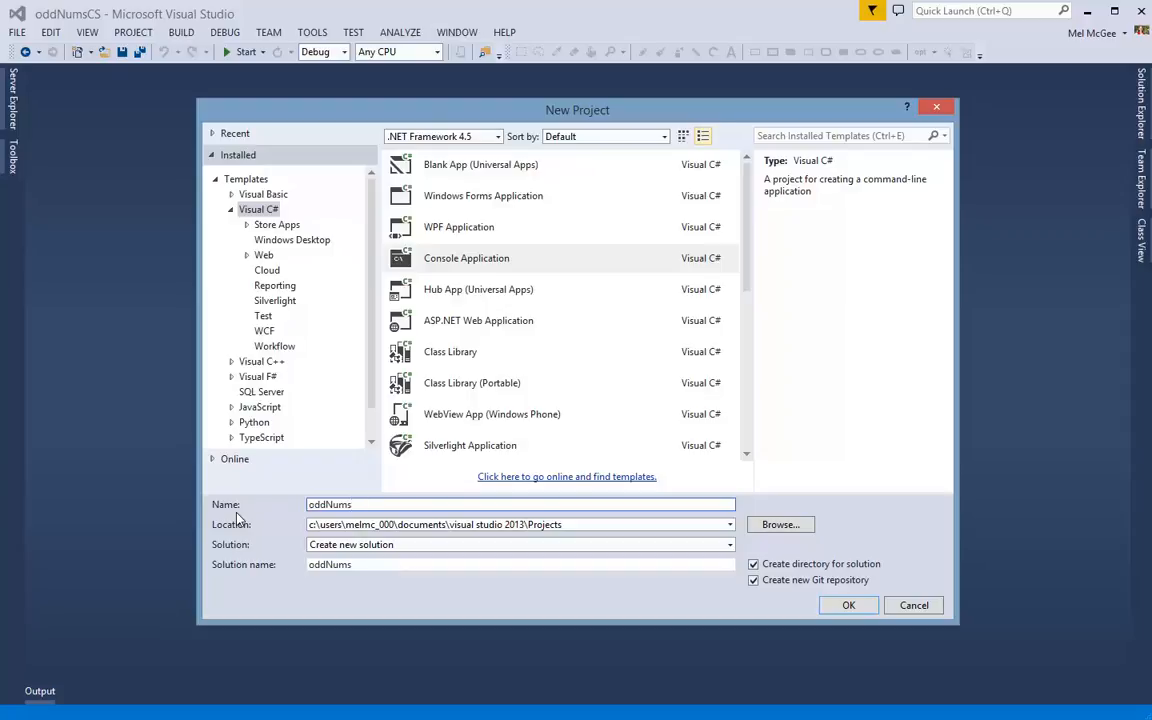
pyautogui.click(848, 605)
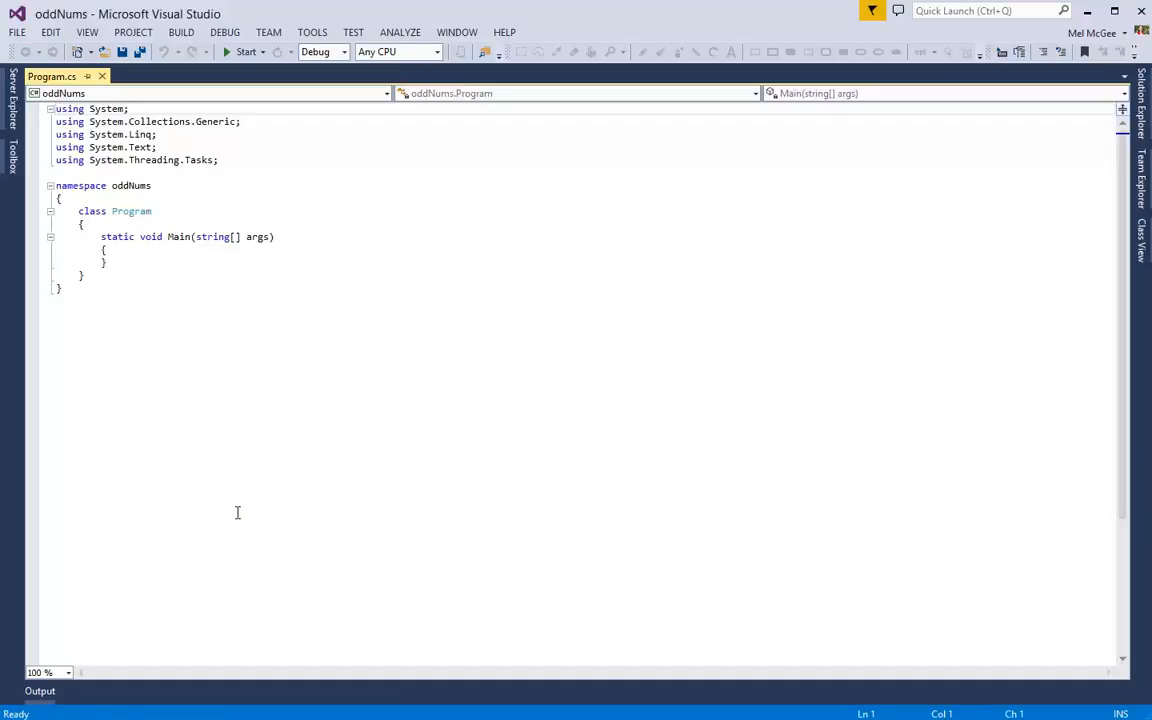
# Add a comment in Main about printing odd nums from 1 through 99 inclusive
pyautogui.click(110, 250)
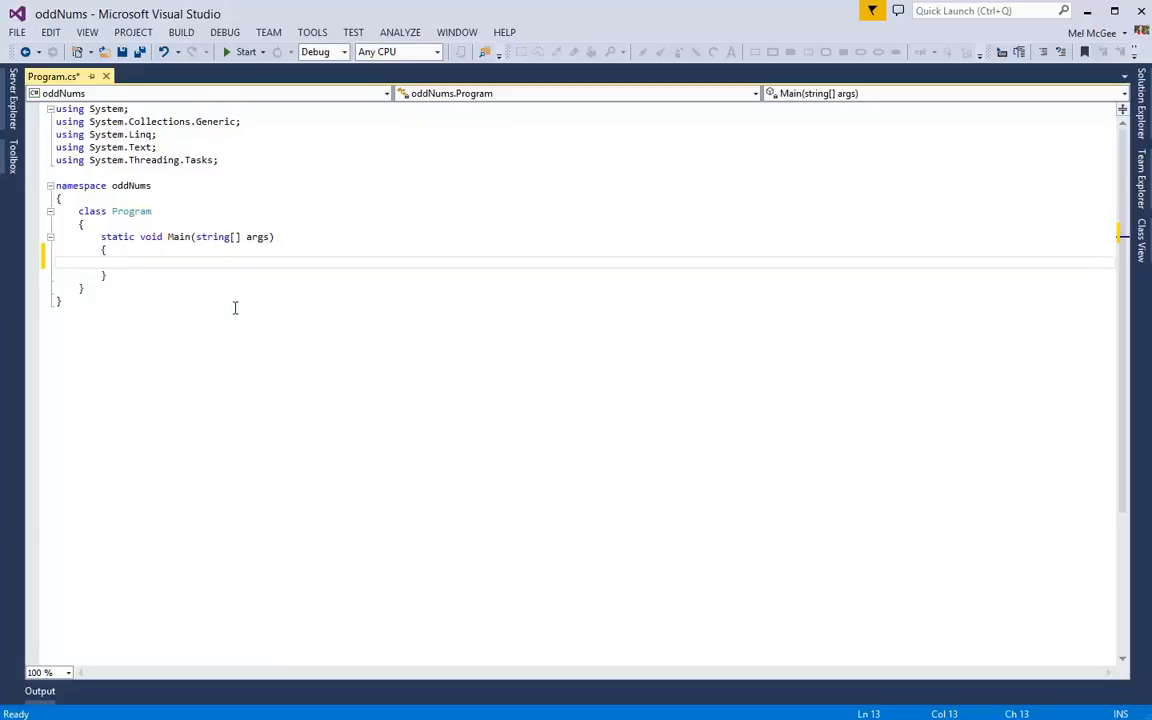
pyautogui.write('//Print out odd num')
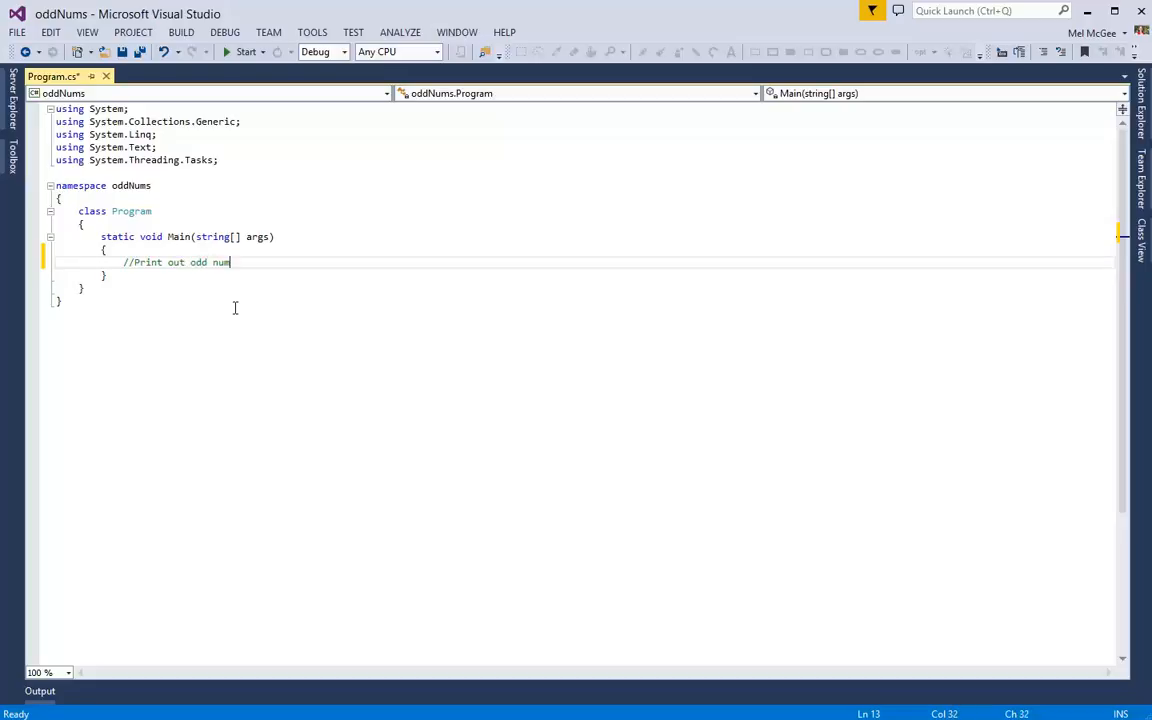
pyautogui.write('s from')
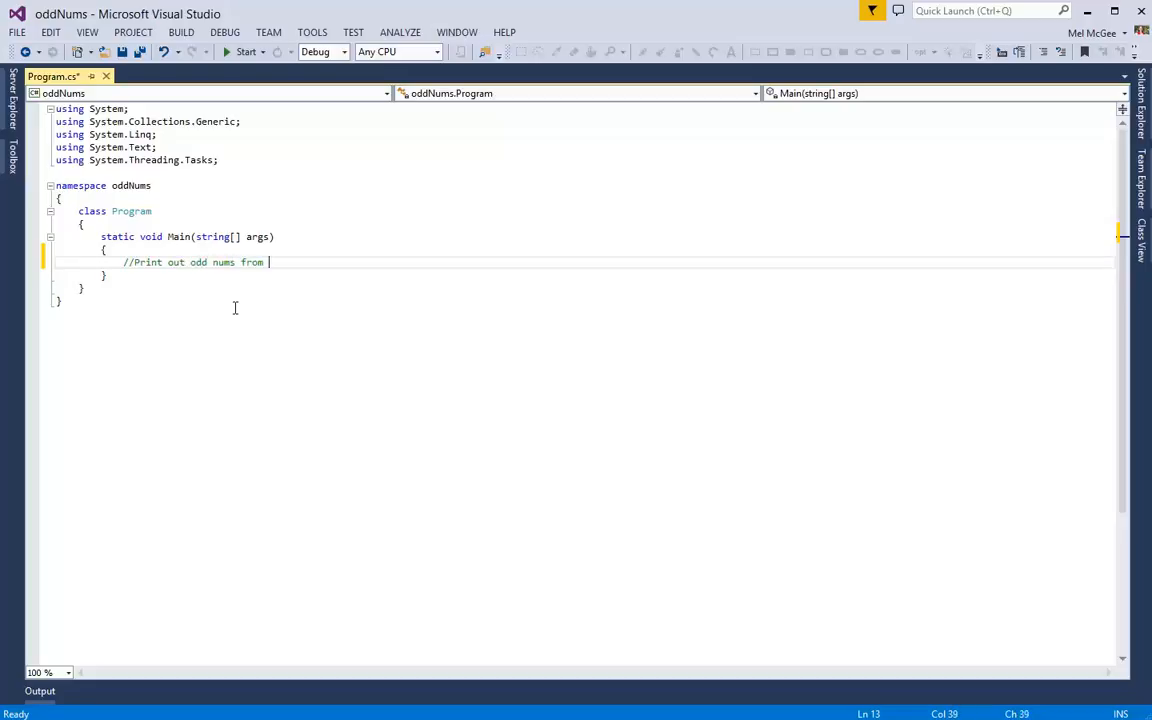
pyautogui.write('1 through')
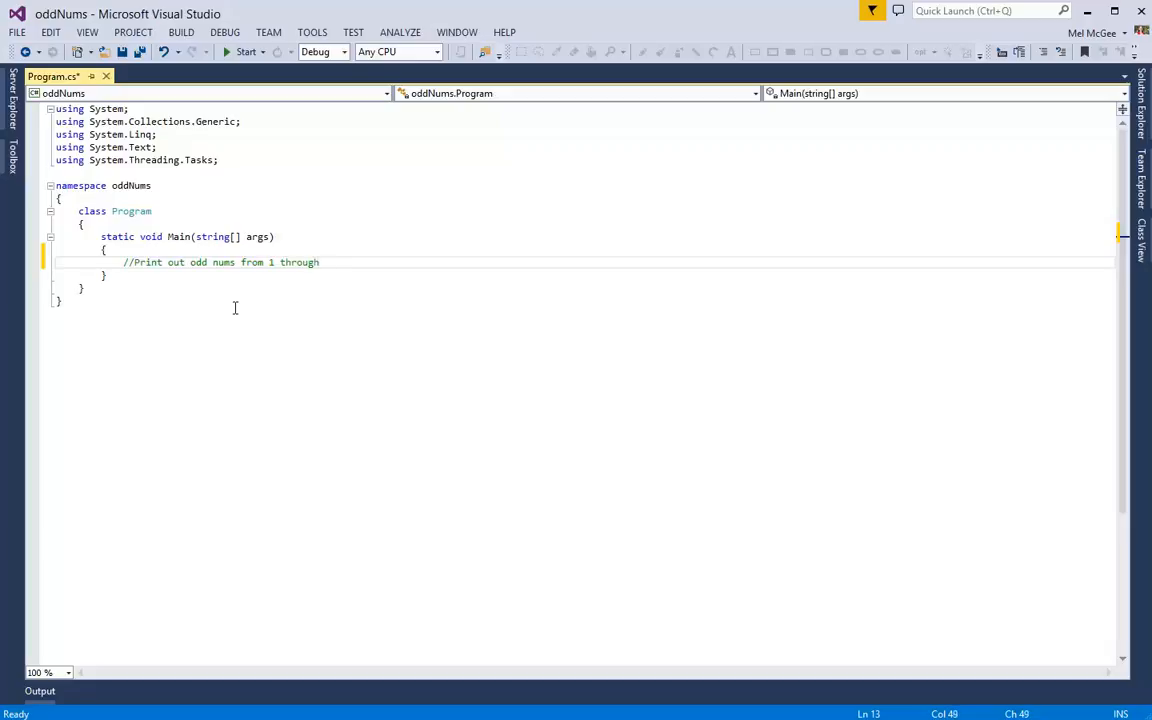
pyautogui.write('99.')
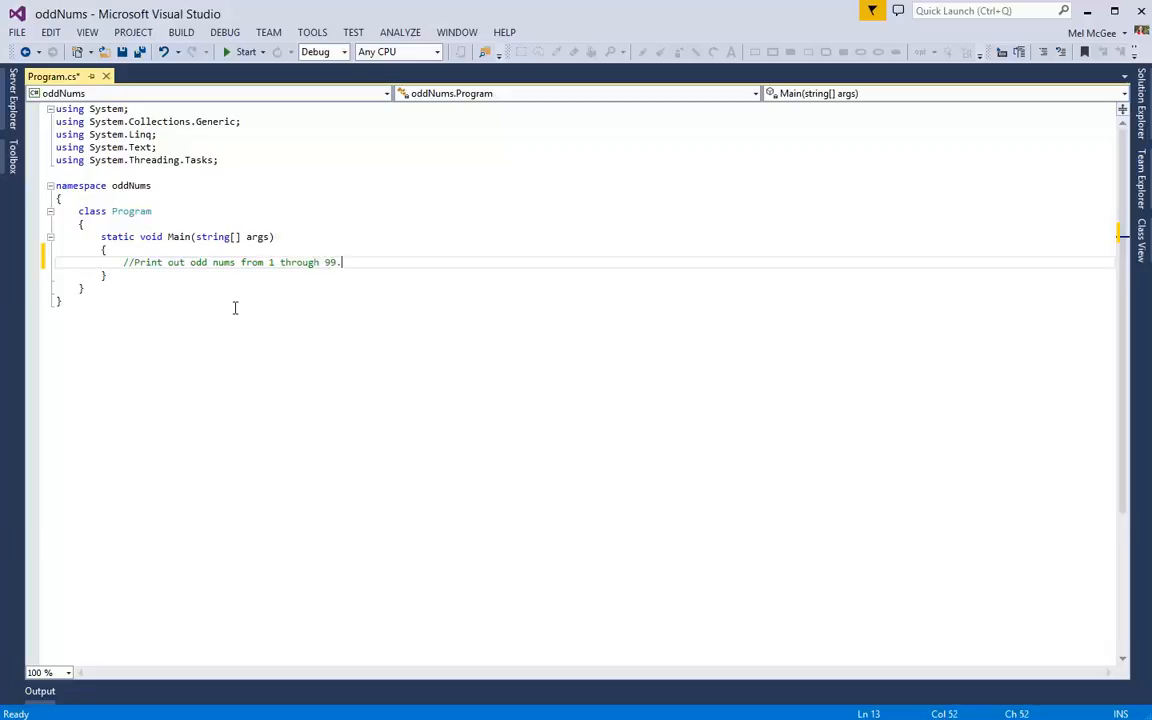
pyautogui.write('inclusi')
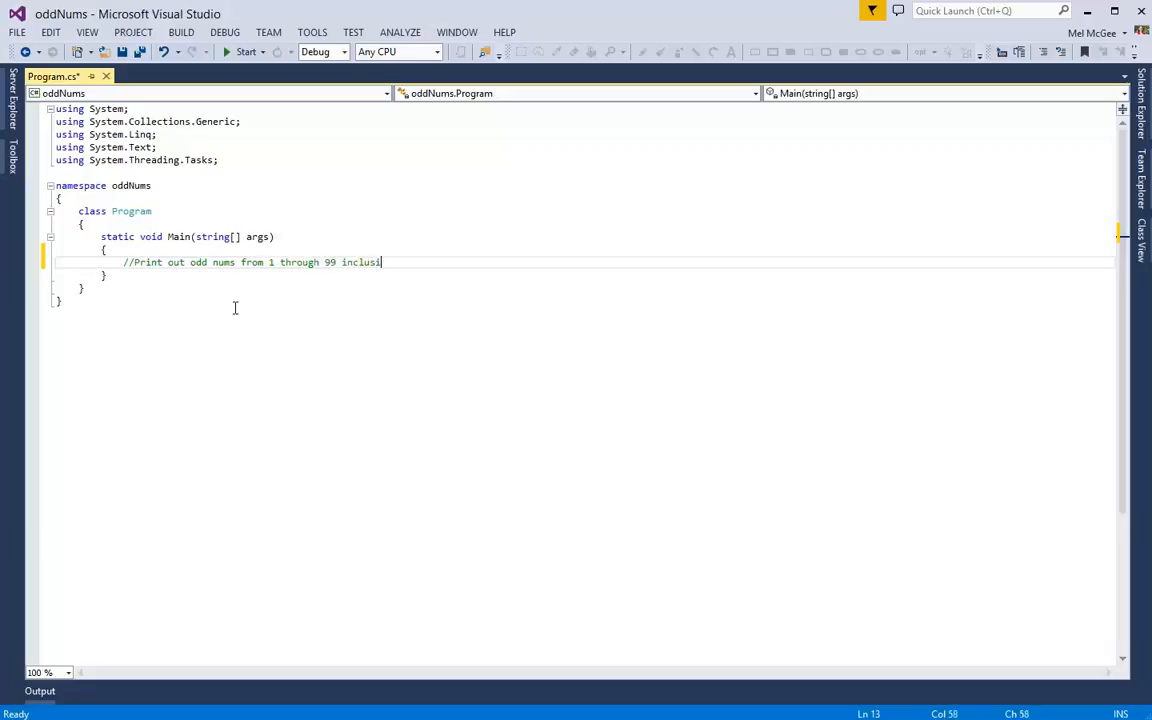
pyautogui.write('ve.')
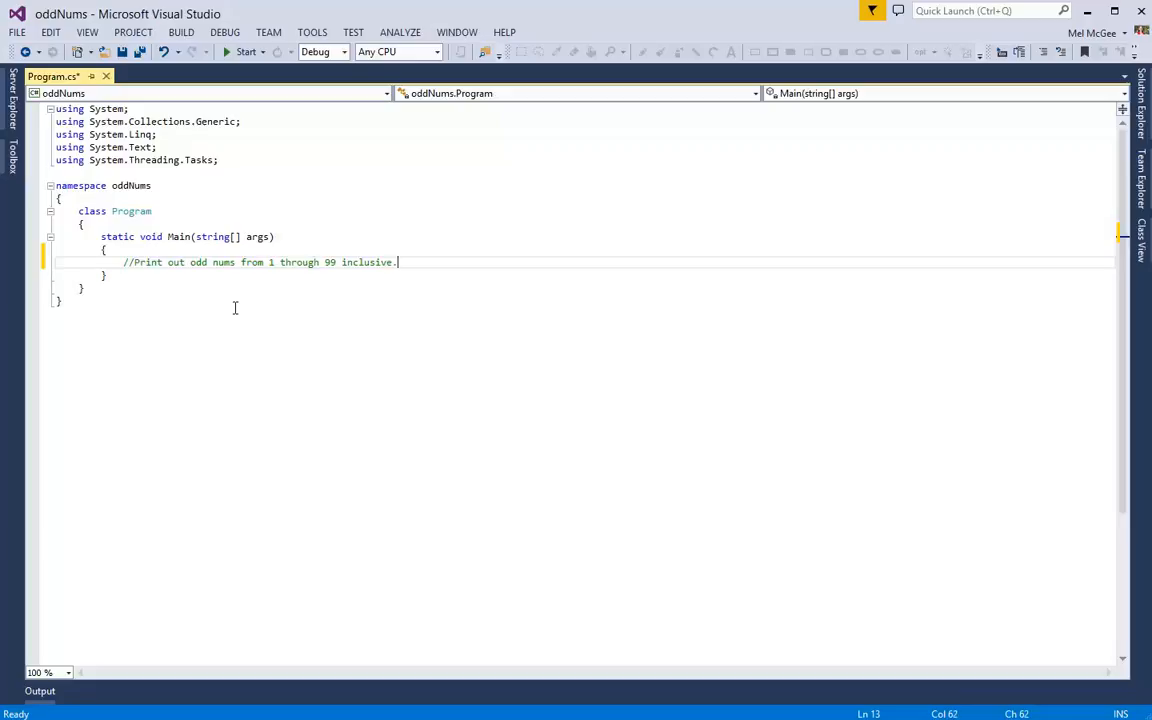
pyautogui.press('enter')
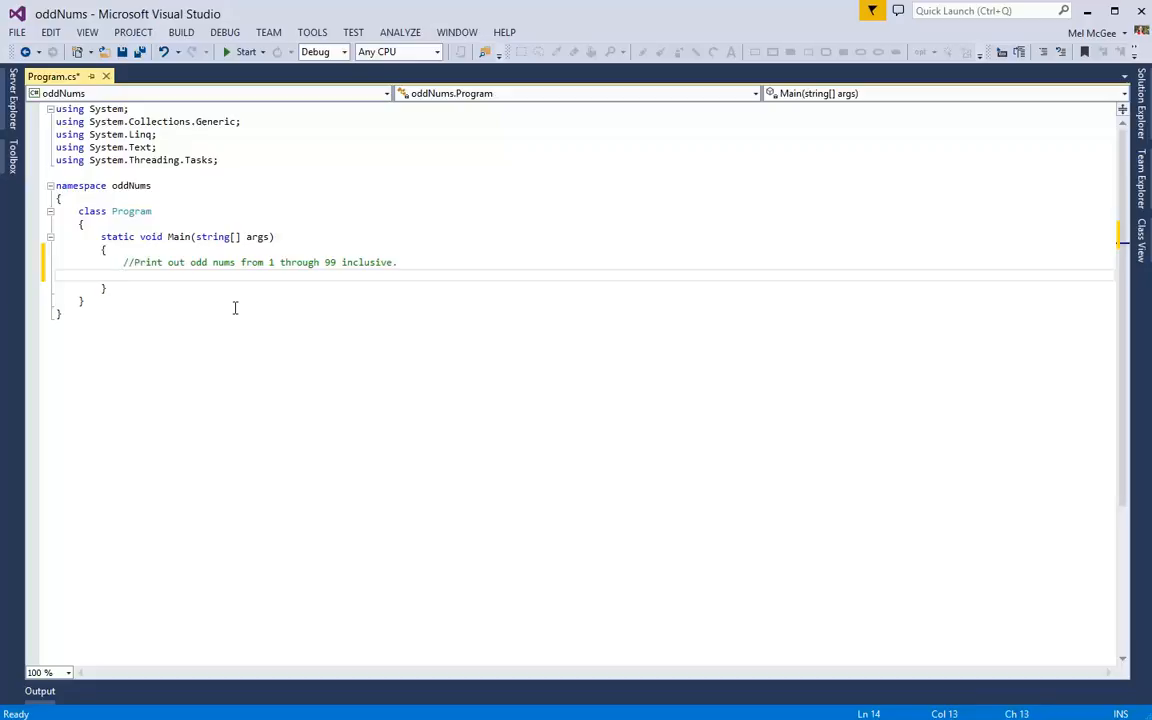
# Type an empty for() loop with curly braces below the comment
pyautogui.write('for(')
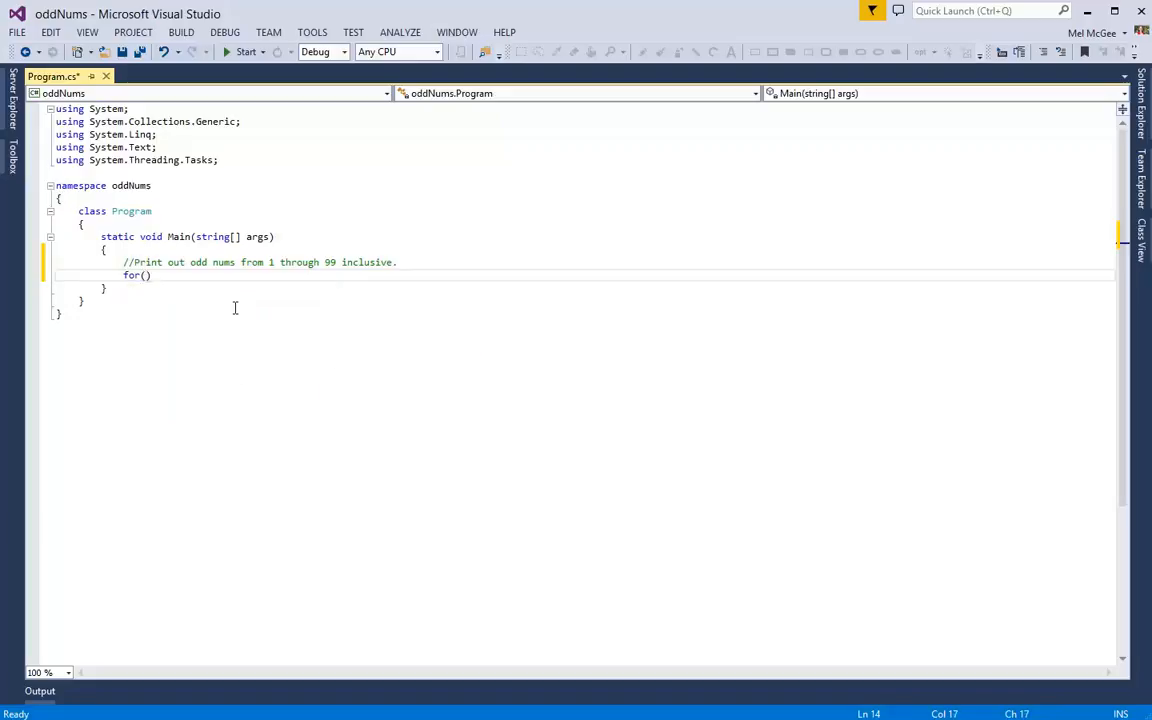
pyautogui.write(')')
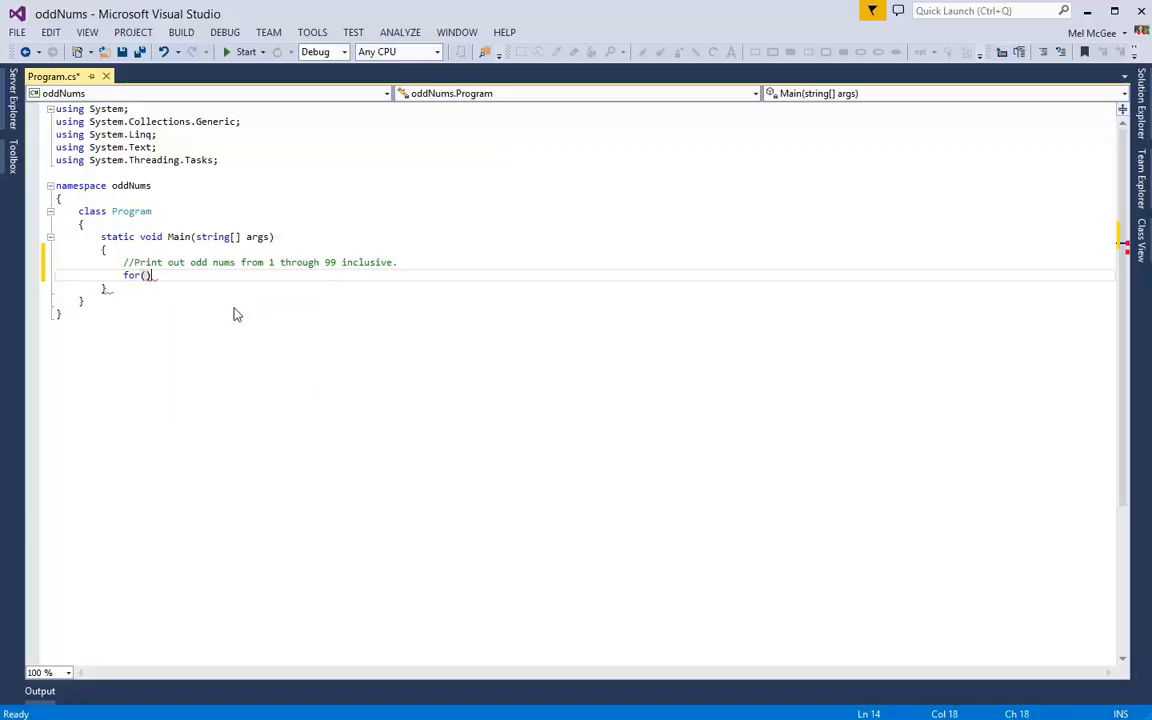
pyautogui.write('{')
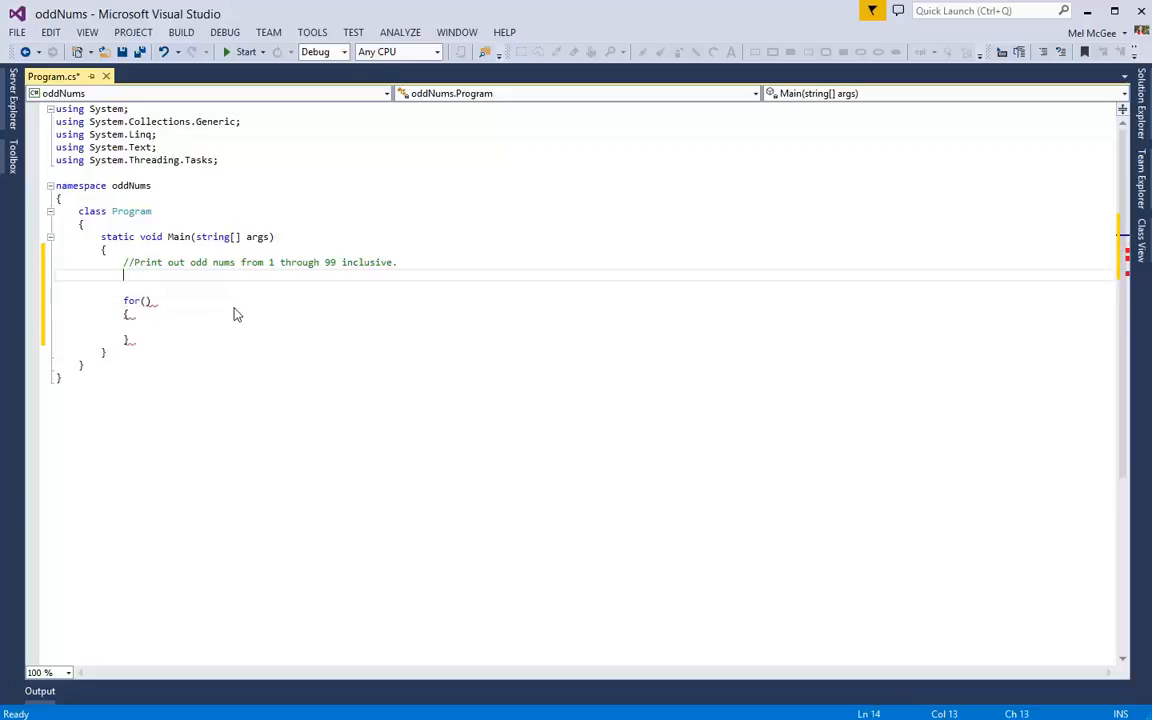
# Add the comment 'start 1, condition lt or = 99, add 2 after each loop'
pyautogui.write('//statr')
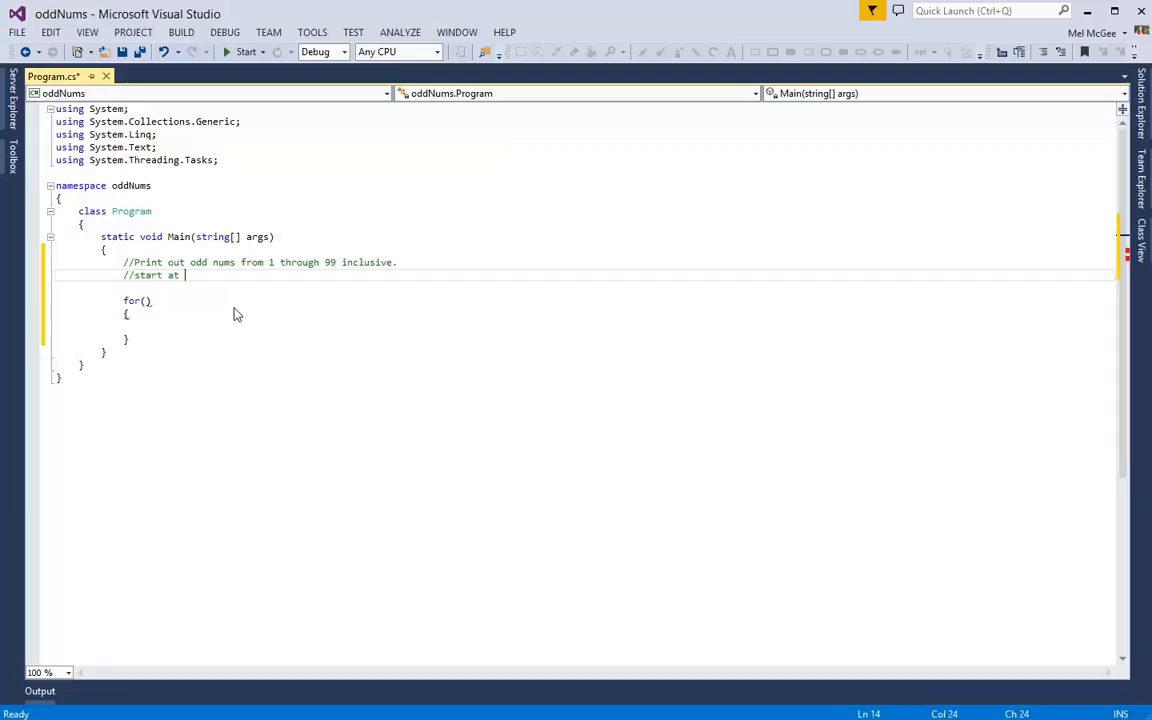
pyautogui.write('1, make')
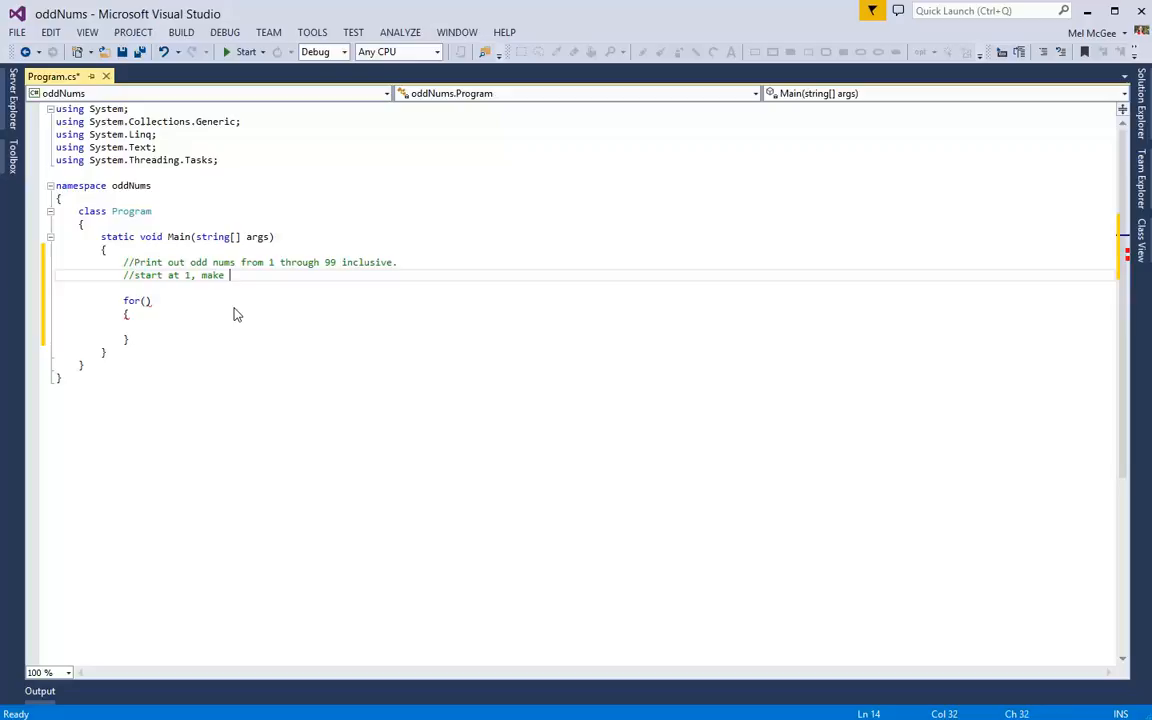
pyautogui.write('condition')
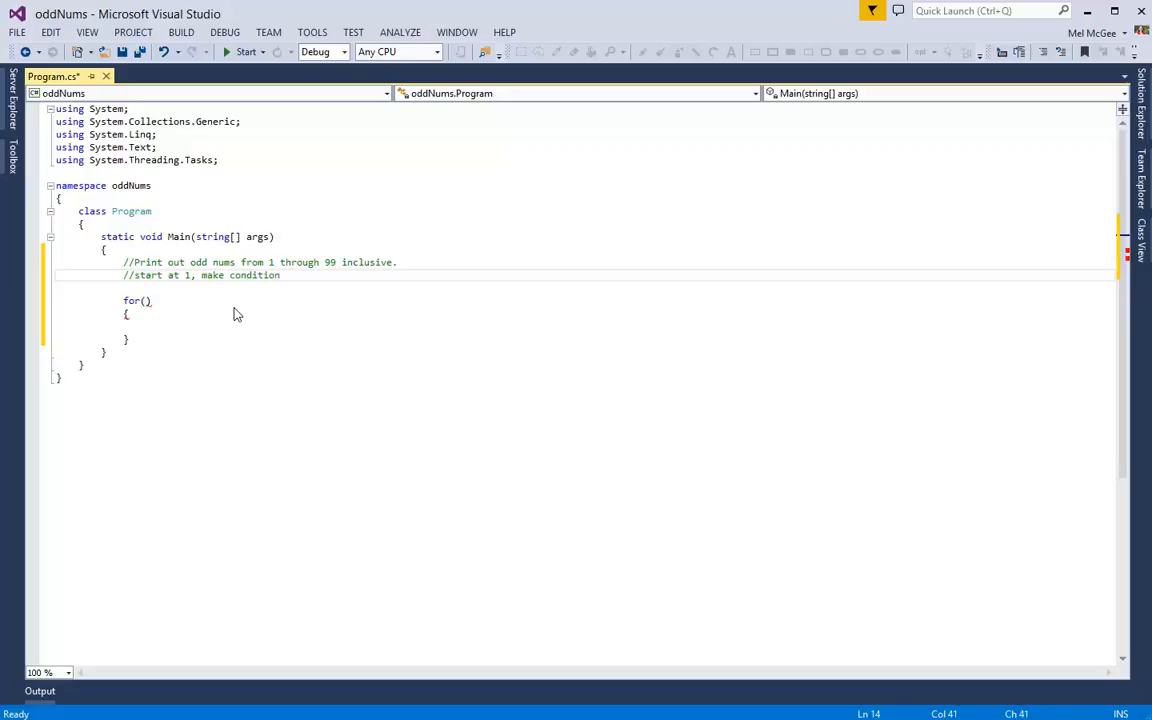
pyautogui.write('lt o')
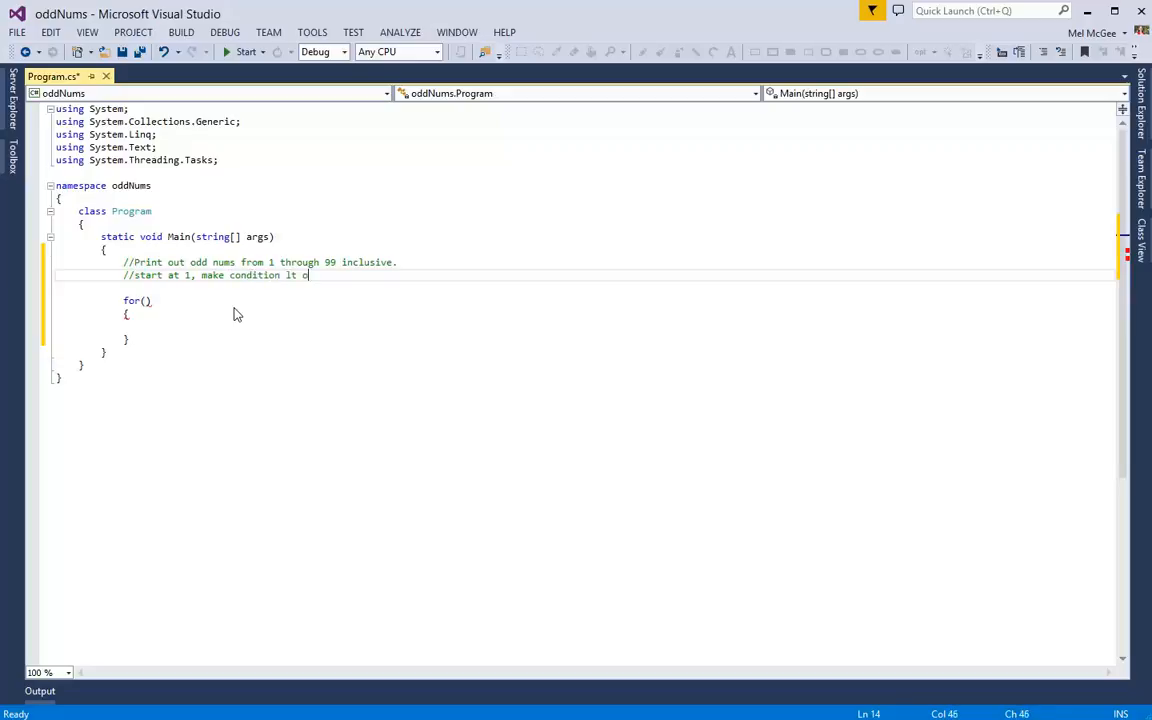
pyautogui.write('r =')
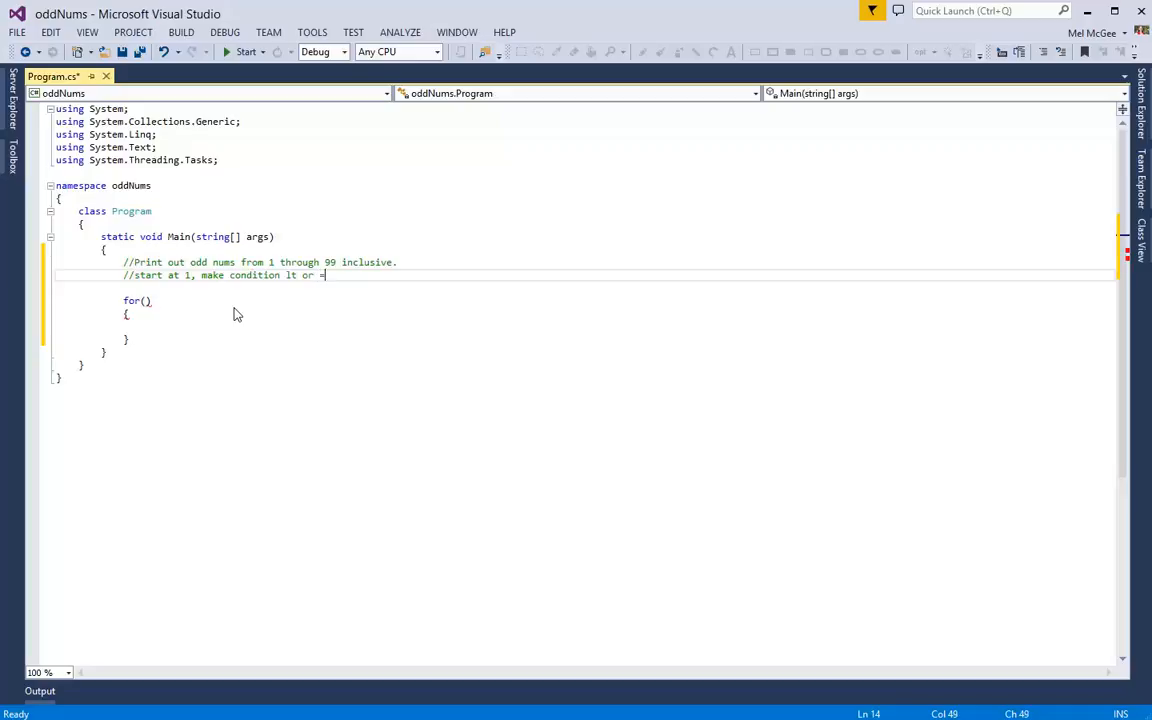
pyautogui.write('99')
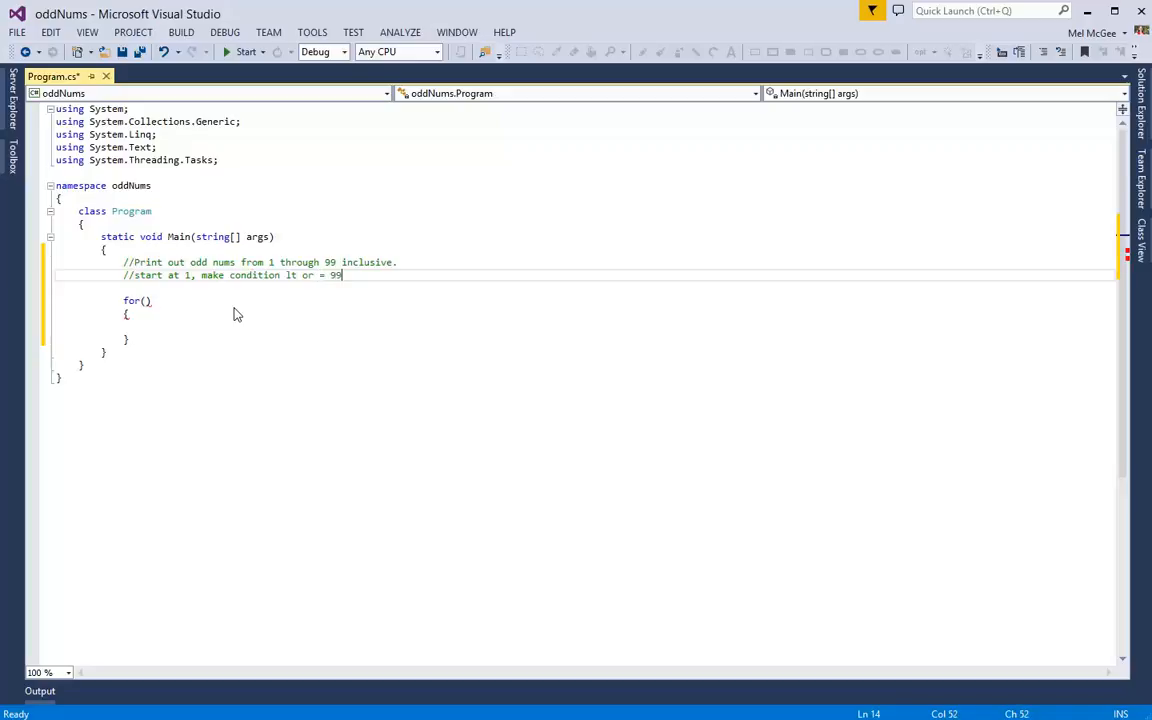
pyautogui.write(', add')
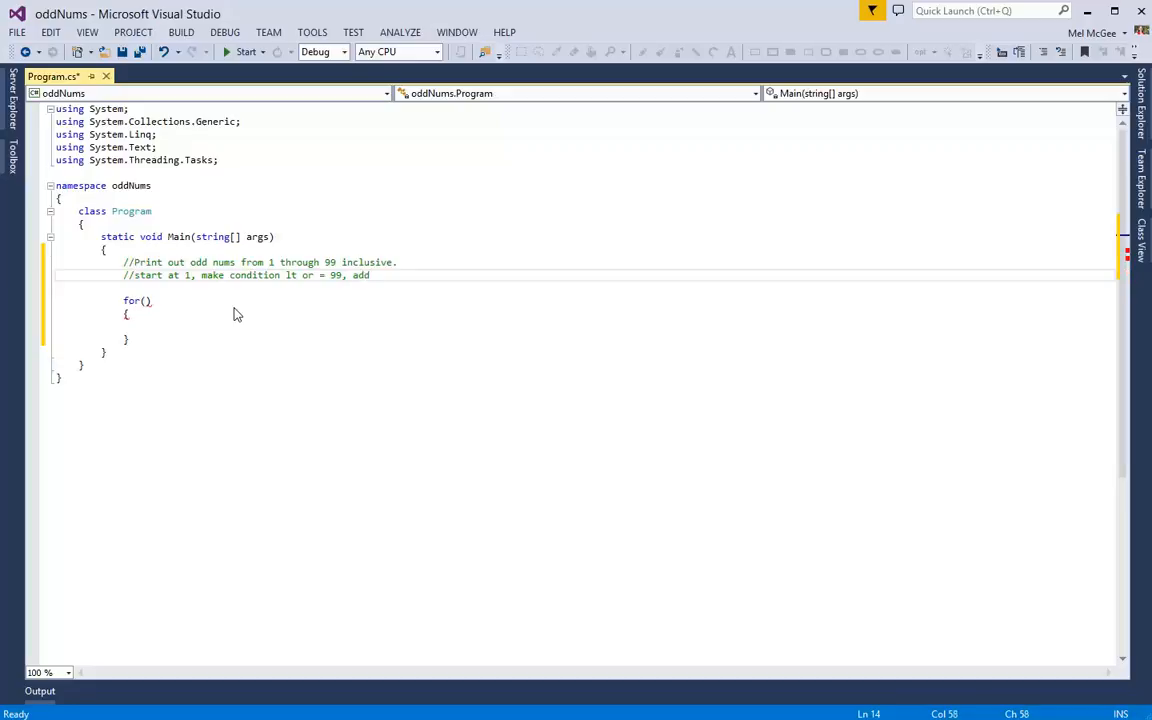
pyautogui.write('2 after each')
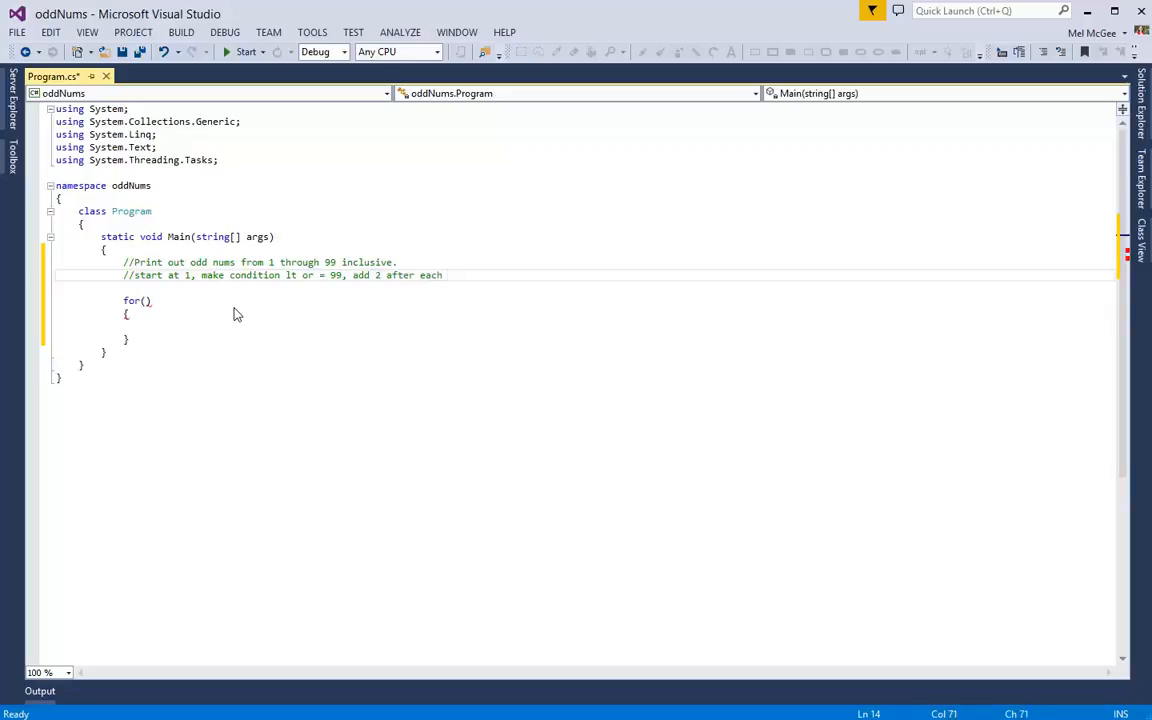
pyautogui.write('loop')
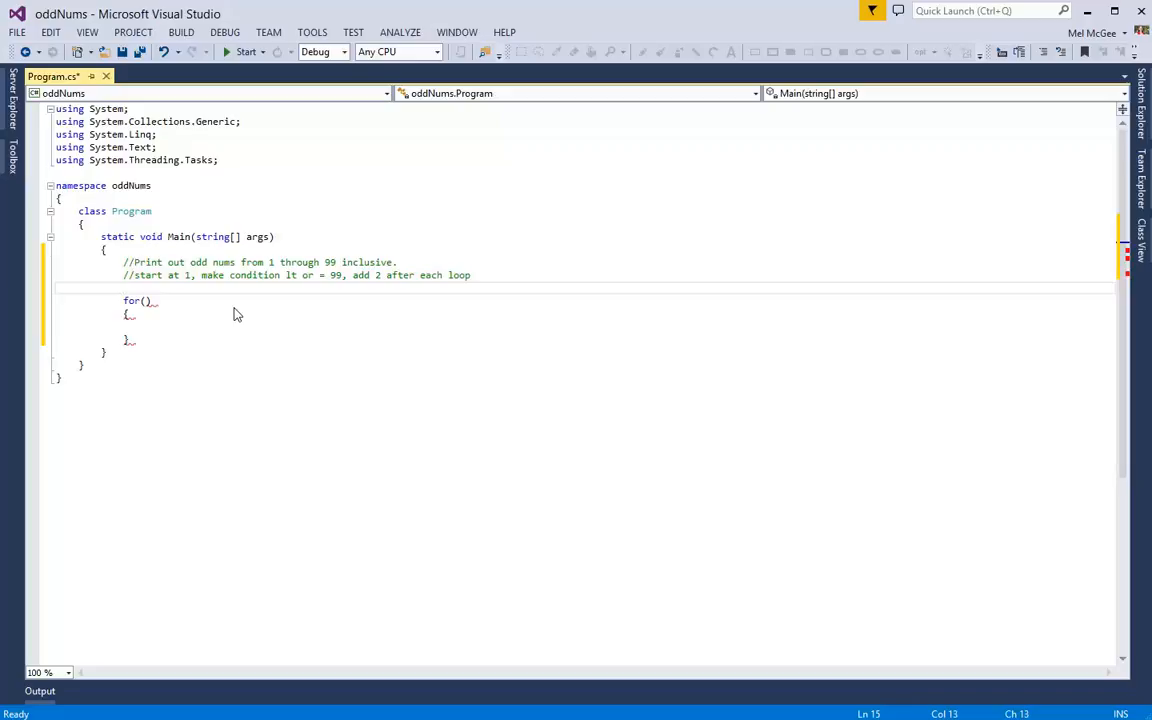
# Declare int counter and fill the for header: counter = 1; counter <= 99; counter += 2
pyautogui.write('int counter;')
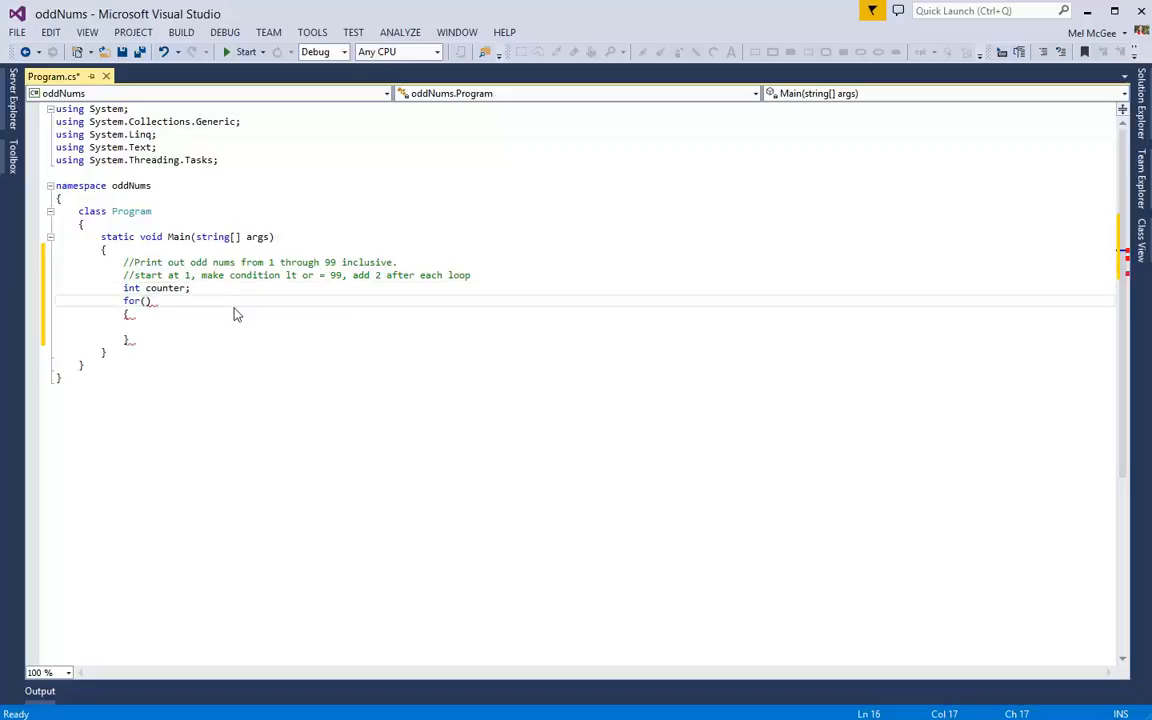
pyautogui.write('c')
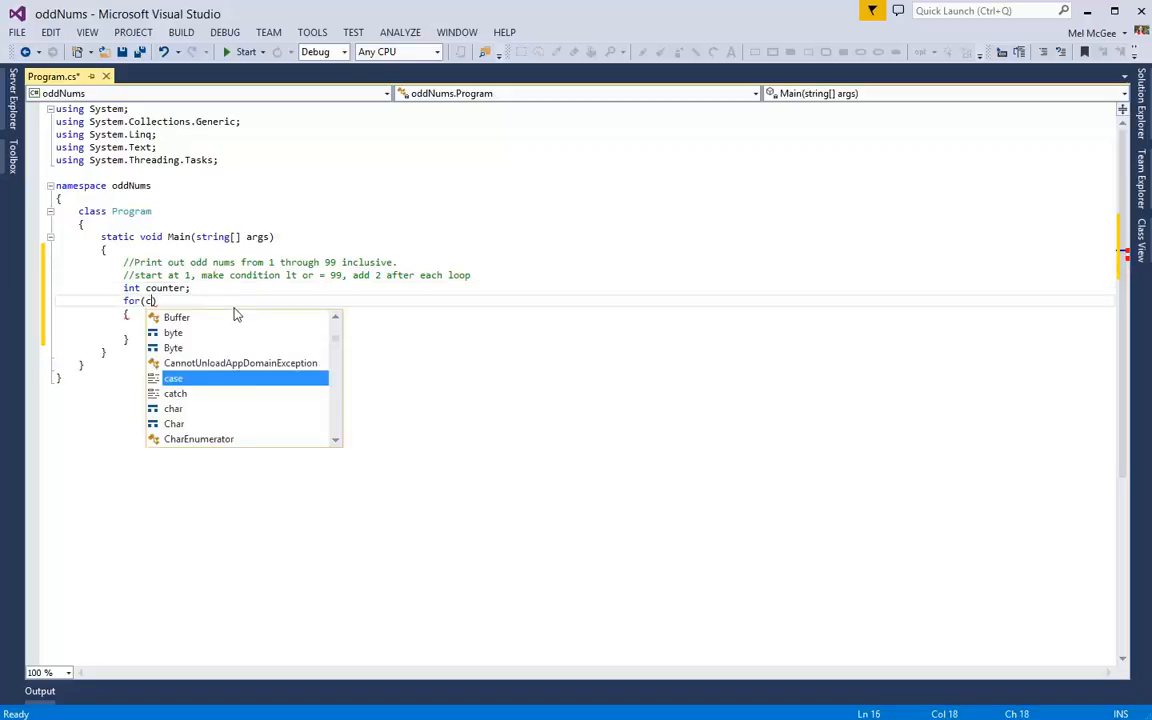
pyautogui.write('ounter = 1;')
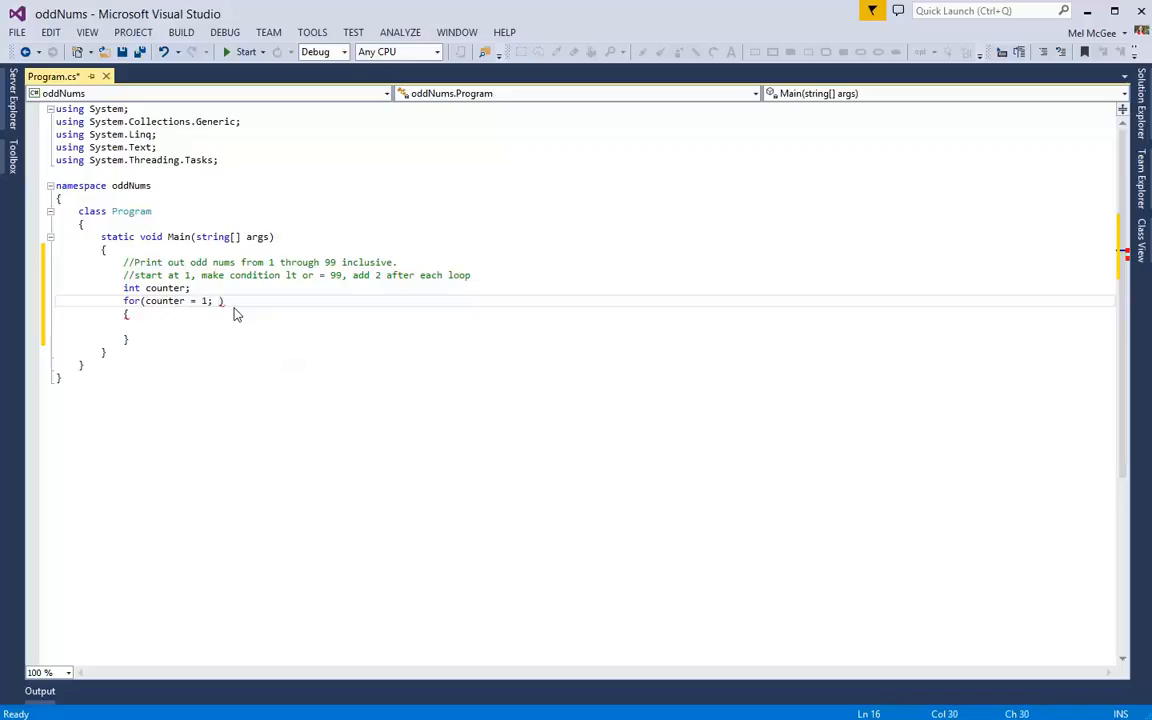
pyautogui.write('counter <')
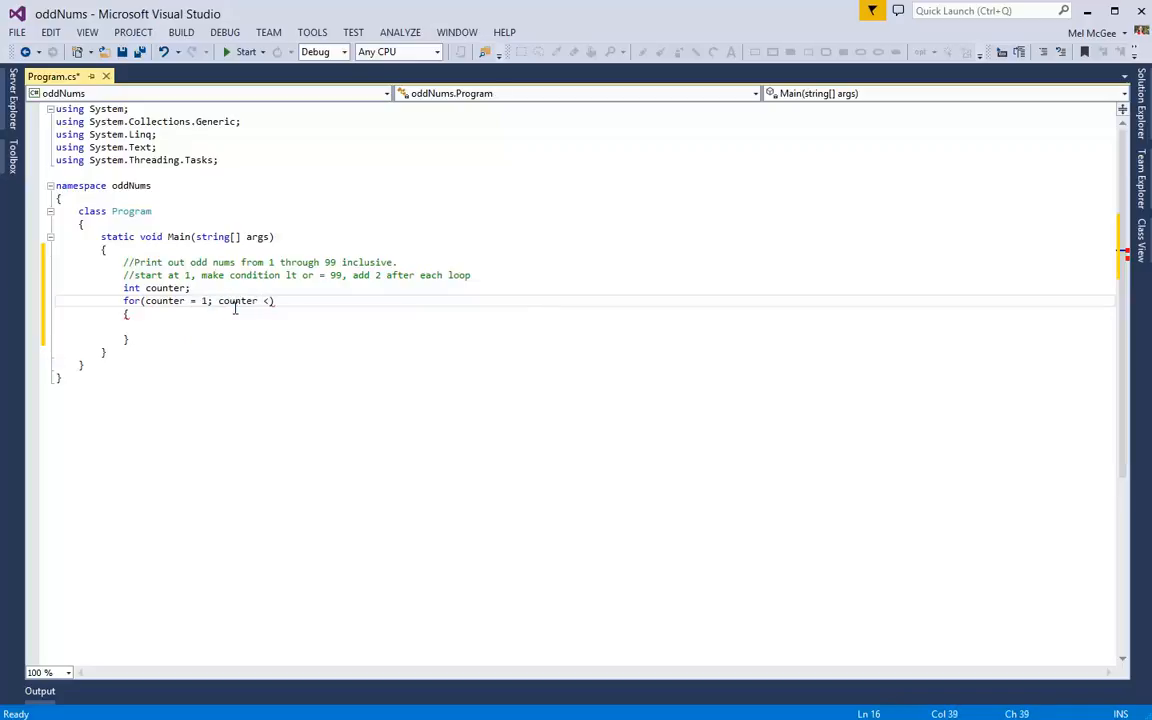
pyautogui.write('=99')
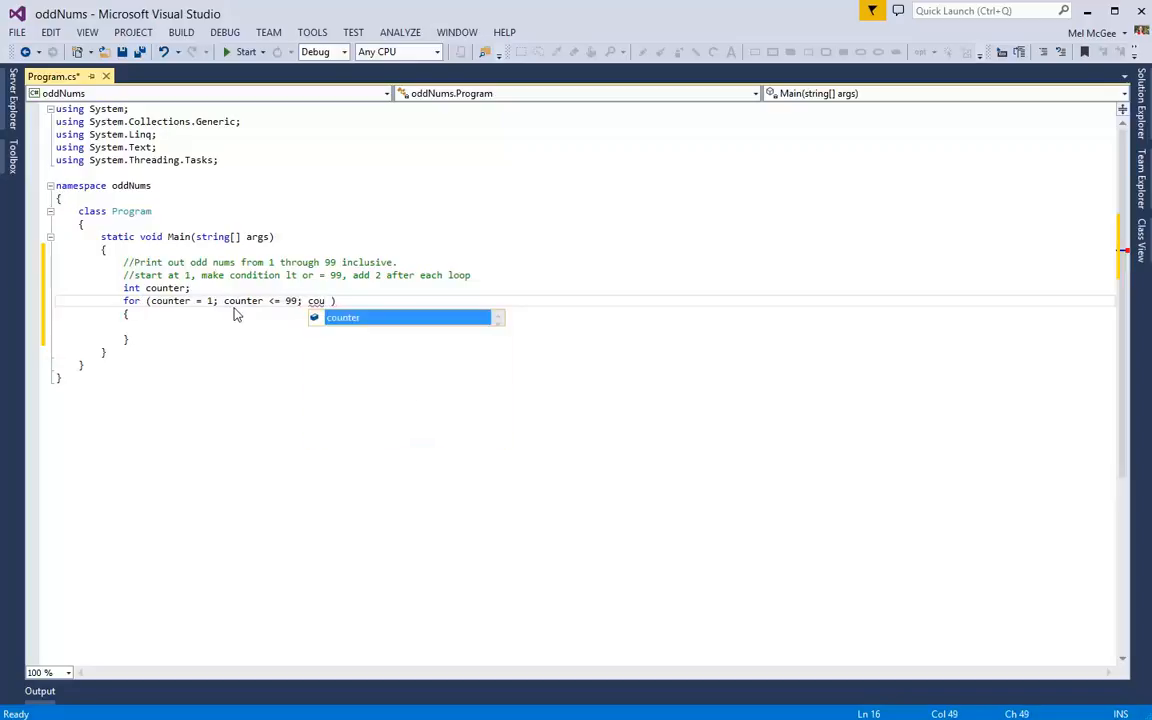
pyautogui.write('counter')
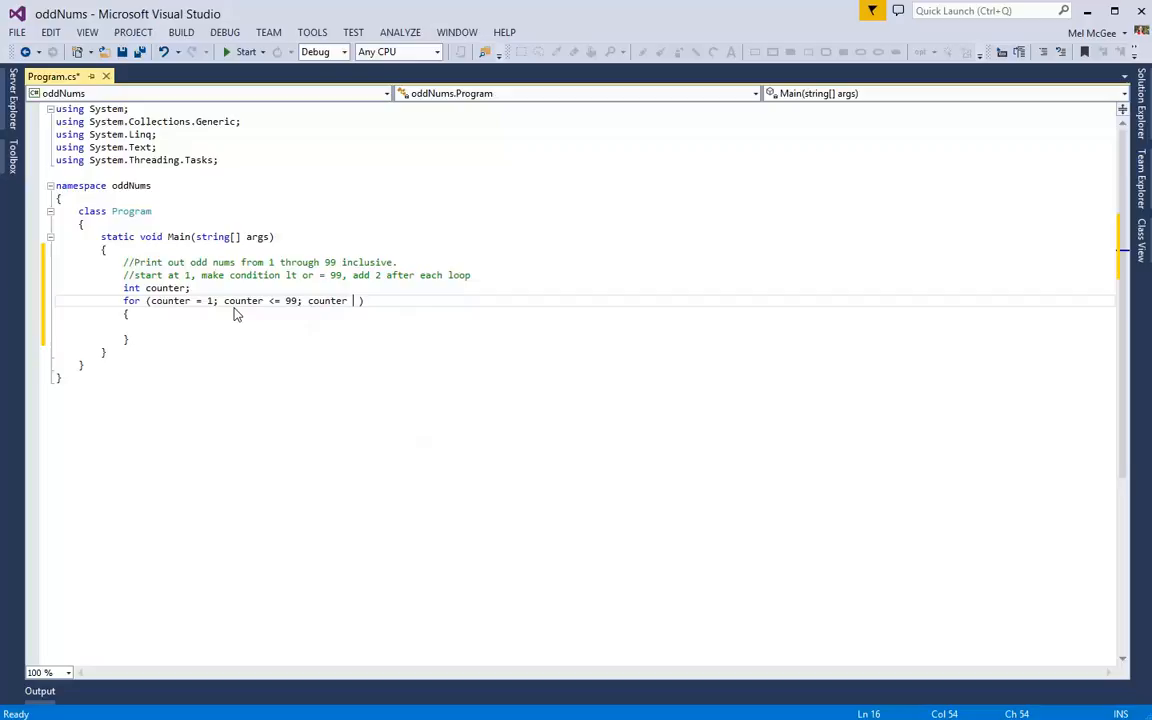
pyautogui.write('+= 2')
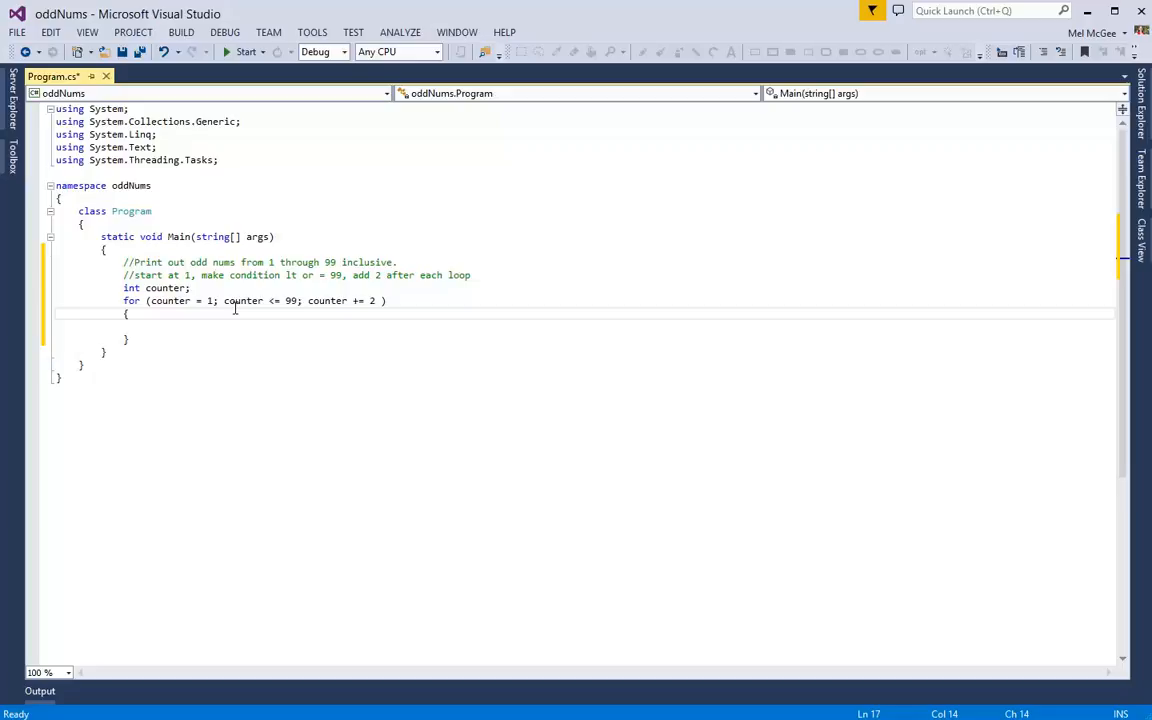
# Add System.Console.WriteLine(counter); inside the loop body
pyautogui.press('enter')
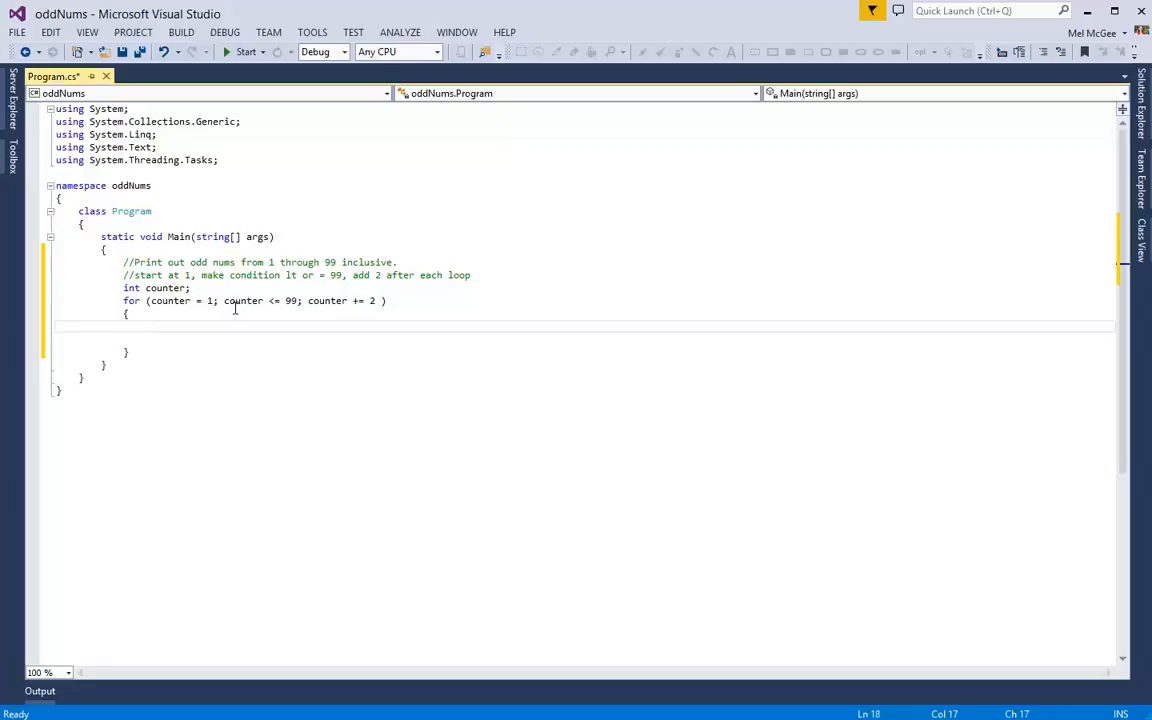
pyautogui.write('s')
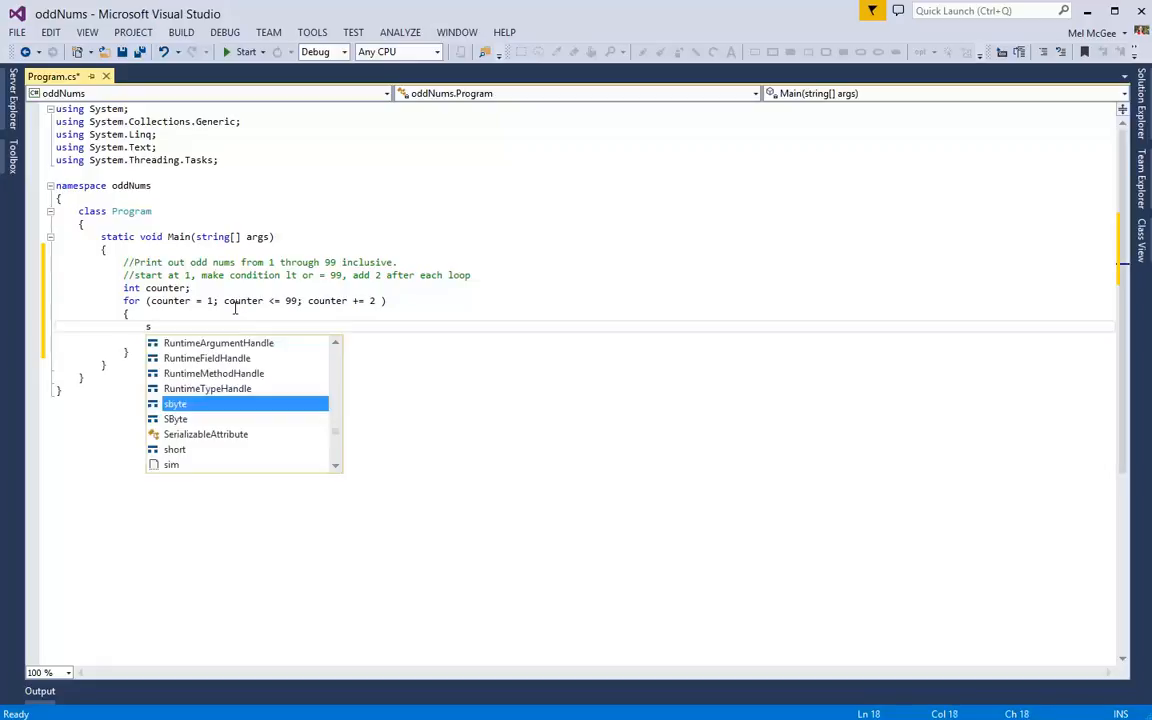
pyautogui.write('ystem')
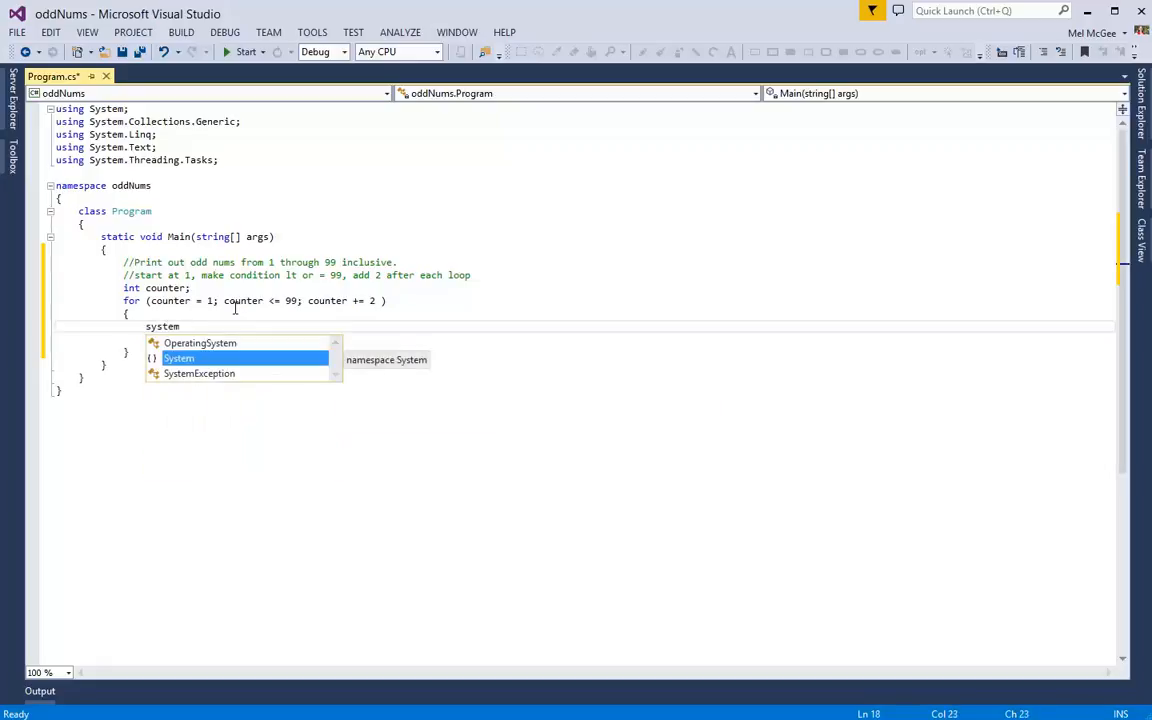
pyautogui.write('.Console.')
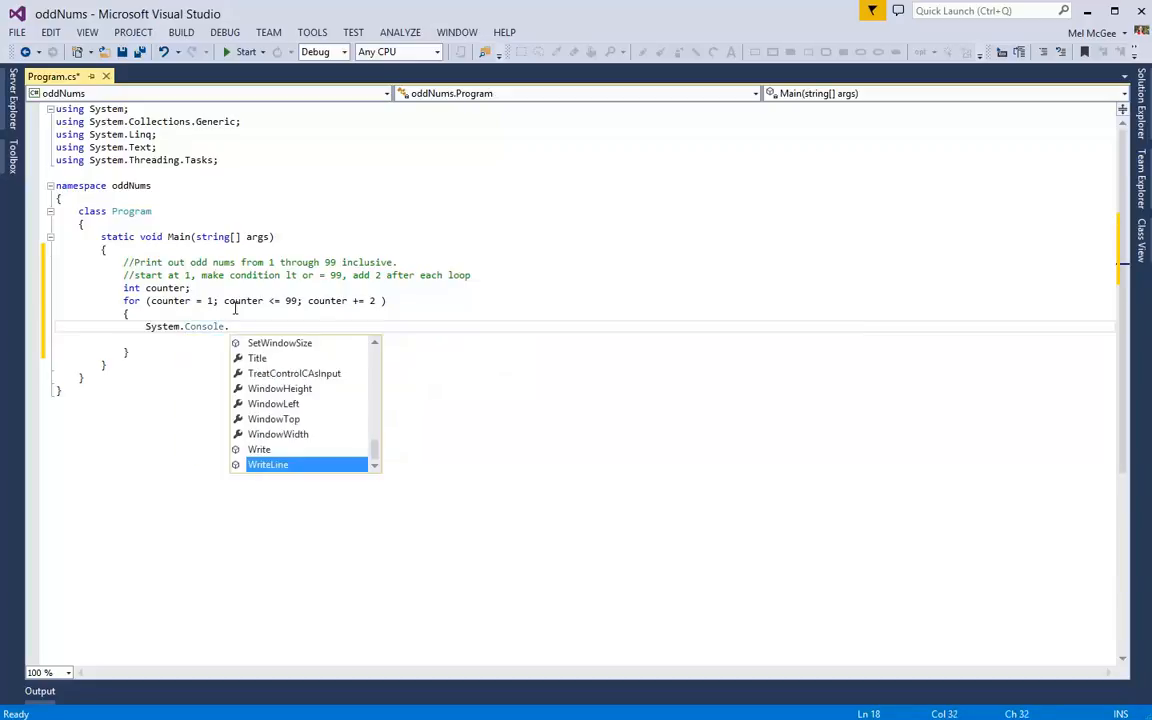
pyautogui.write('WriteLi')
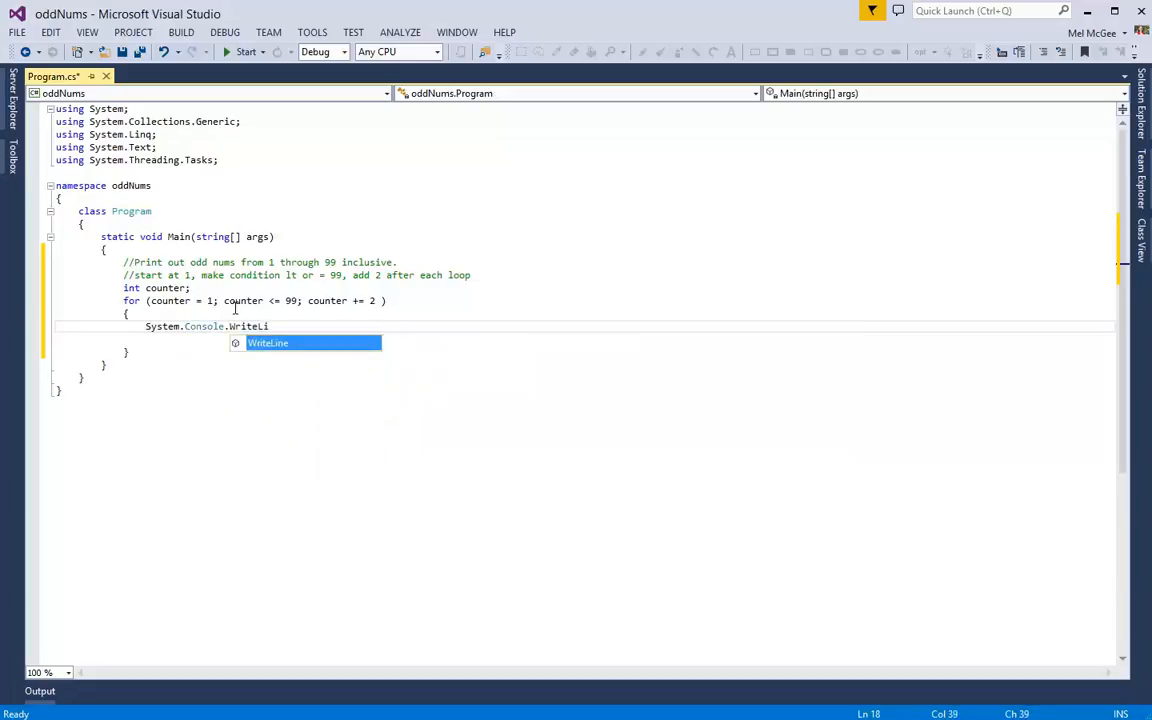
pyautogui.write('ne')
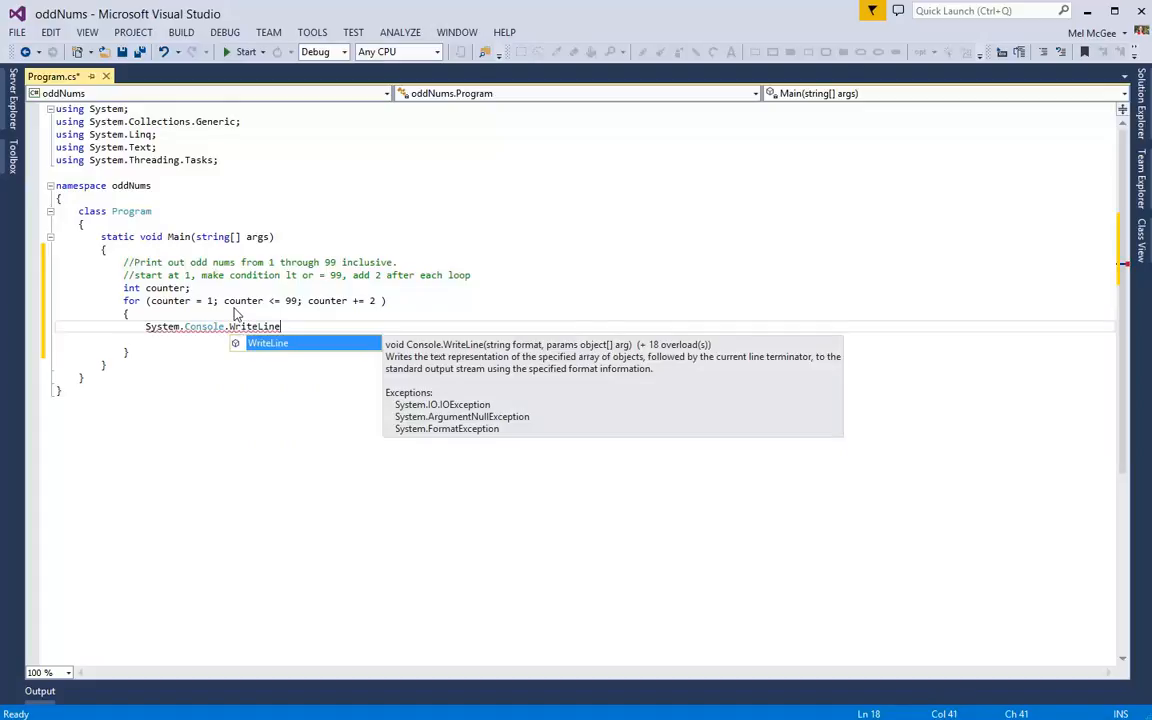
pyautogui.write('(')
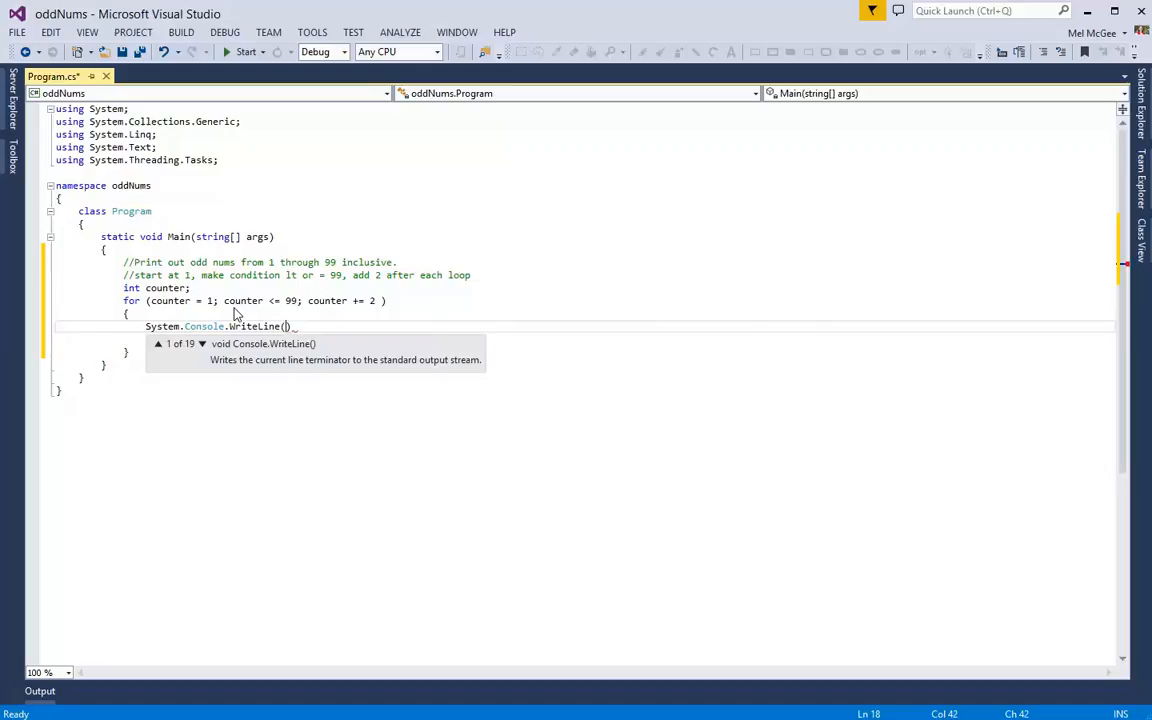
pyautogui.write('counter')
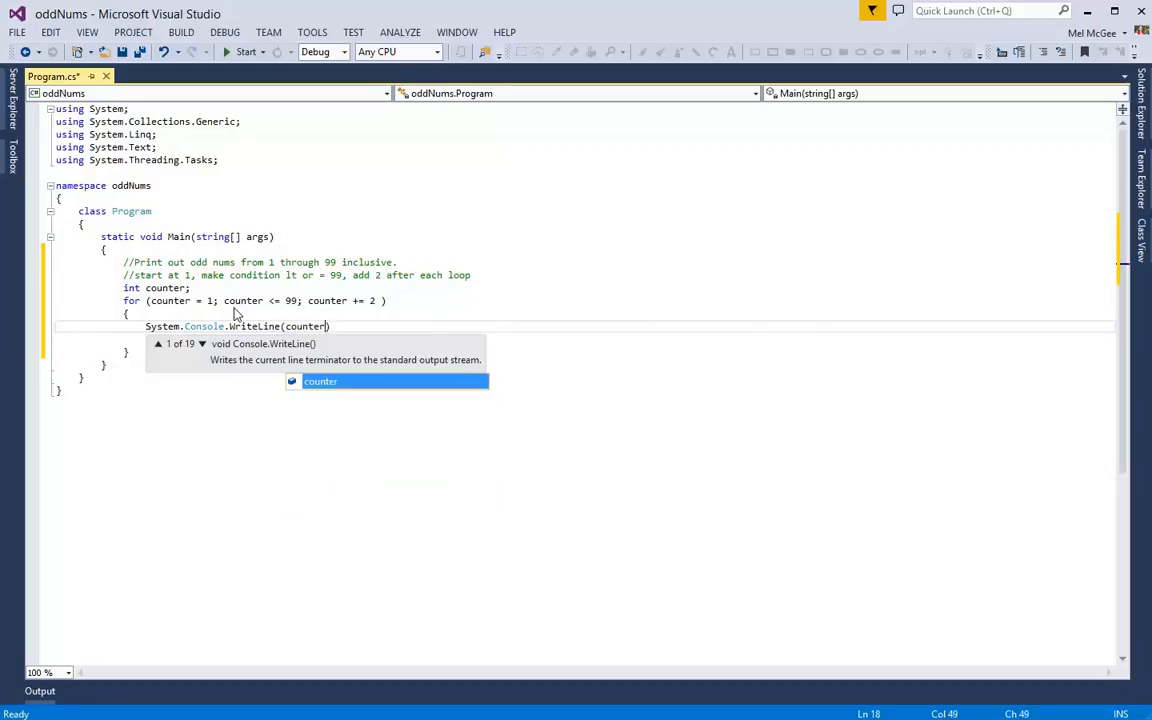
pyautogui.write(');')
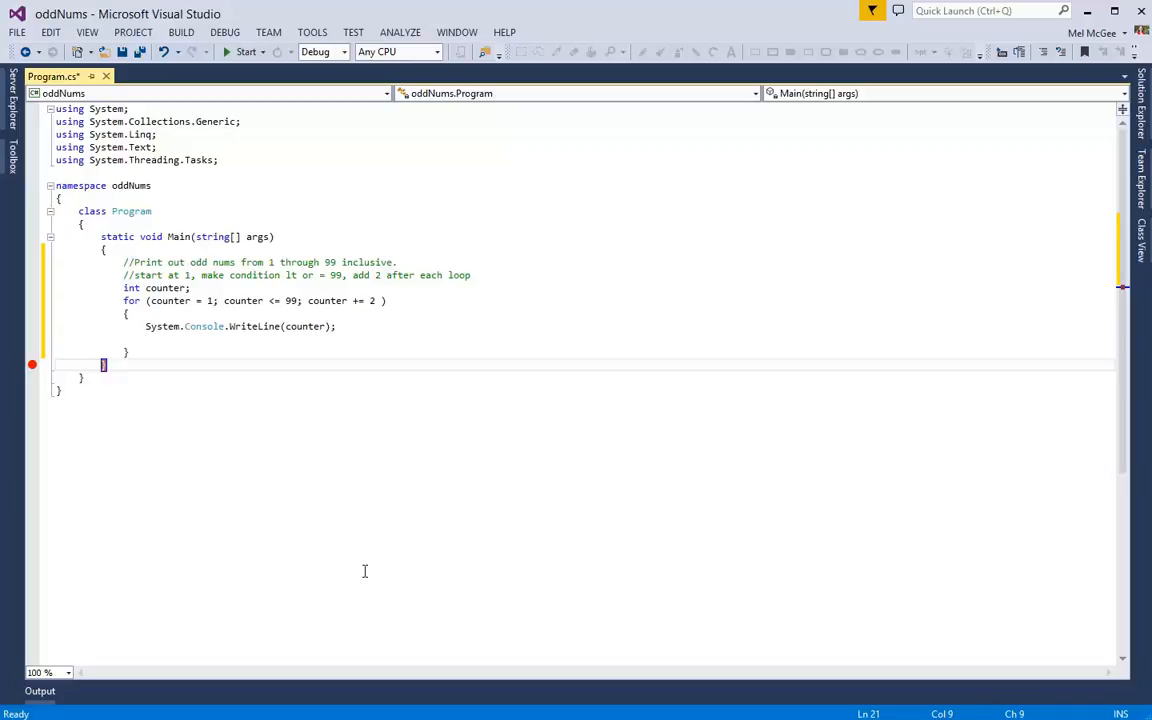
pyautogui.moveTo(328, 300)
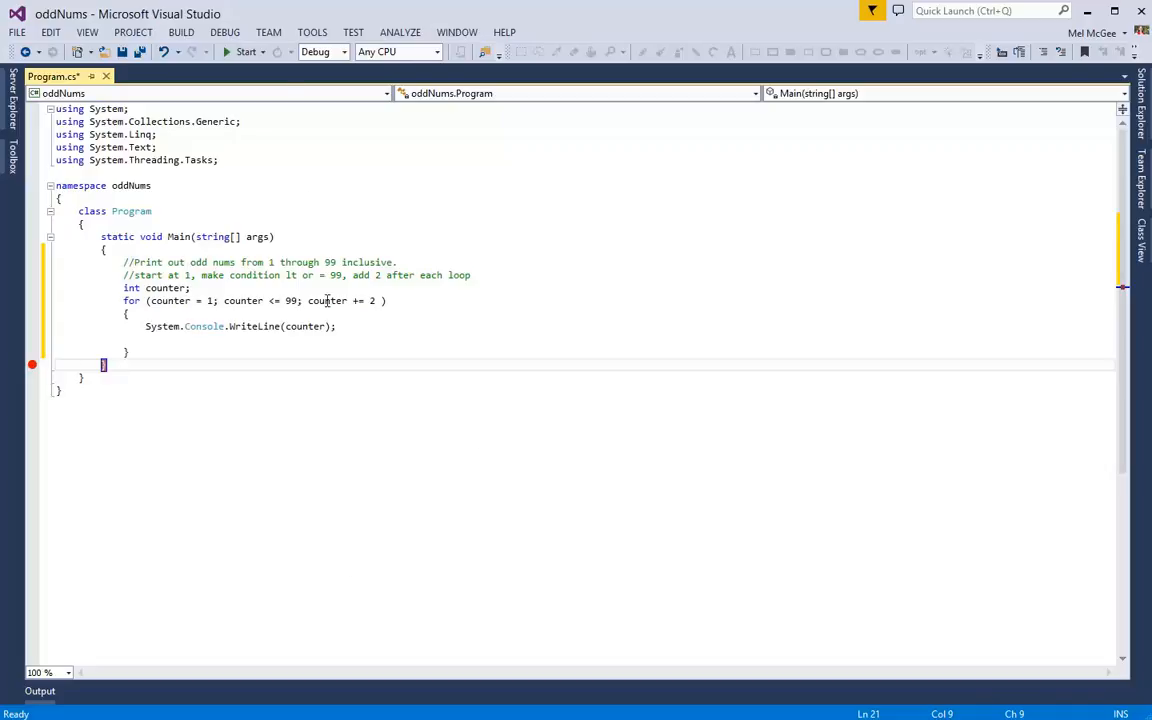
pyautogui.moveTo(240, 52)
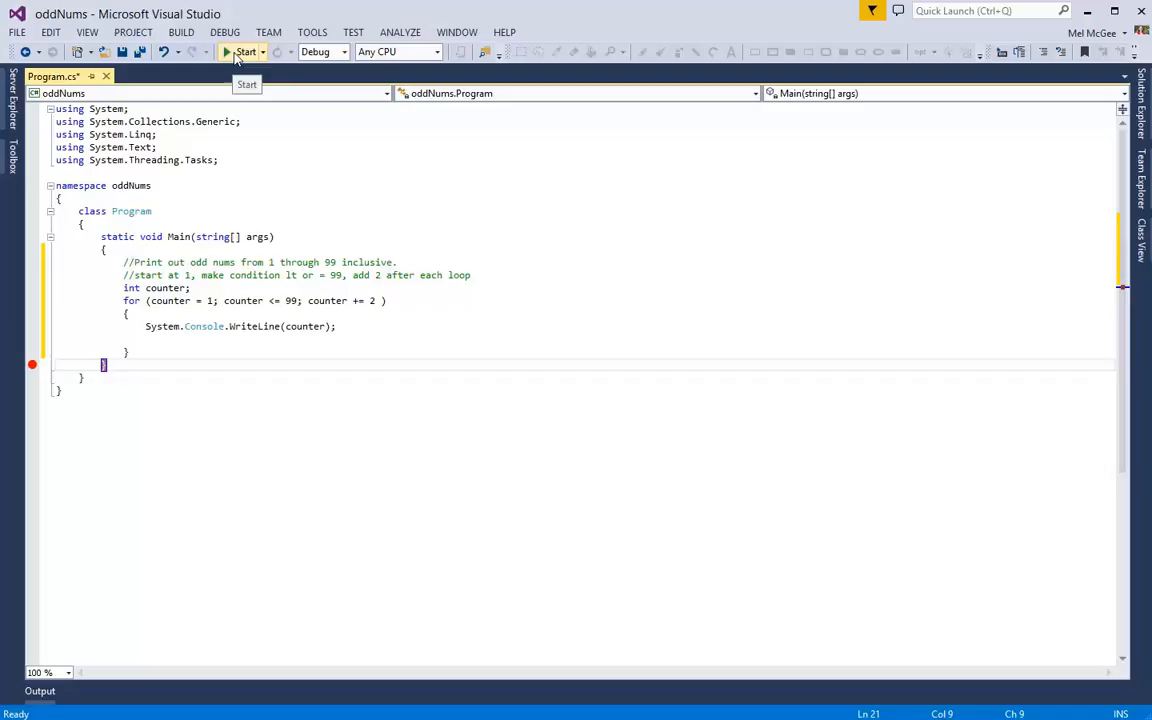
# Run oddNums and confirm the console lists odd numbers 1 through 99, then return to the editor
pyautogui.click(243, 52)
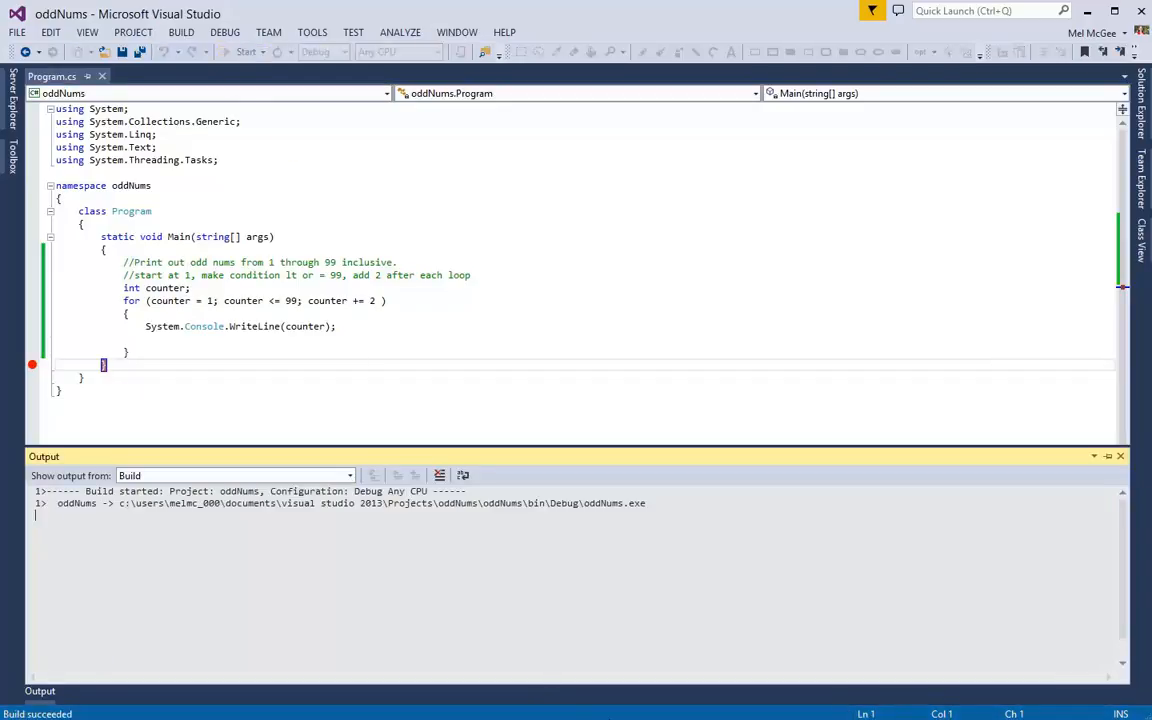
pyautogui.click(254, 51)
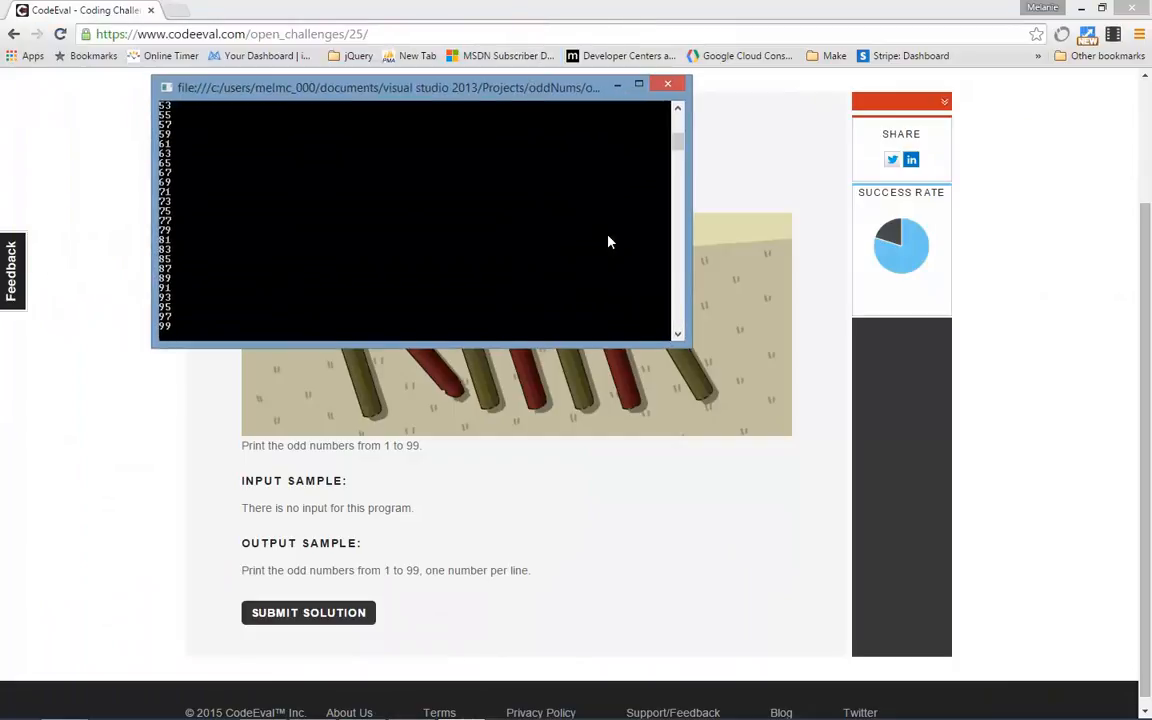
pyautogui.click(678, 110)
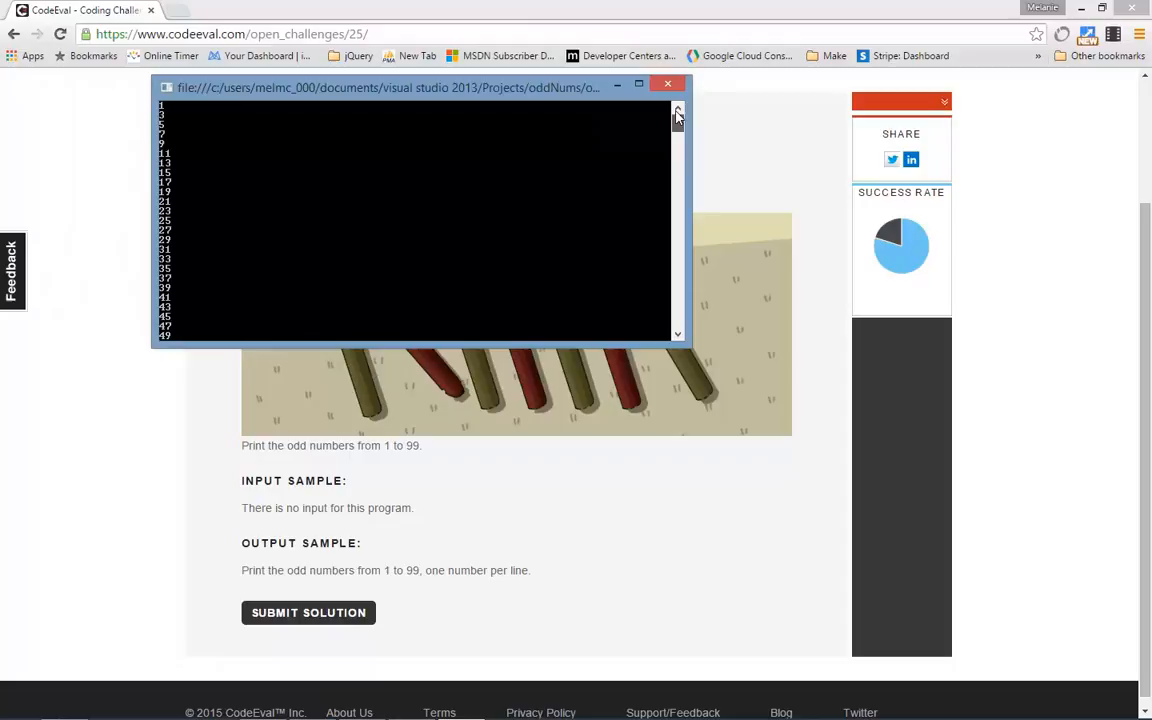
pyautogui.scroll(-3)
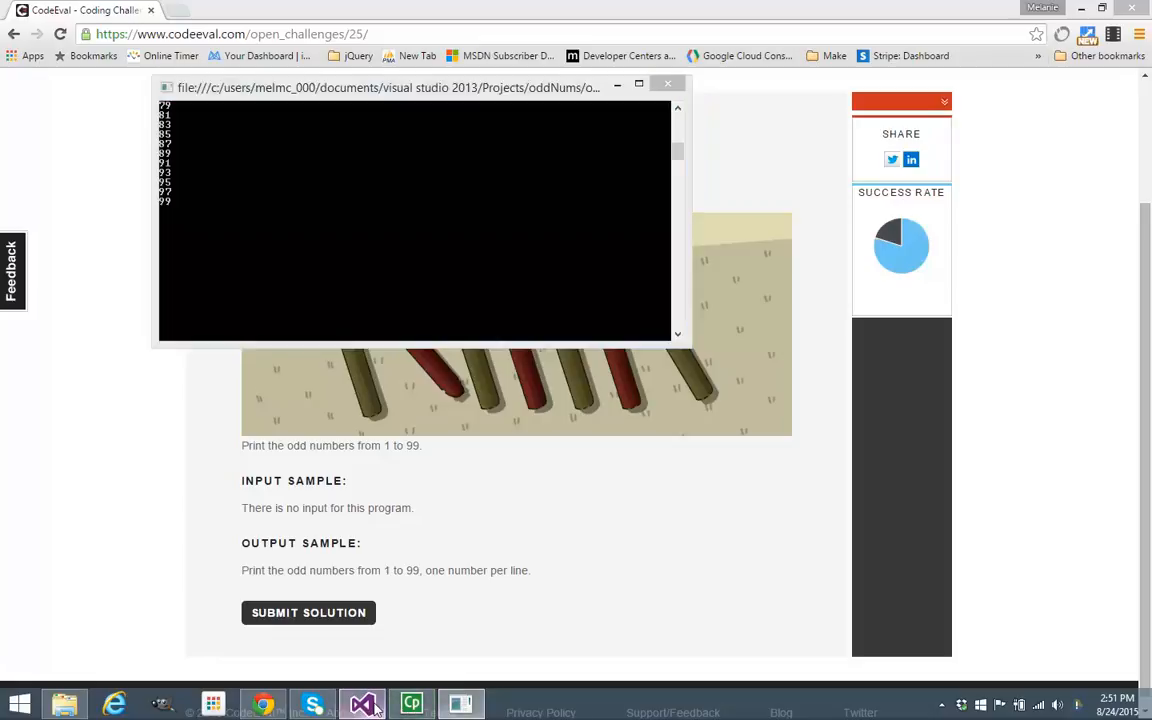
pyautogui.click(363, 703)
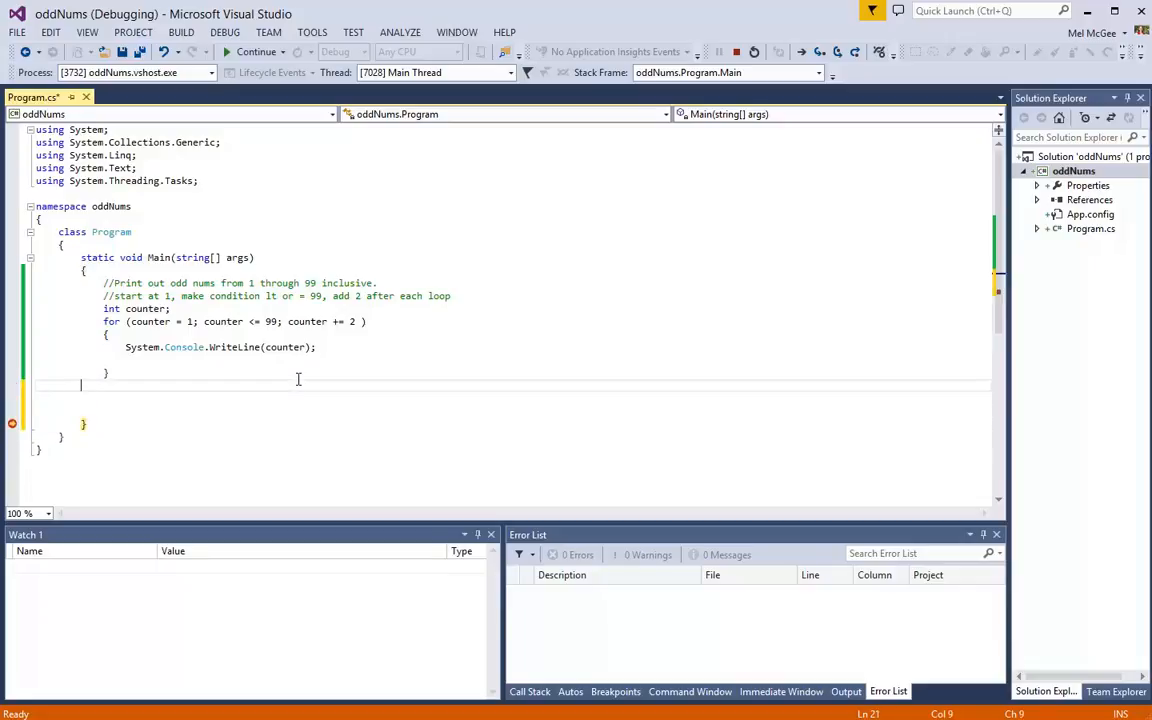
# Add a '//second version' comment and a for loop from counter = 1 to 99 using counter++
pyautogui.write('//second')
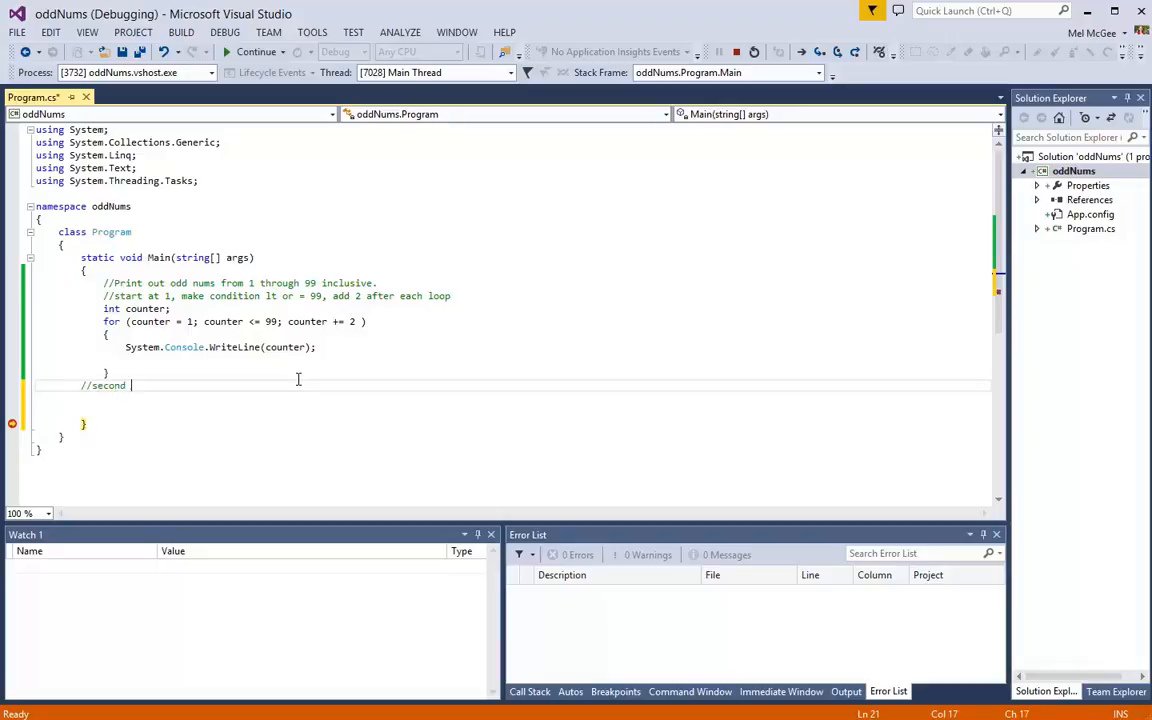
pyautogui.write('version')
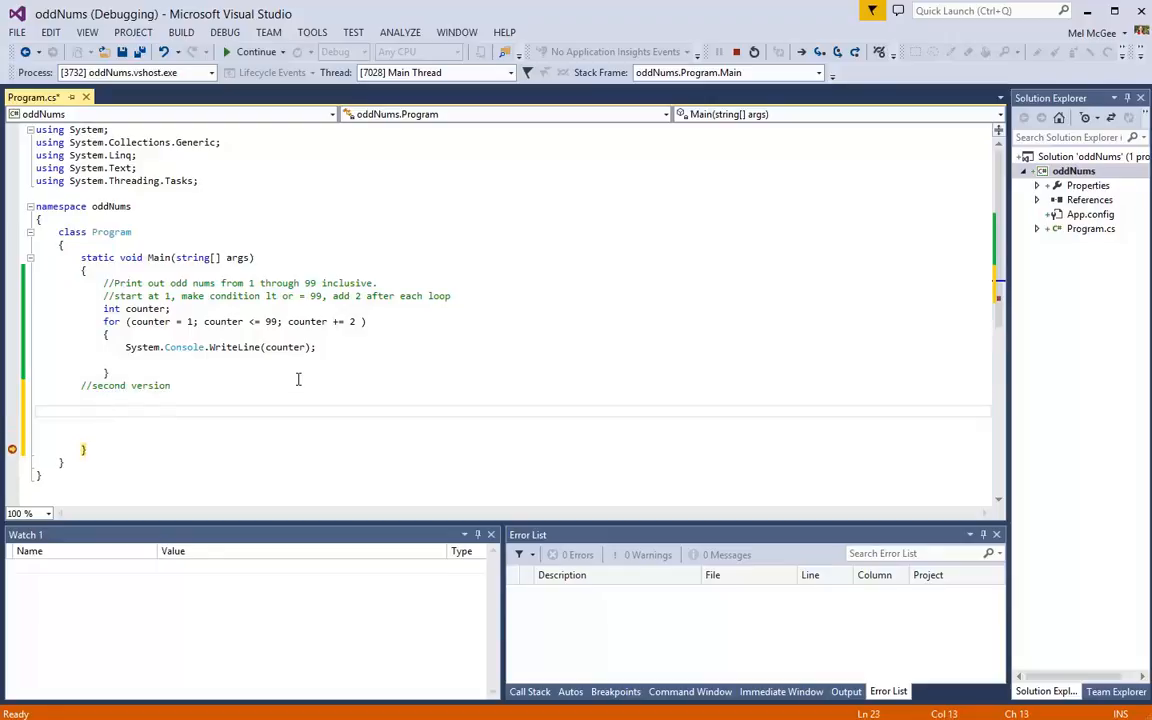
pyautogui.write('for(')
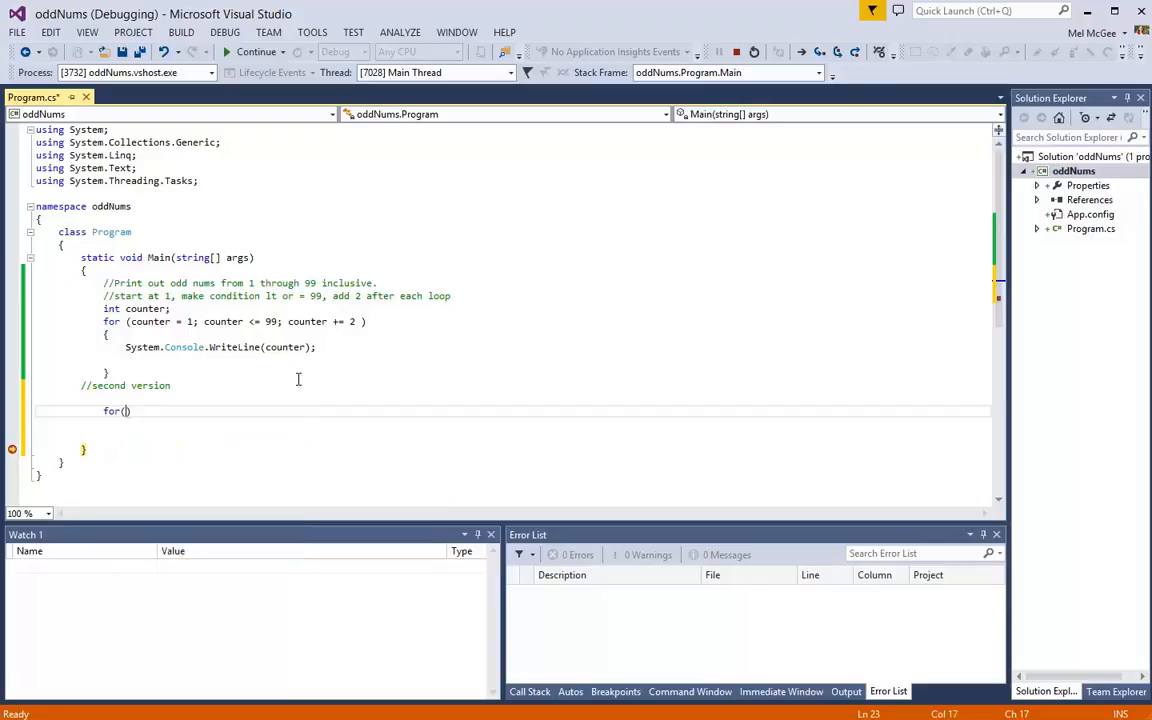
pyautogui.write('count')
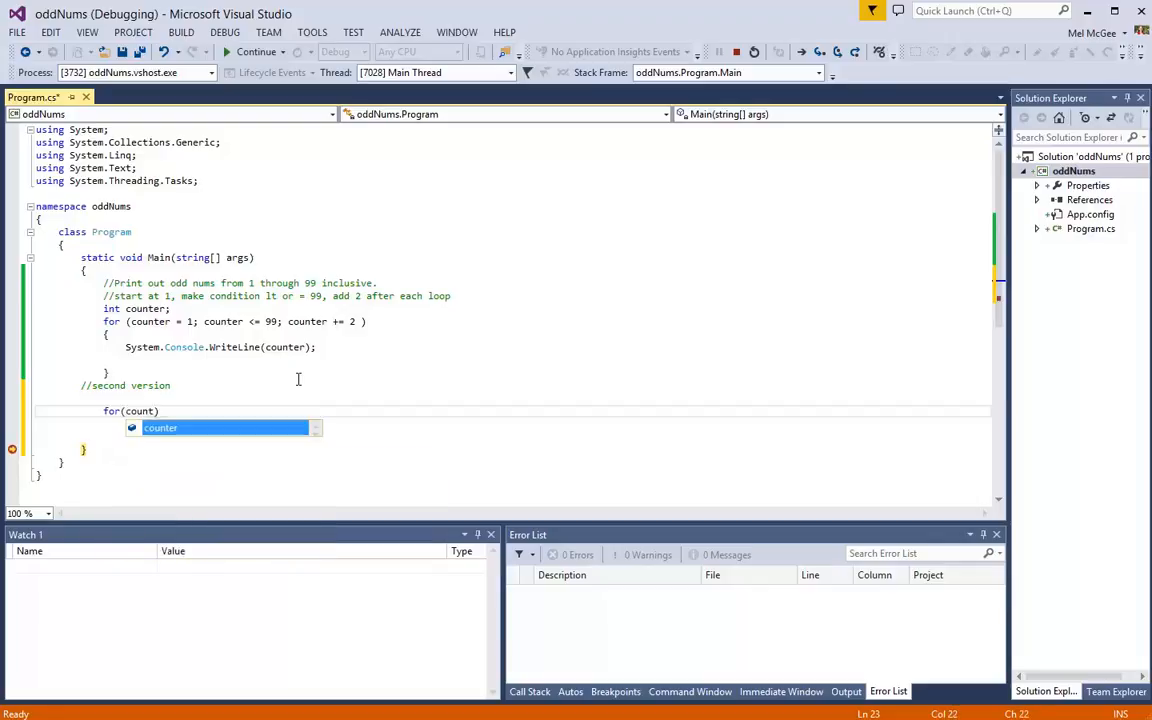
pyautogui.write('counter = 1;')
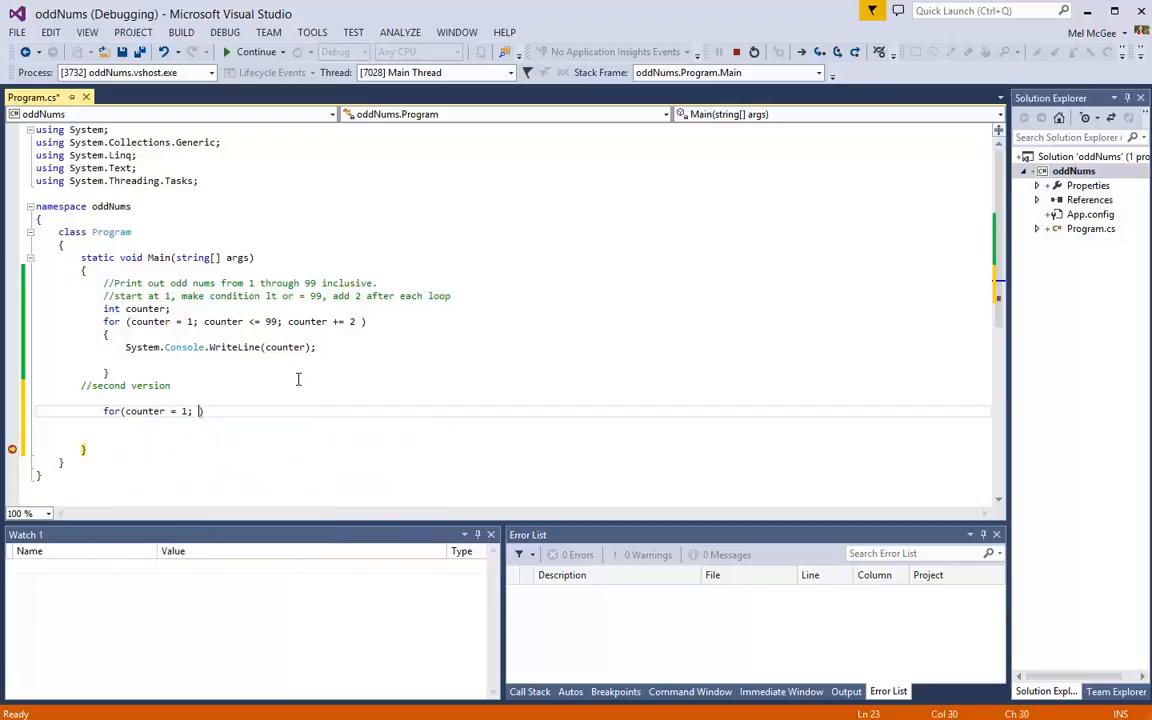
pyautogui.write('counter')
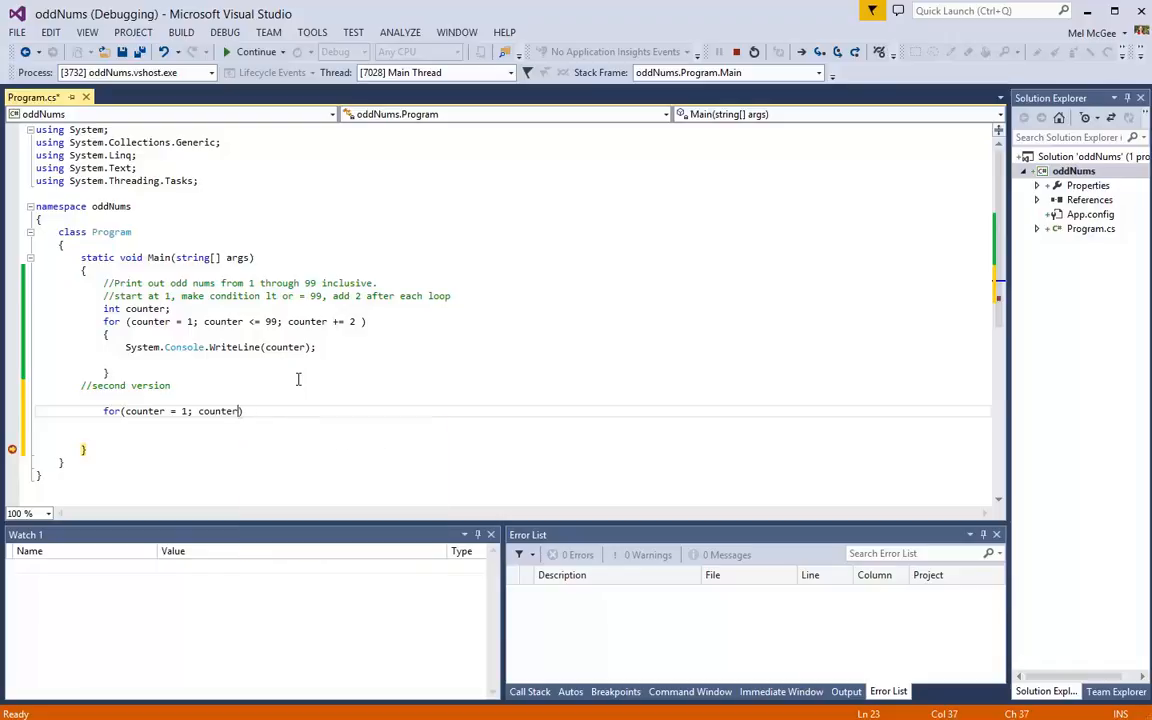
pyautogui.write('<=99;')
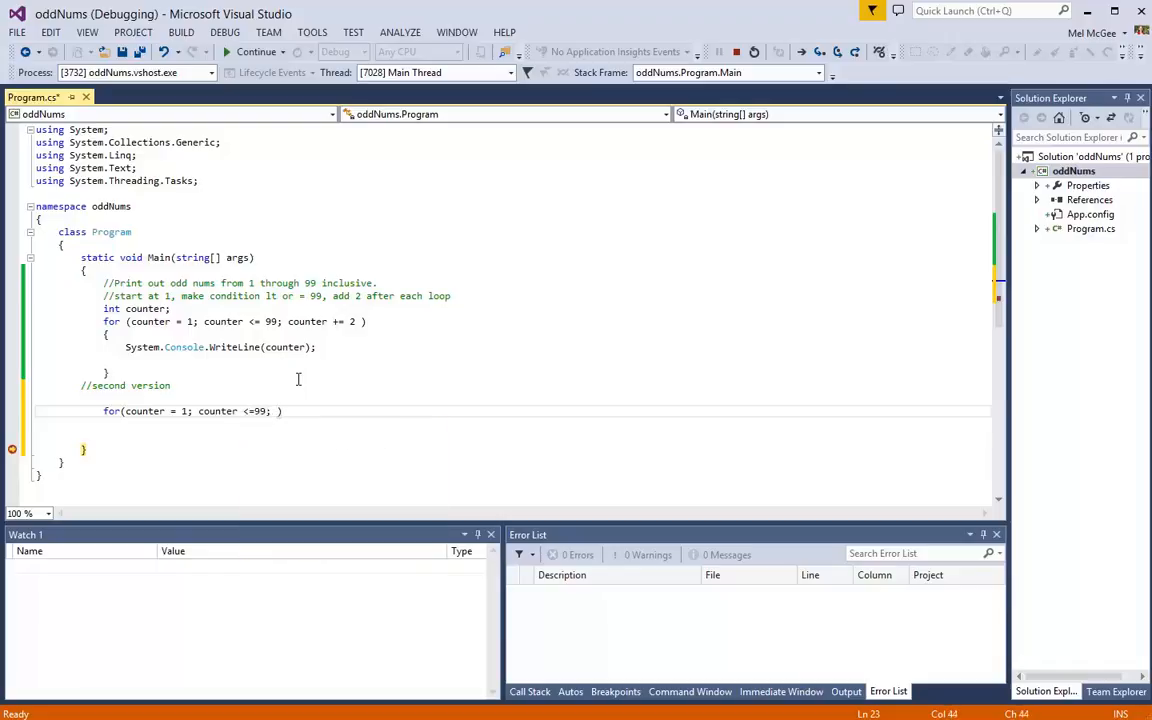
pyautogui.write('counter')
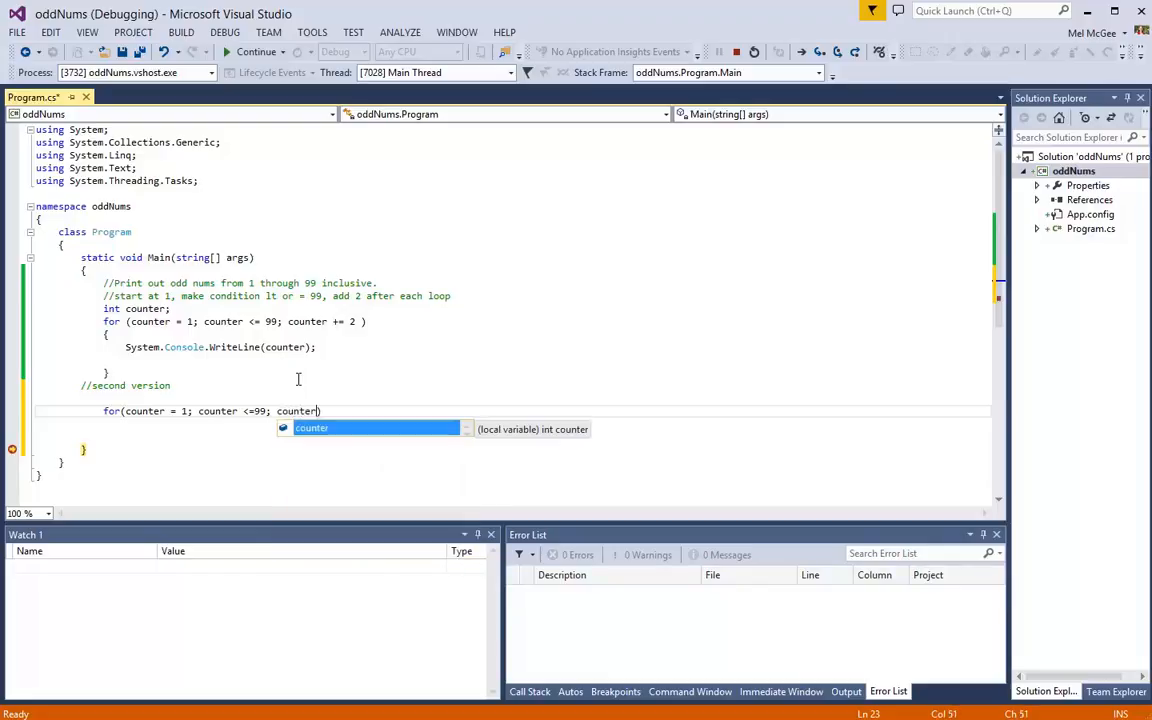
pyautogui.write('++)')
pyautogui.write('{')
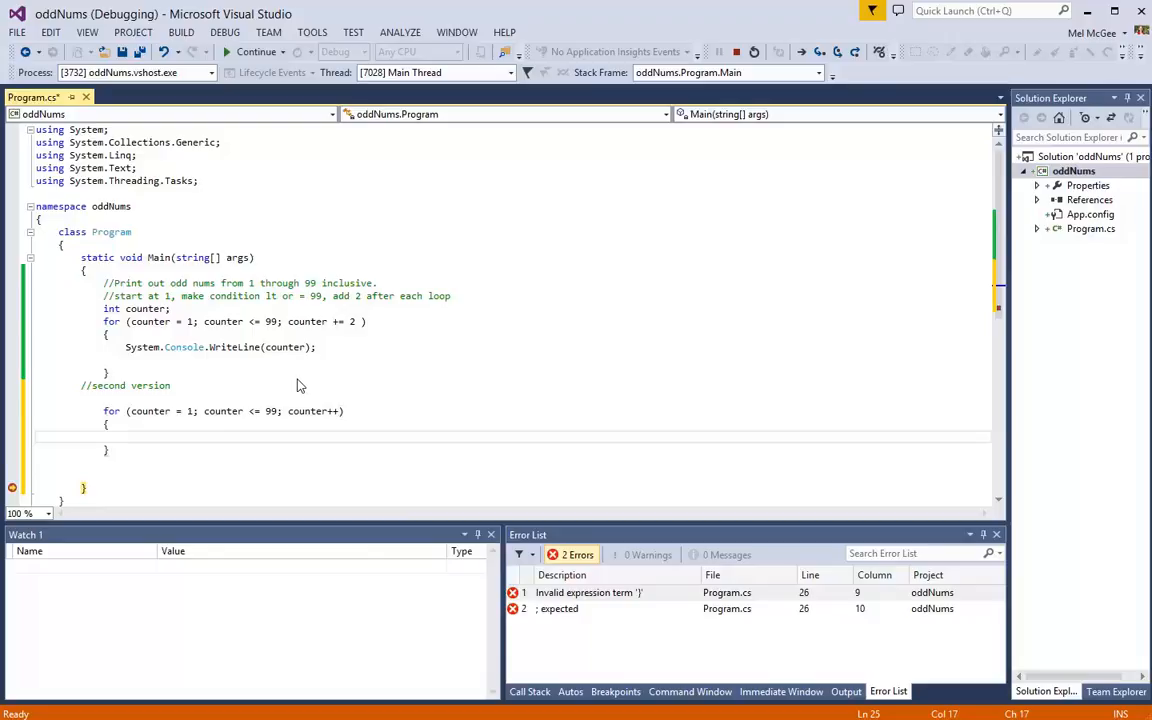
# Inside it, print counter with System.Console.WriteLine only when counter % 2 == 1
pyautogui.write('if(counter % 2 ==')
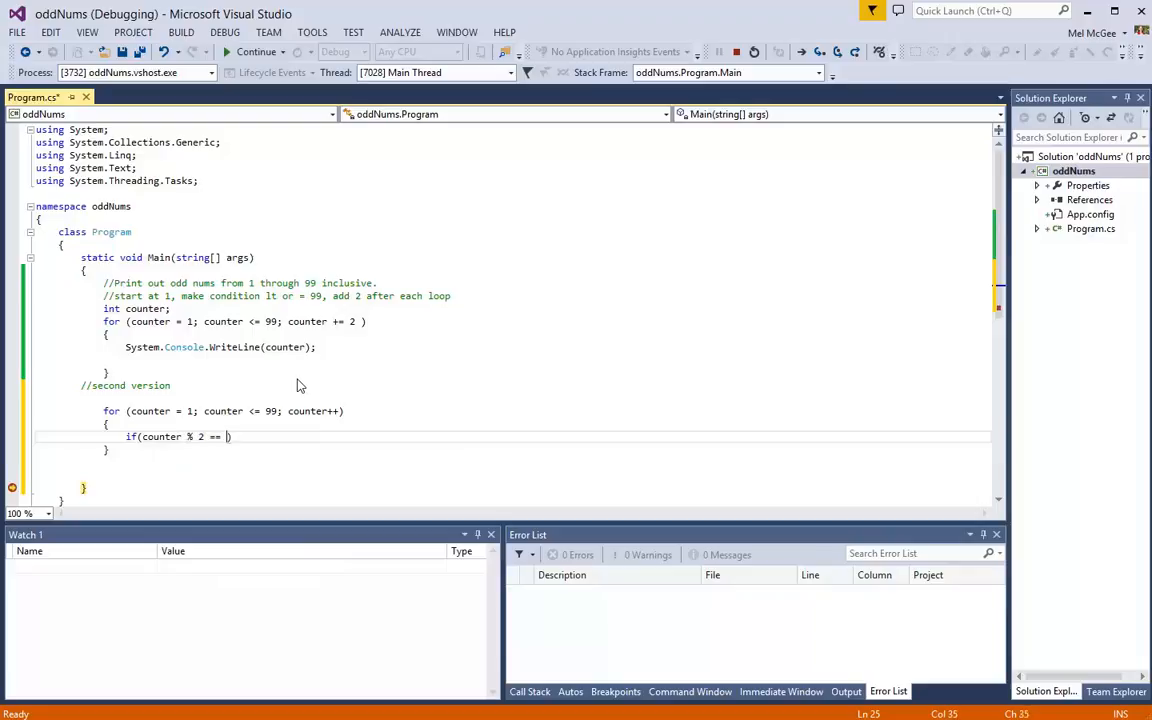
pyautogui.write('0')
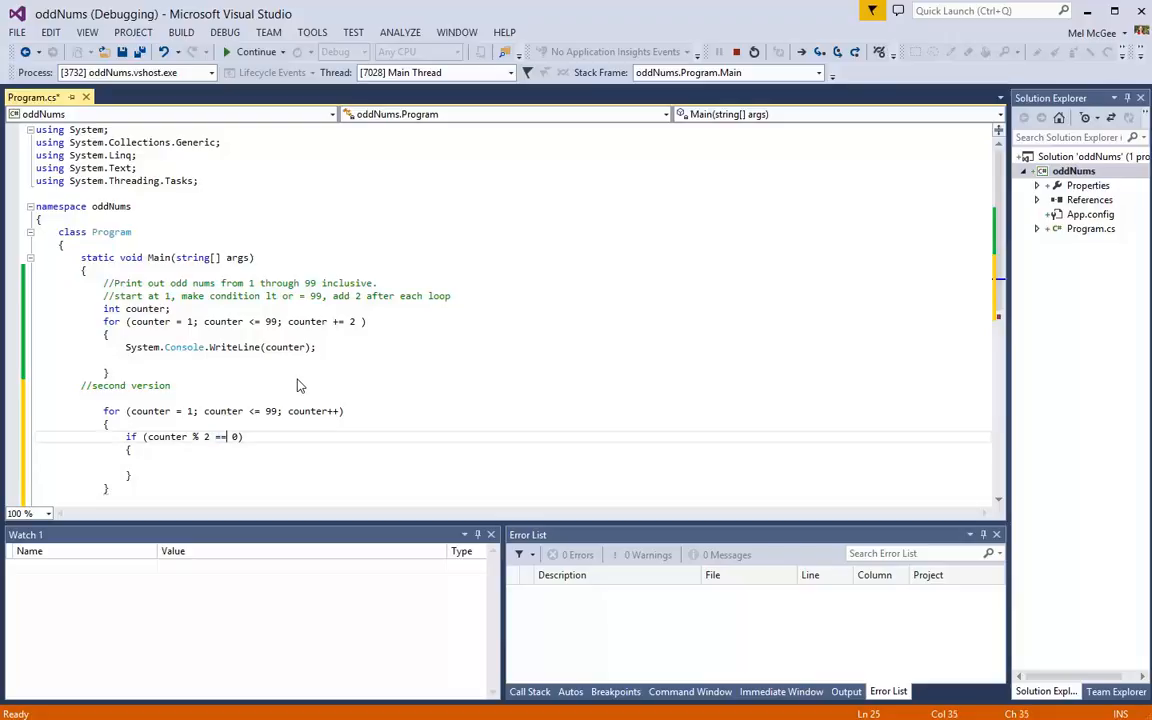
pyautogui.write('1')
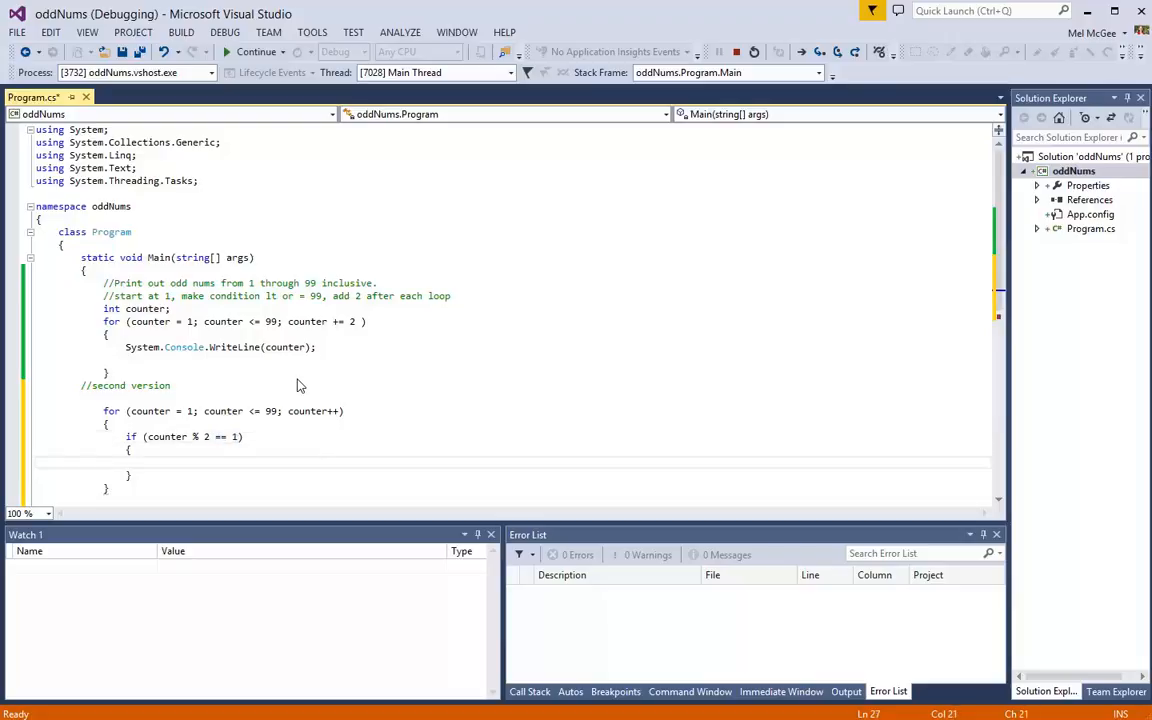
pyautogui.write('Sys')
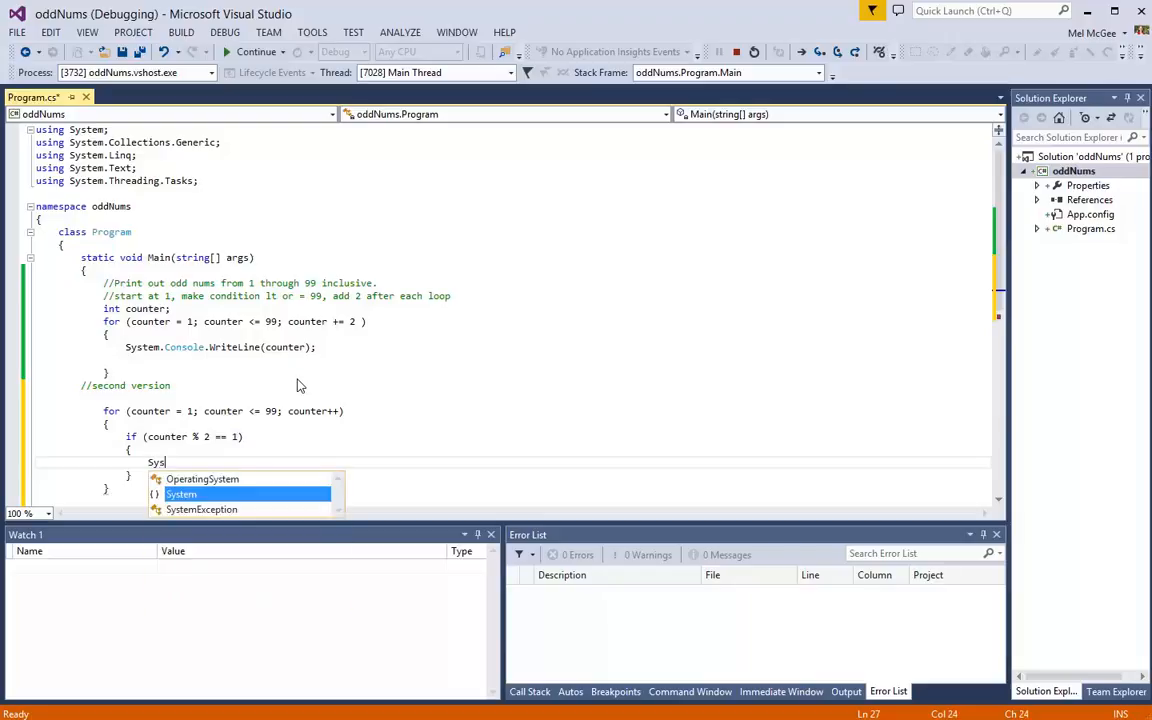
pyautogui.write('.Console.WriteLine(c')
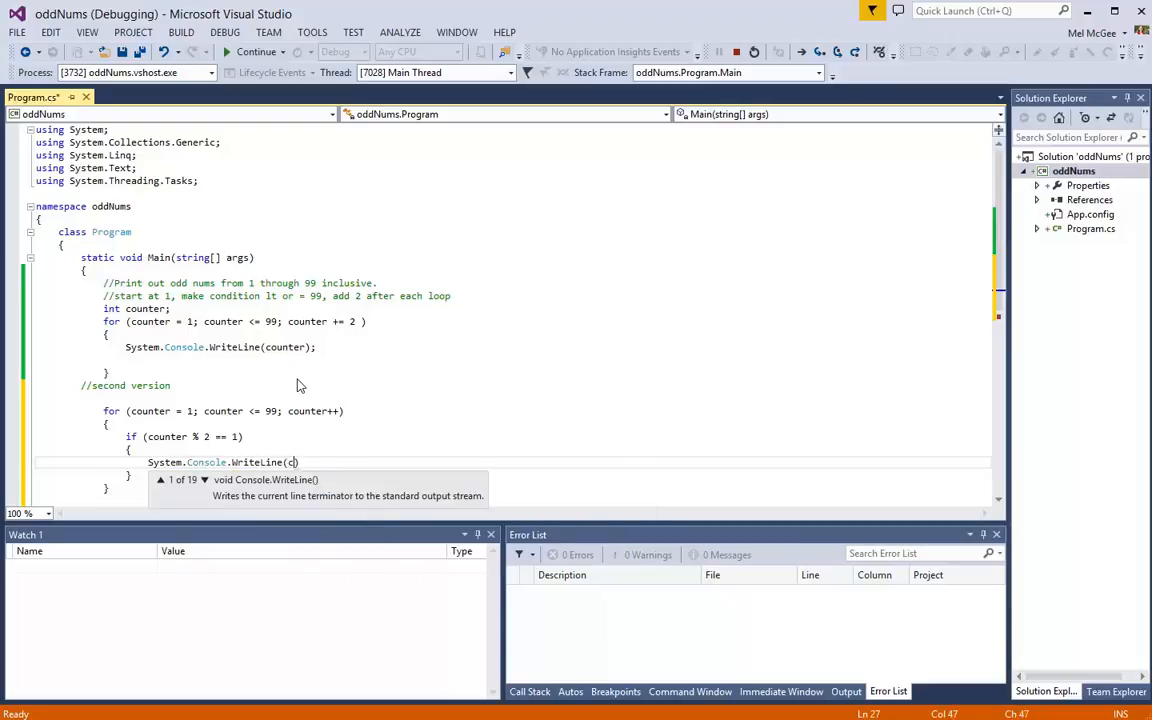
pyautogui.write('ounter);')
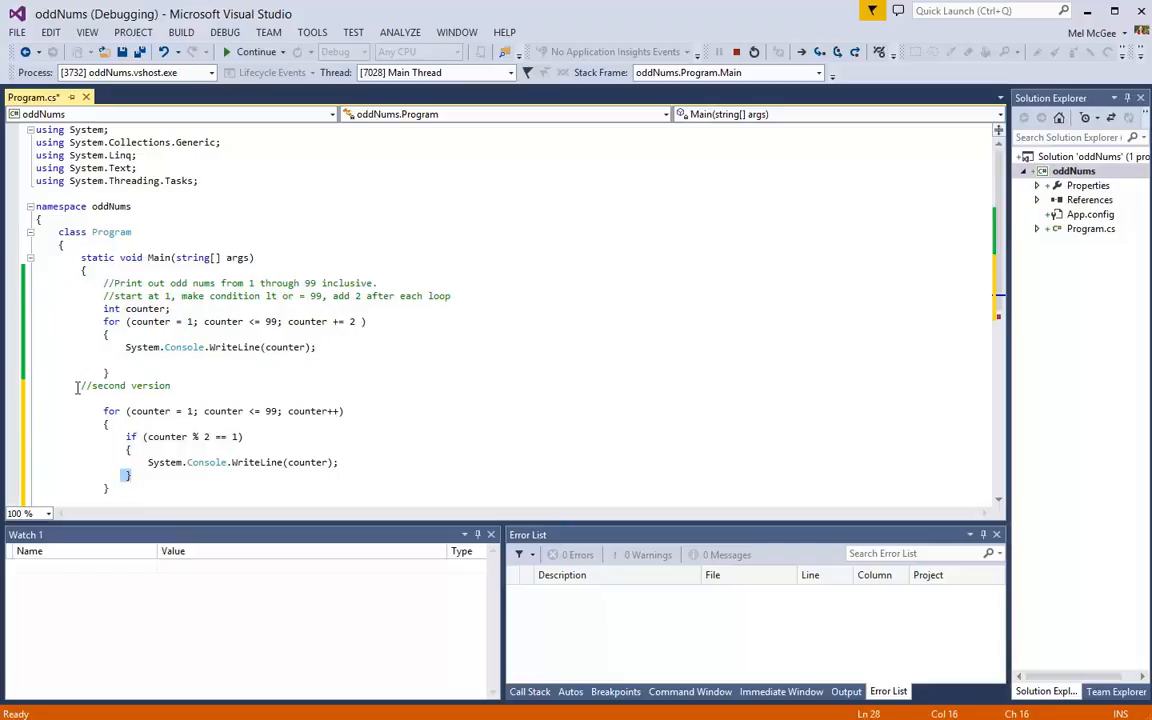
# Select and delete the second-version loop block and its comment
pyautogui.moveTo(79, 385); pyautogui.dragTo(110, 489)
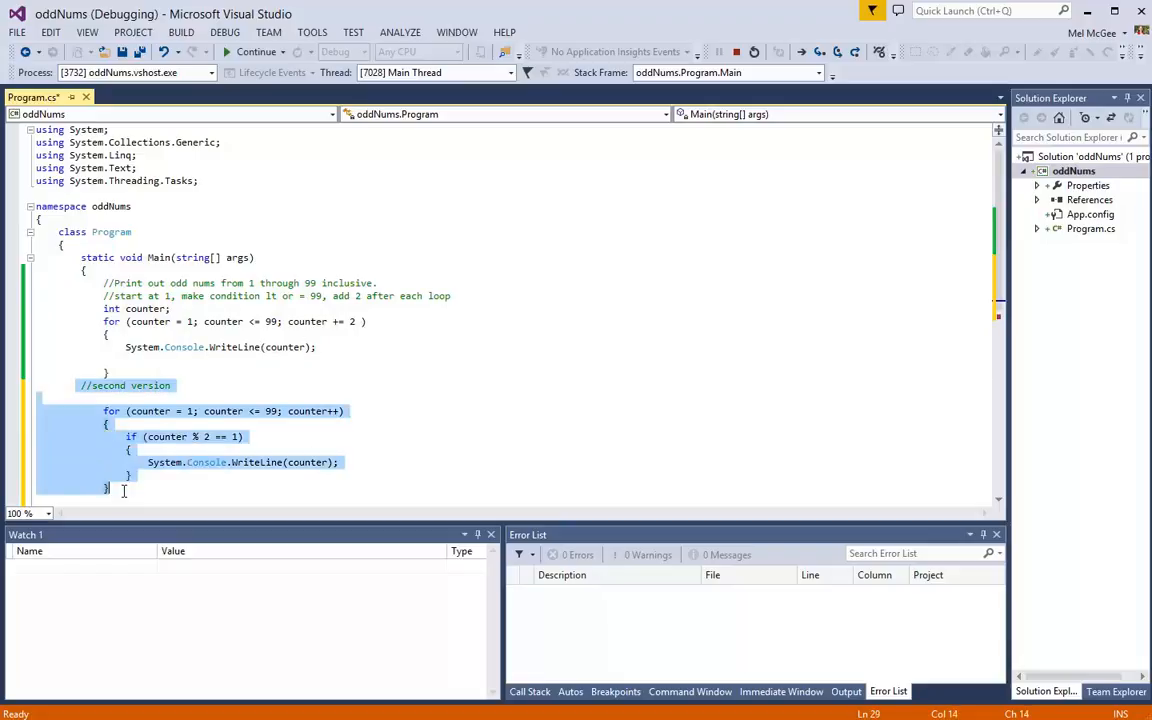
pyautogui.press('Delete')
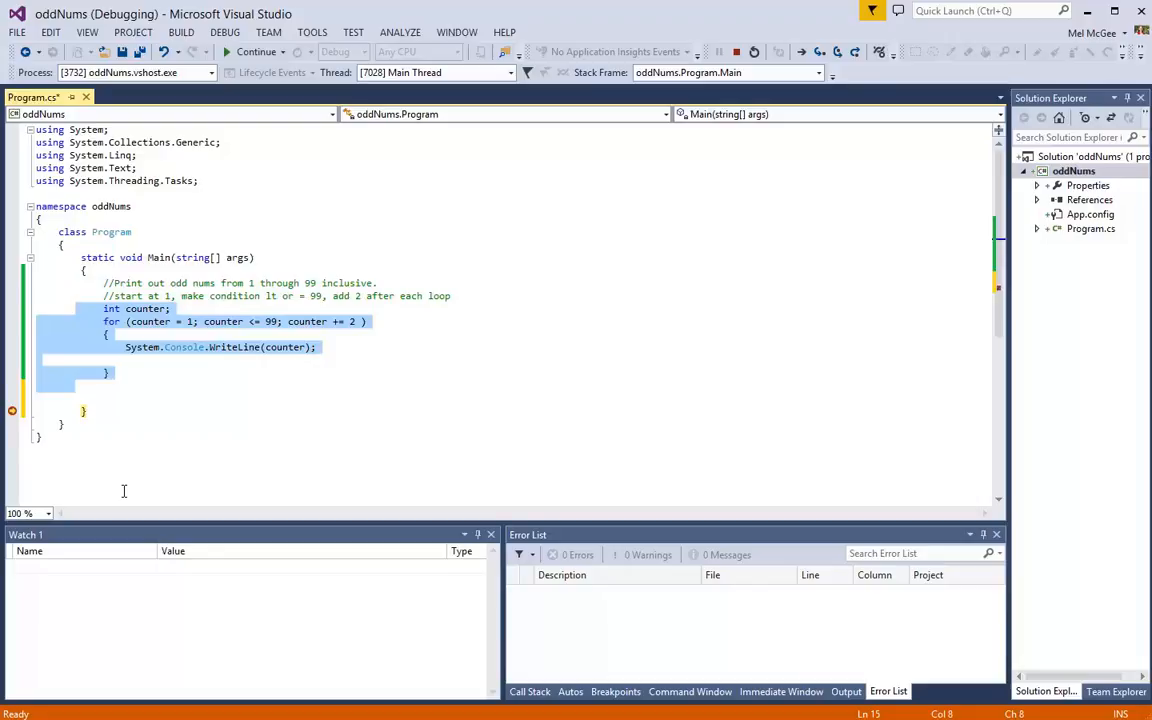
pyautogui.moveTo(210, 410)
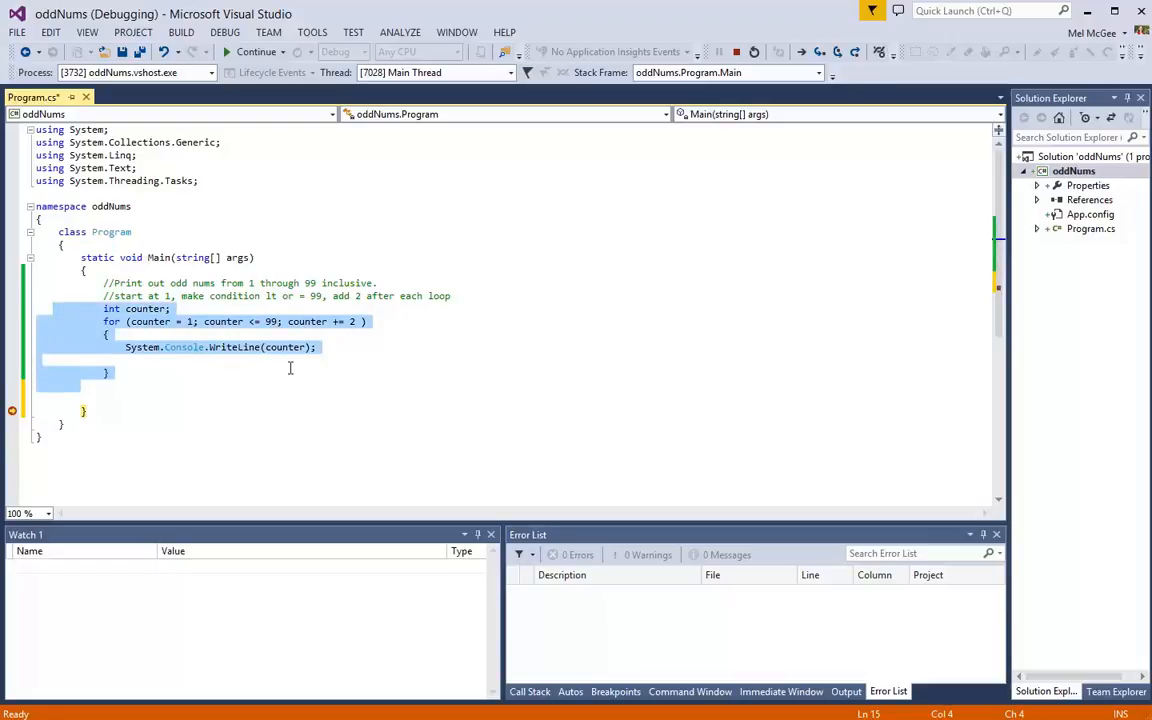
pyautogui.moveTo(301, 380)
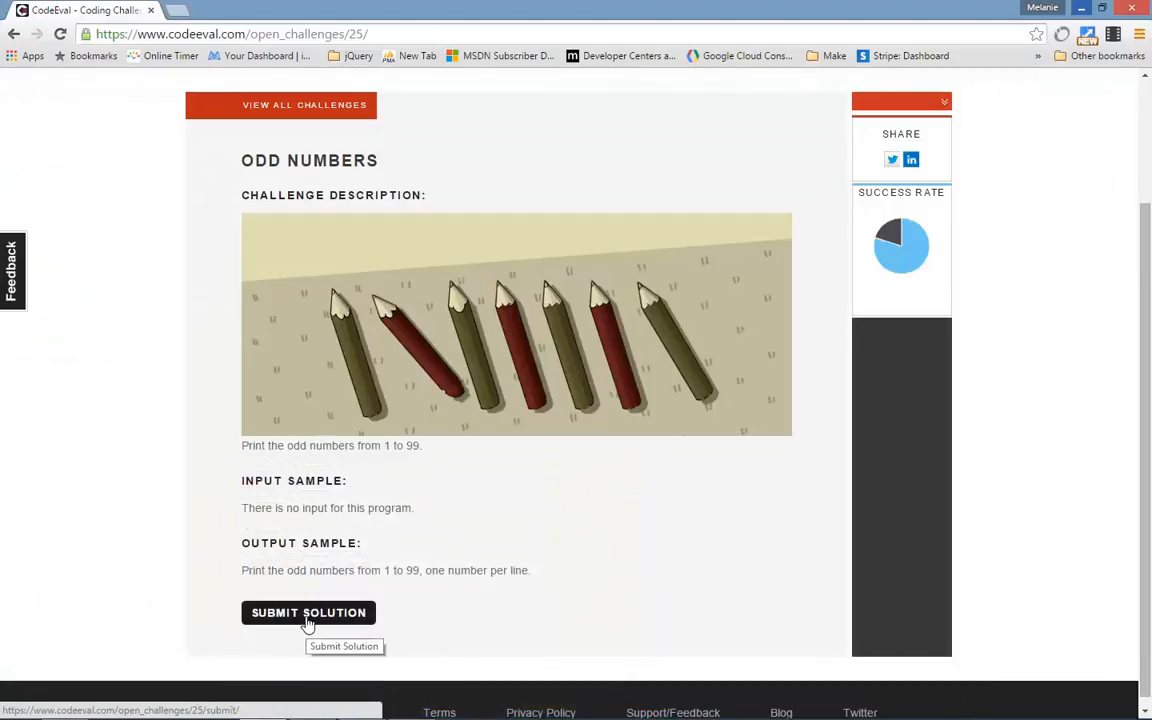
# Open the Odd Numbers submission page and confirm C# (4.0) is the selected language
pyautogui.click(308, 612)
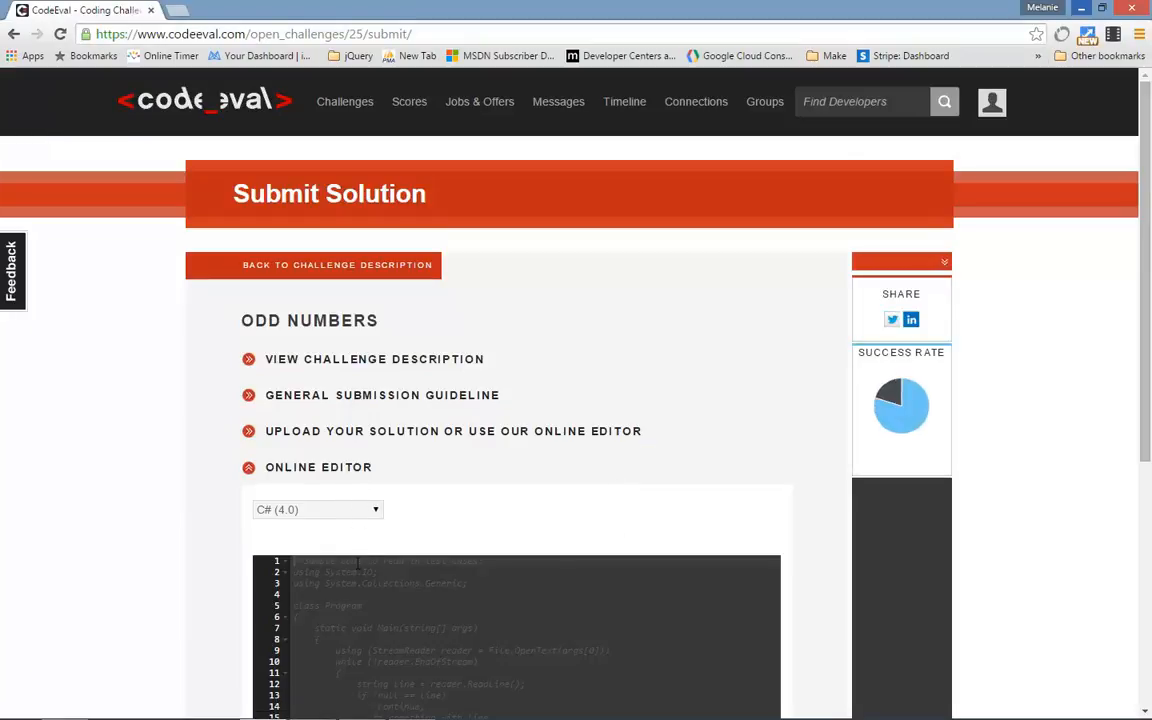
pyautogui.scroll(-3)
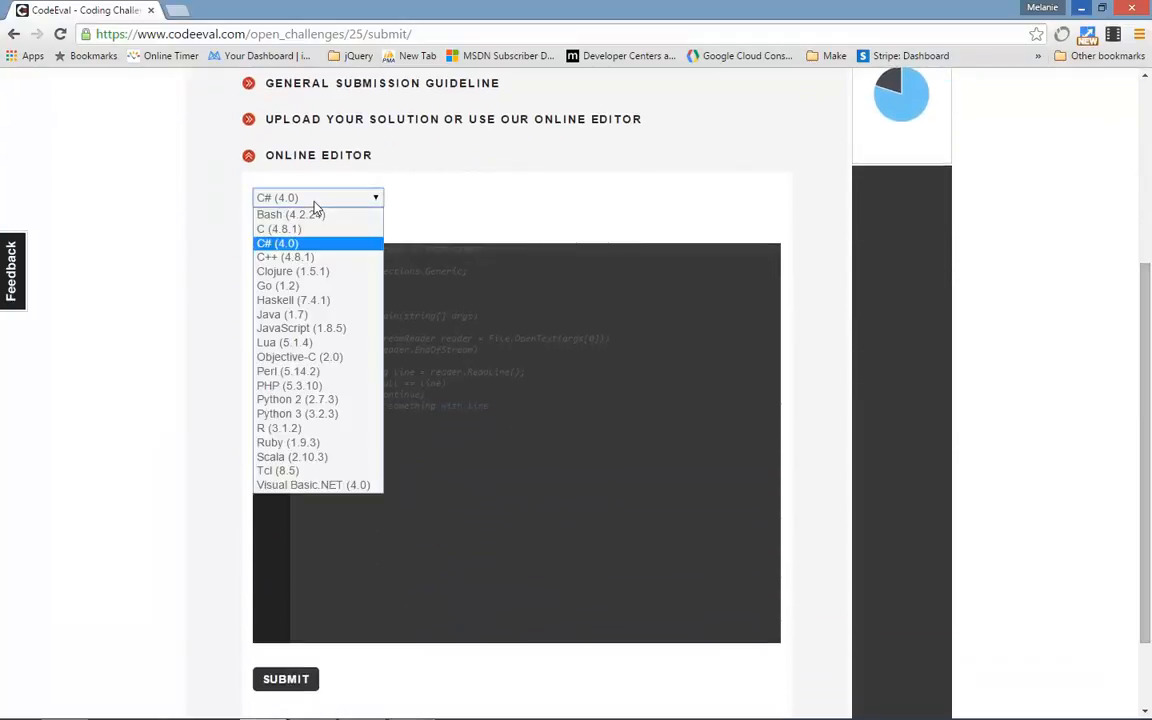
pyautogui.click(277, 243)
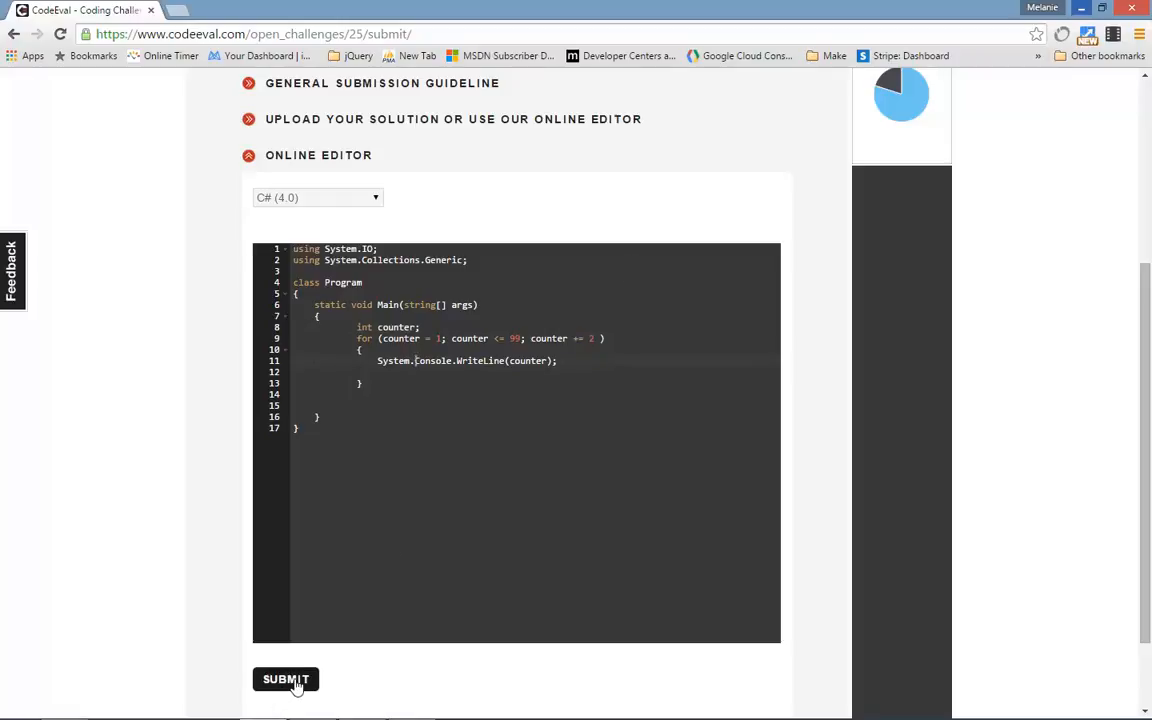
# Submit the C# solution and open its scores, showing revision 2 Solved with 100
pyautogui.click(286, 679)
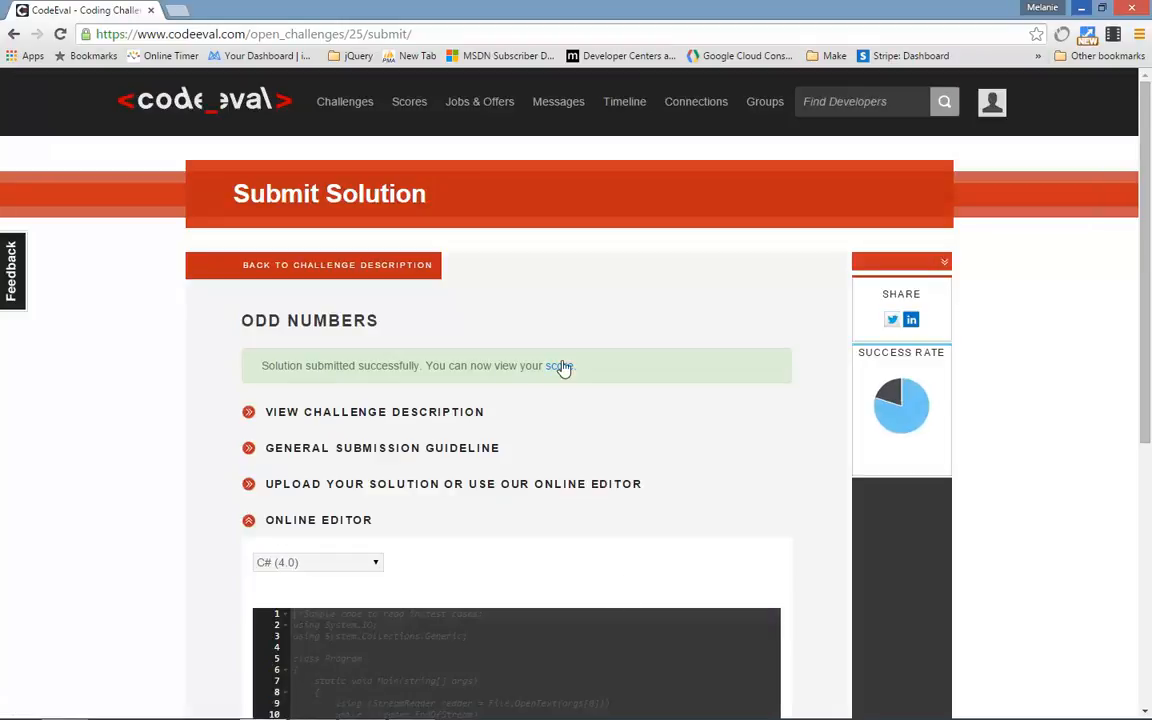
pyautogui.moveTo(511, 379)
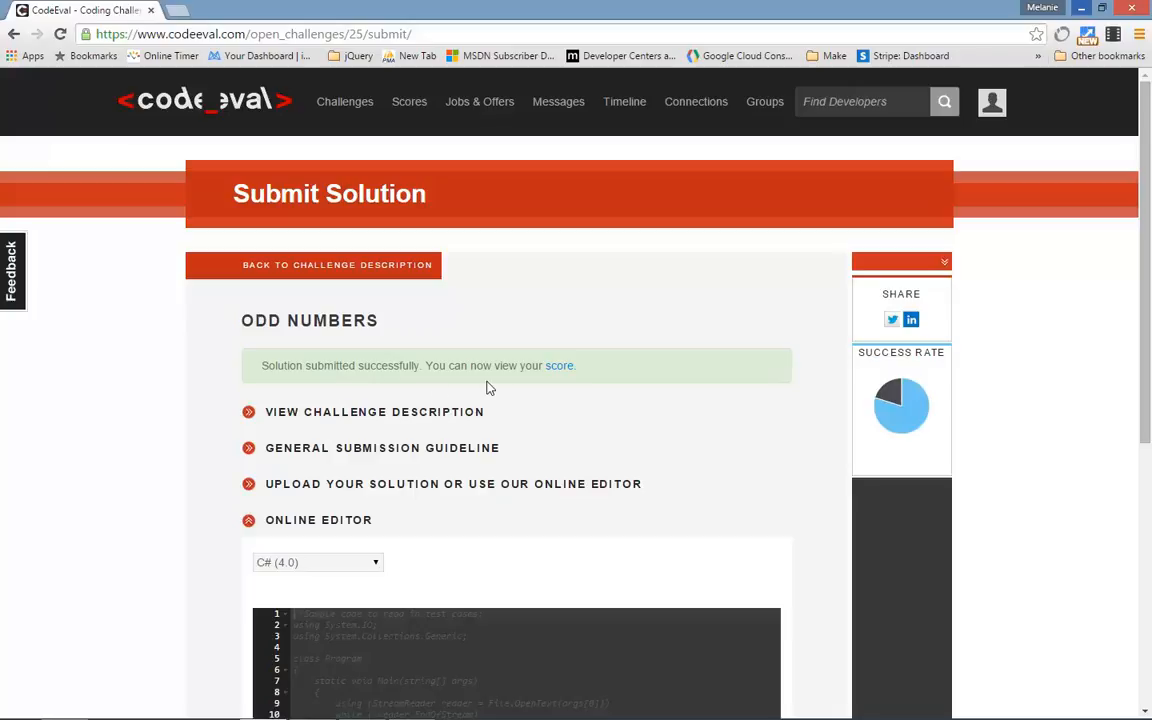
pyautogui.moveTo(560, 365)
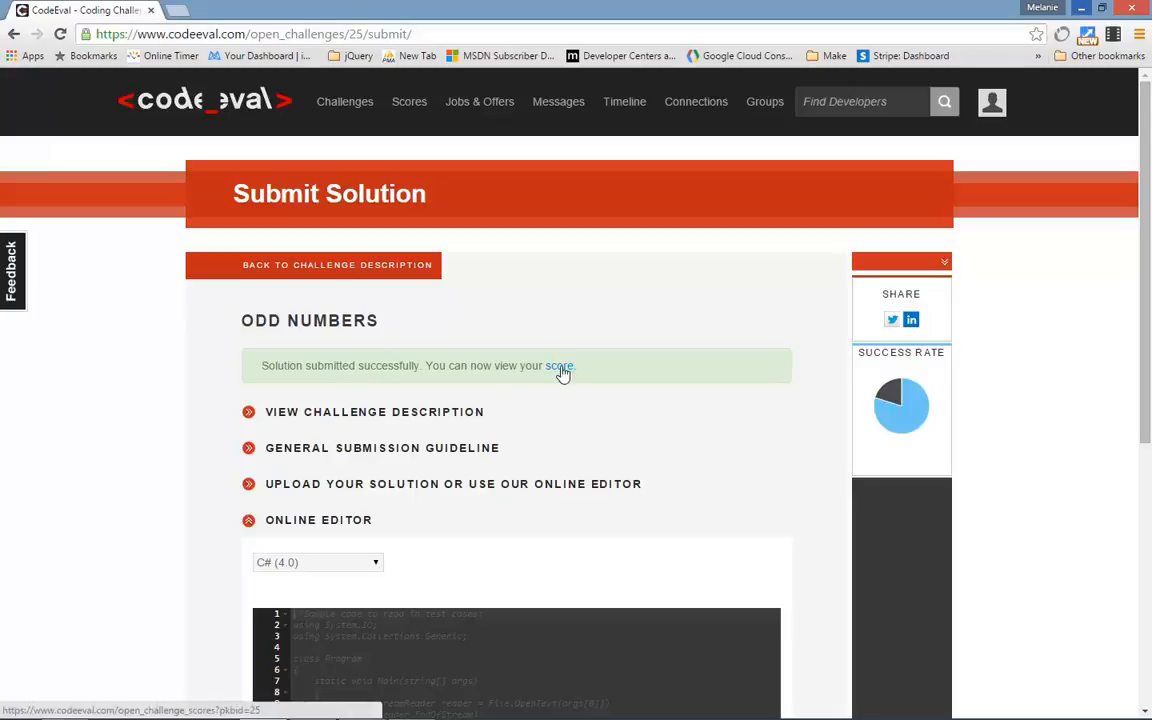
pyautogui.click(558, 365)
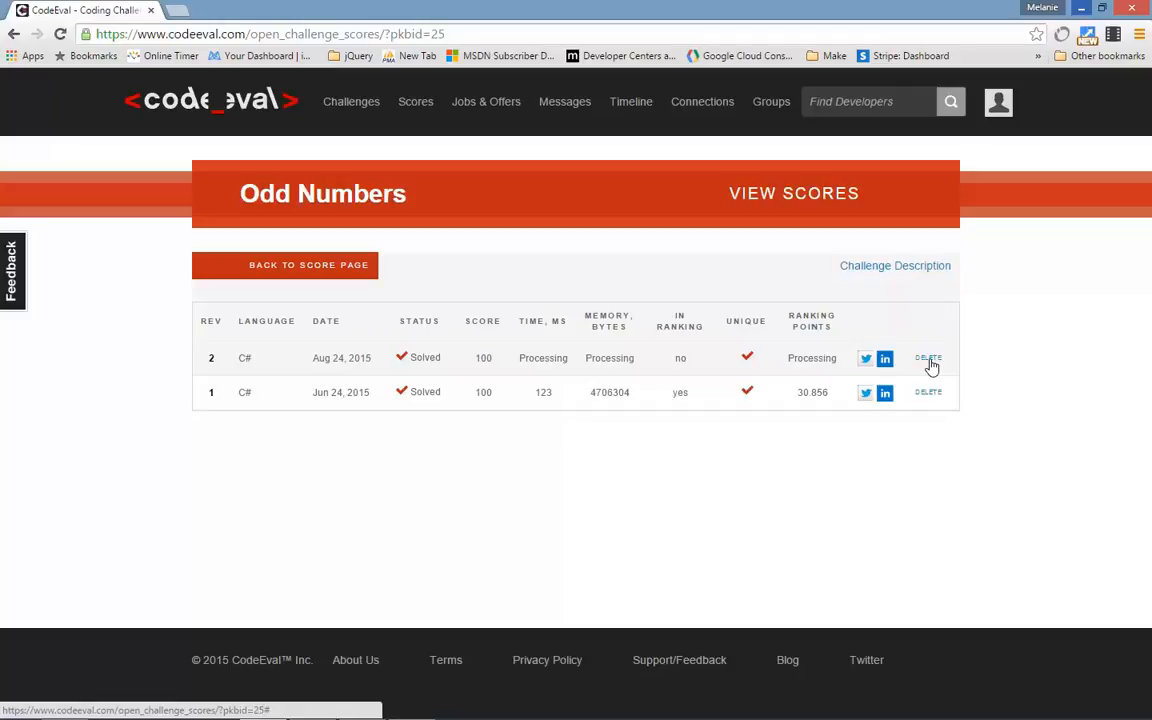
pyautogui.moveTo(875, 443)
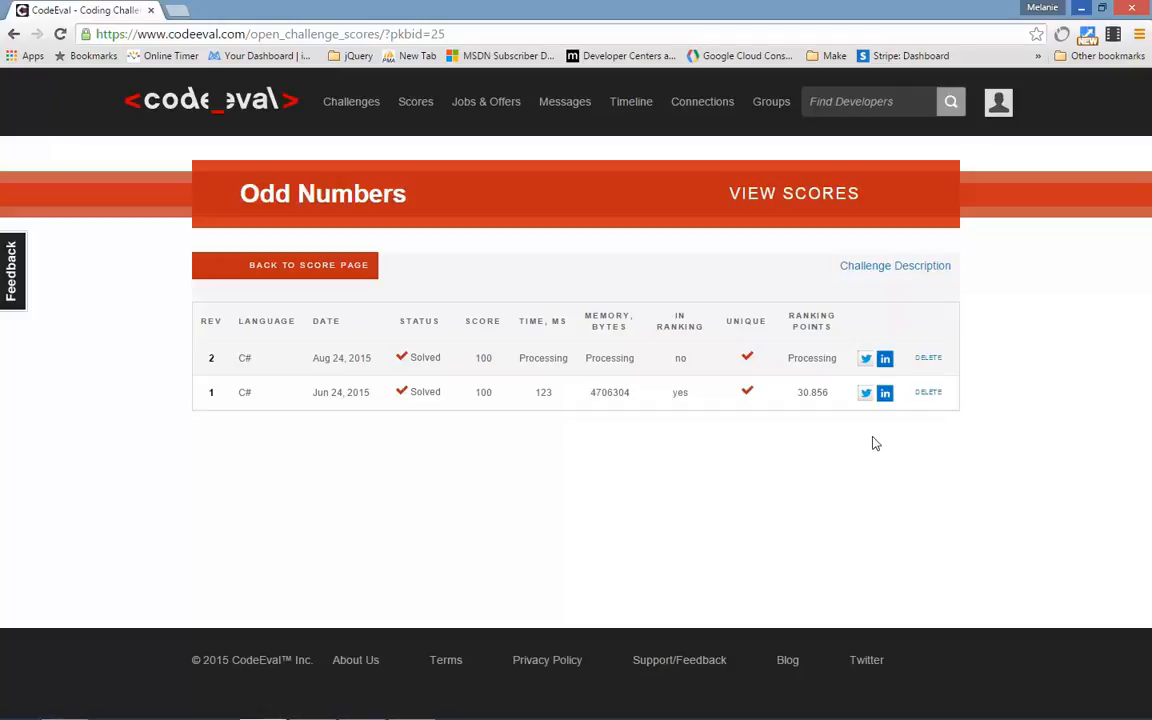